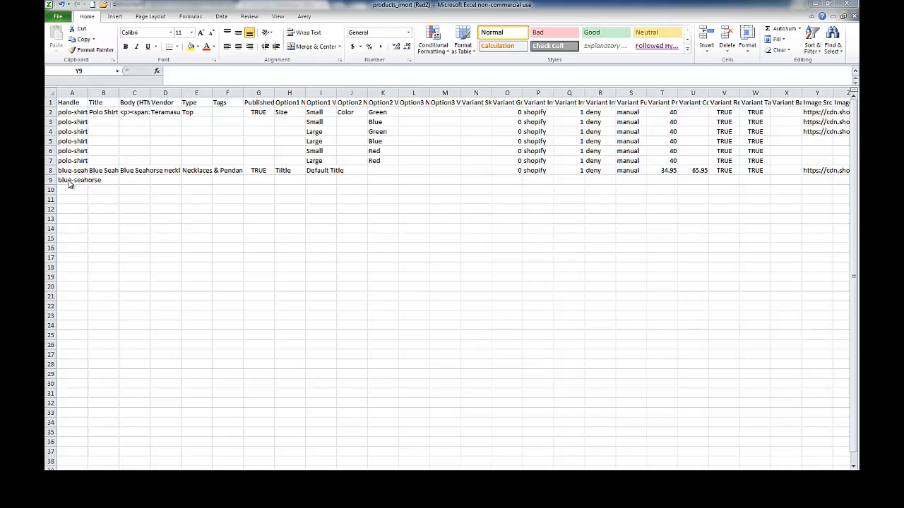
Clear the stray 'blue-seahorse' text in cell A9, checking the Blue Seahorse row and Option1 columns.
left_click(817, 179)
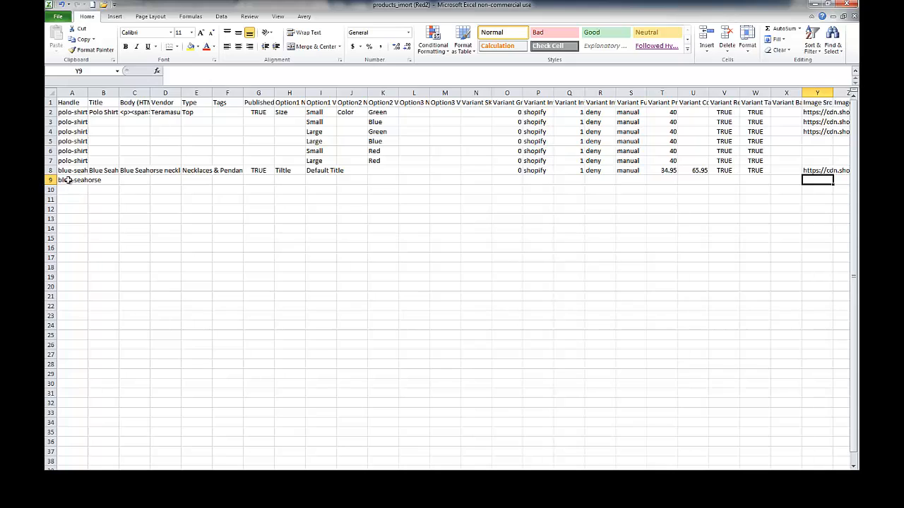
left_click(71, 180)
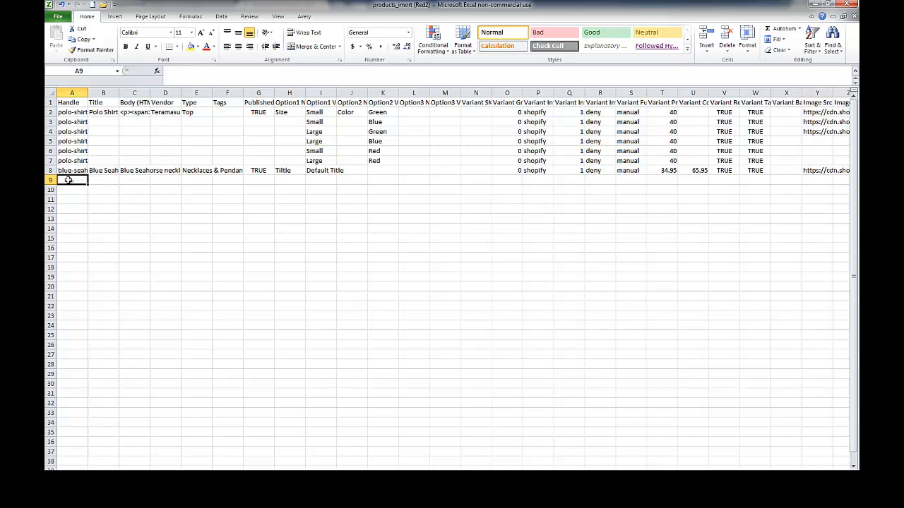
left_click(50, 170)
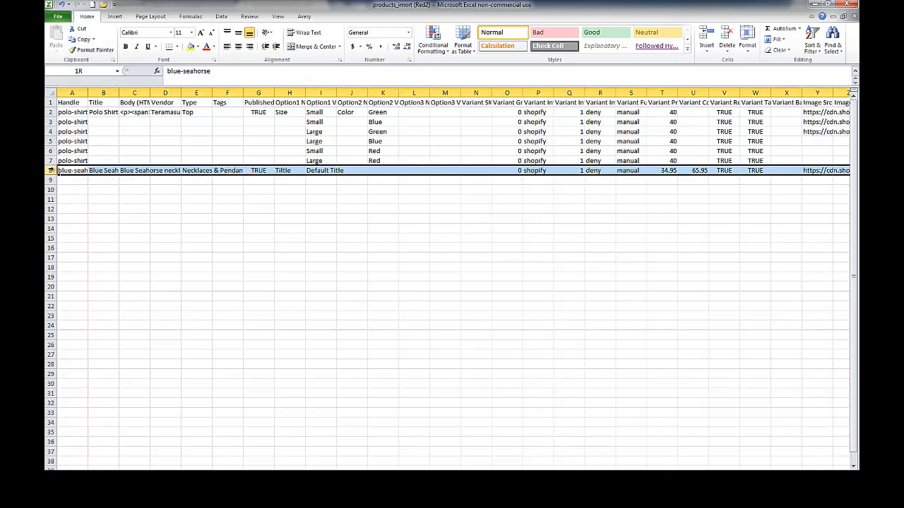
left_click(72, 170)
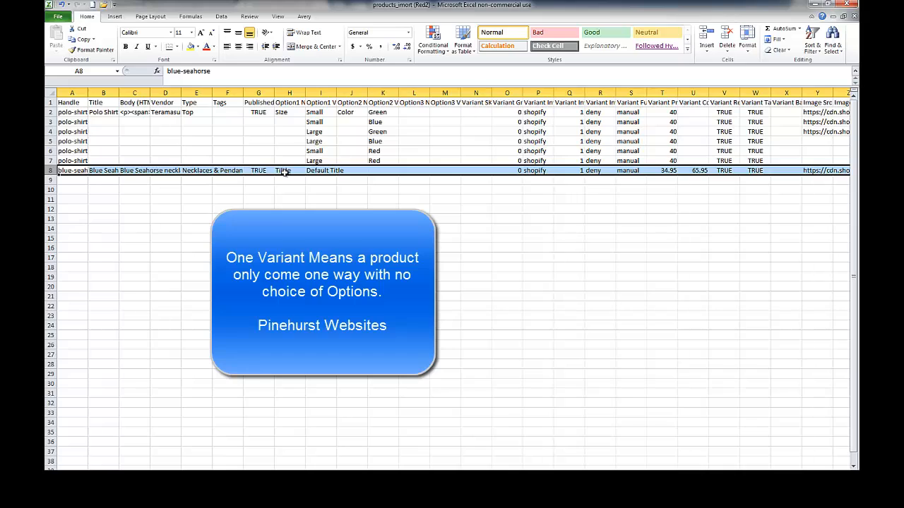
left_click(289, 102)
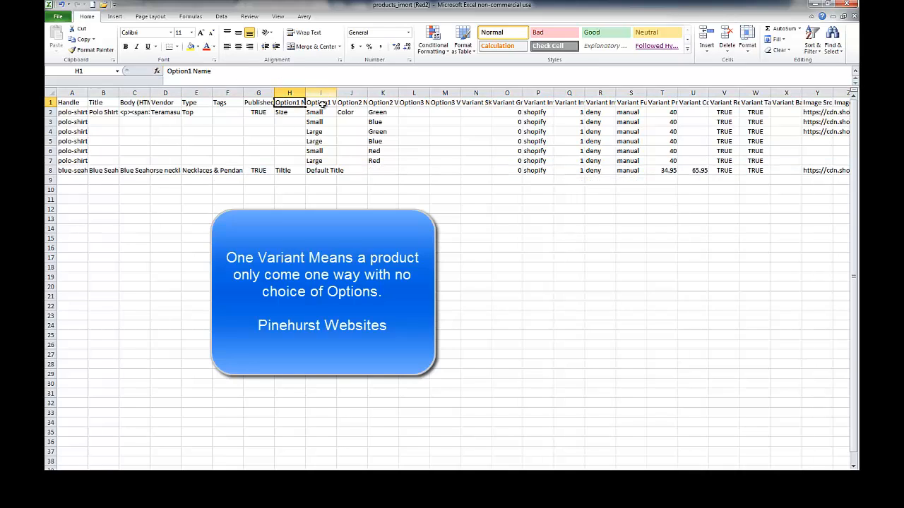
left_click(321, 102)
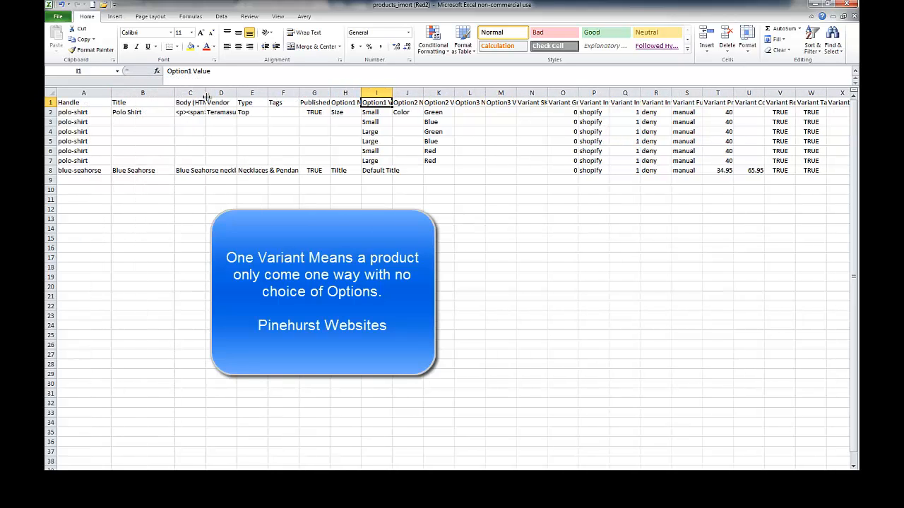
Widen the Body (HTML) column by dragging its header border.
left_click_drag(230, 92, 220, 93)
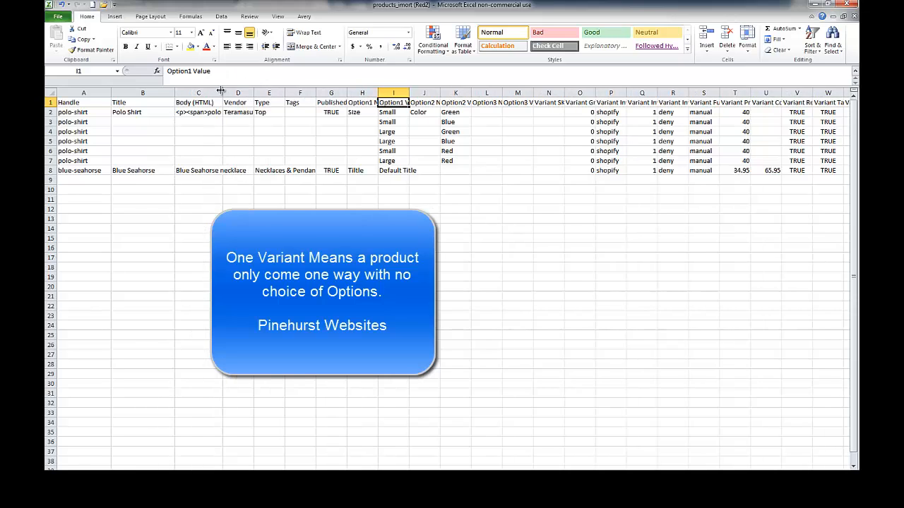
left_click_drag(221, 92, 199, 92)
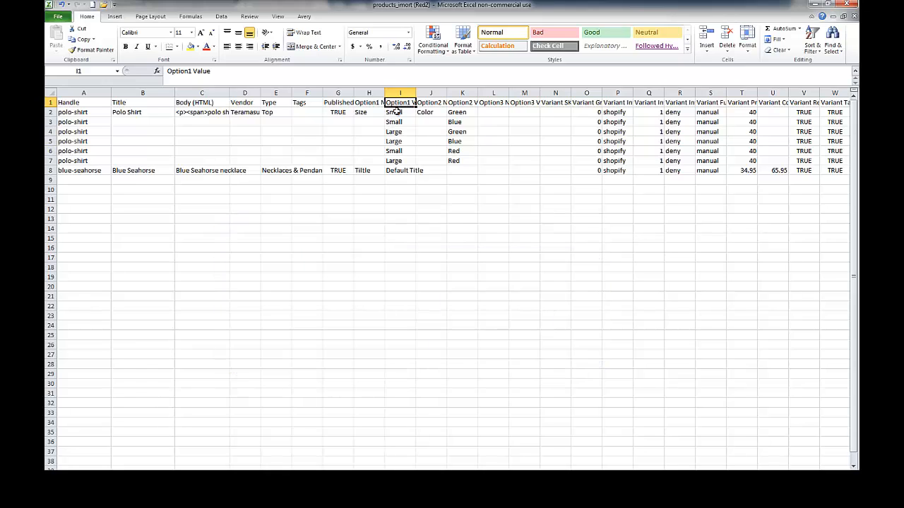
mouse_move(375, 144)
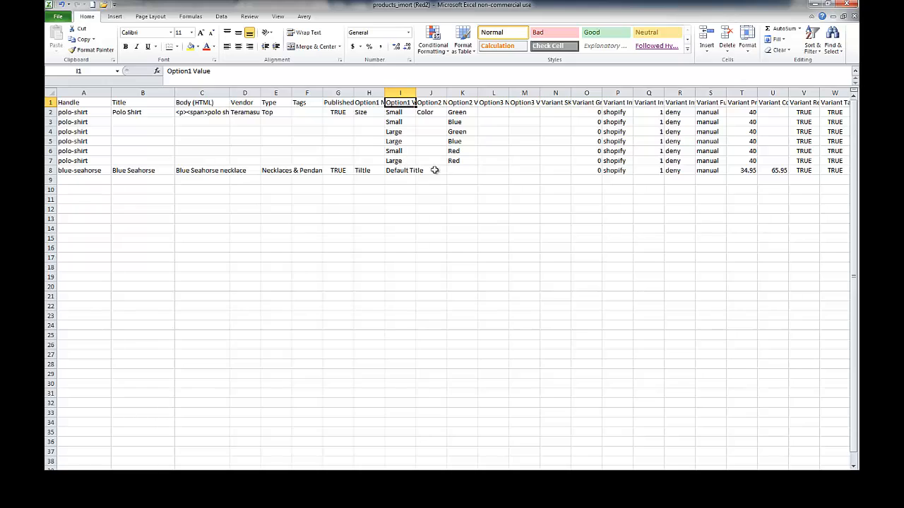
mouse_move(440, 162)
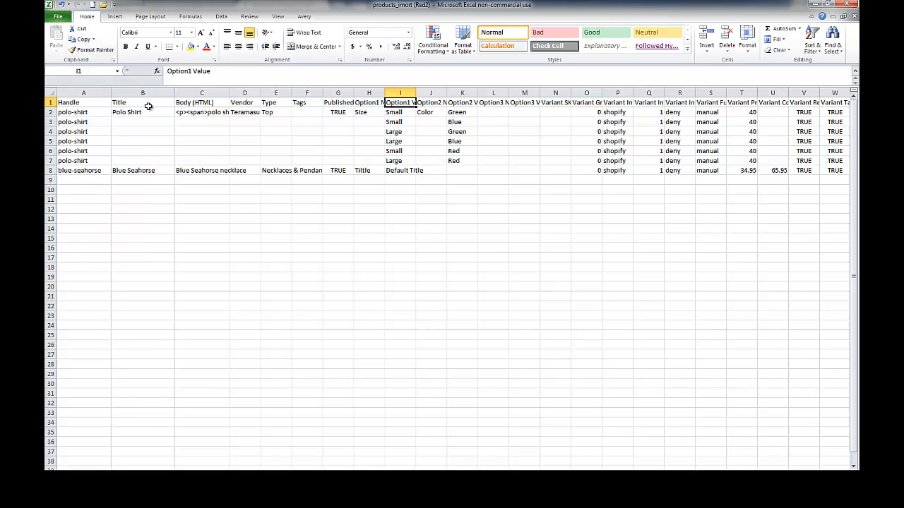
left_click(143, 103)
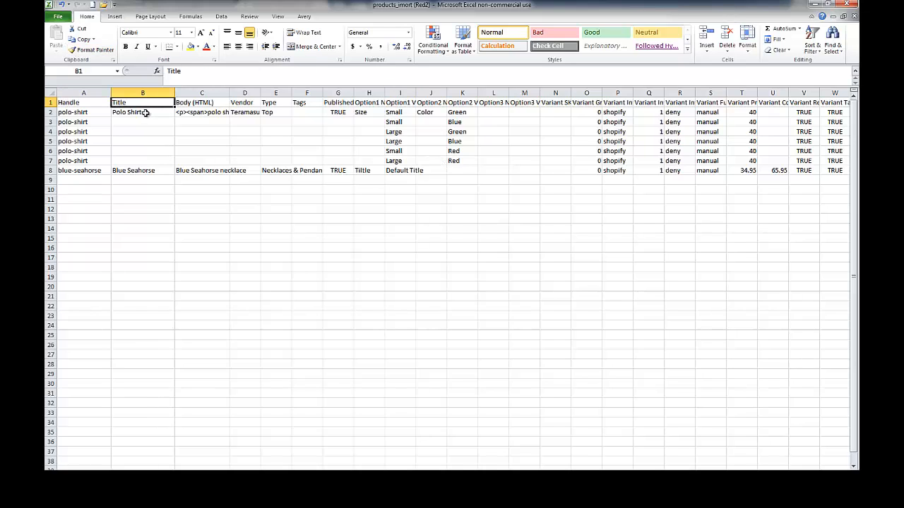
left_click(143, 112)
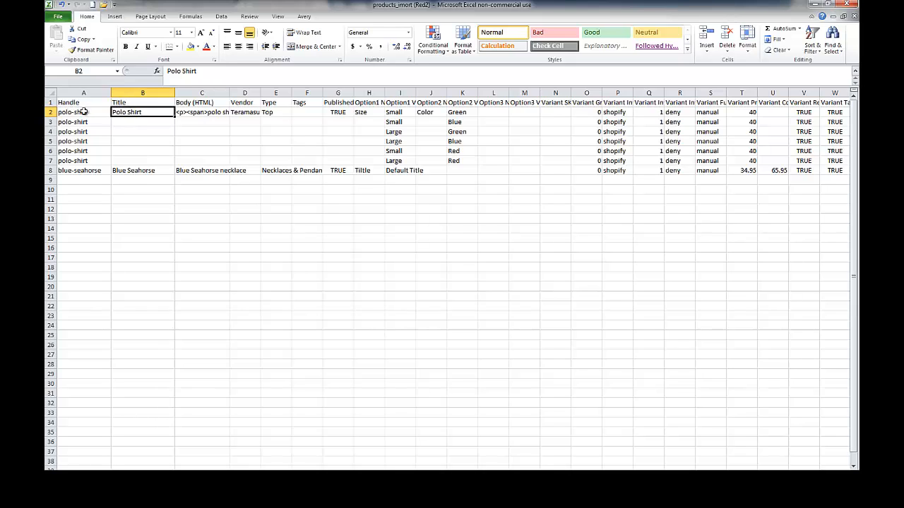
left_click(83, 113)
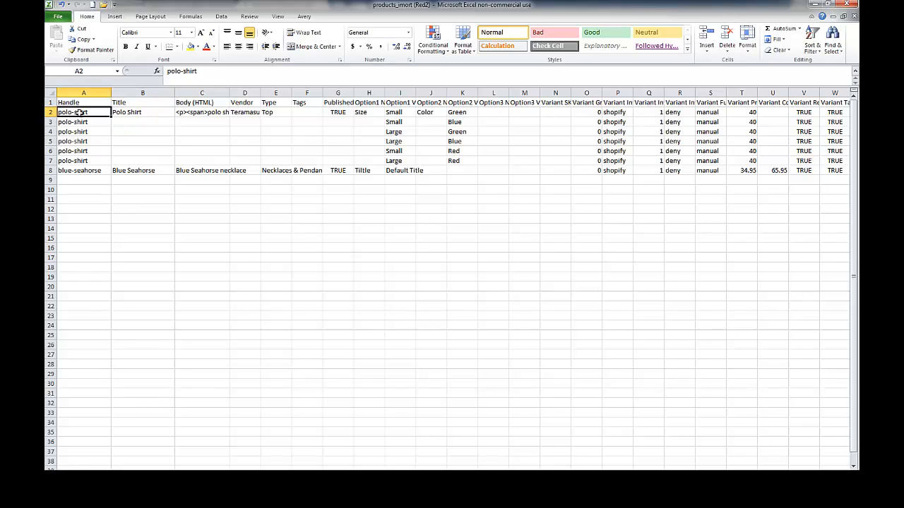
left_click(51, 112)
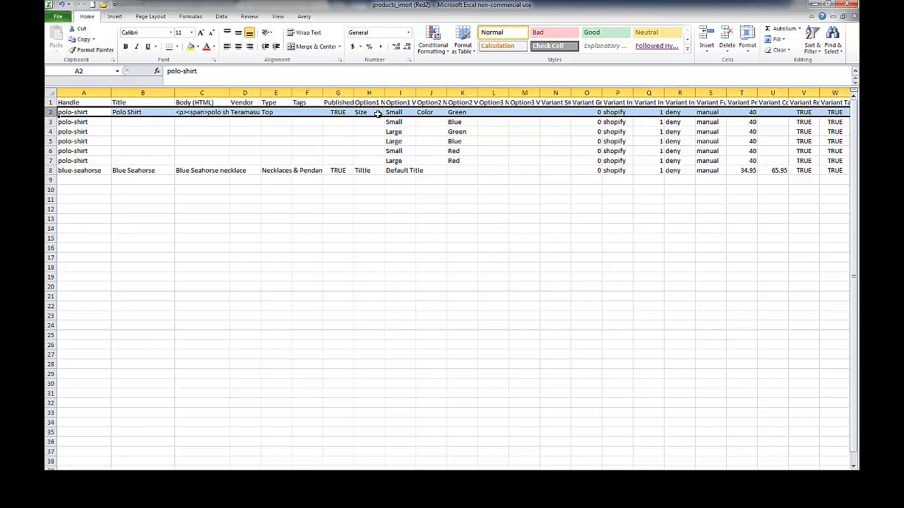
left_click(368, 112)
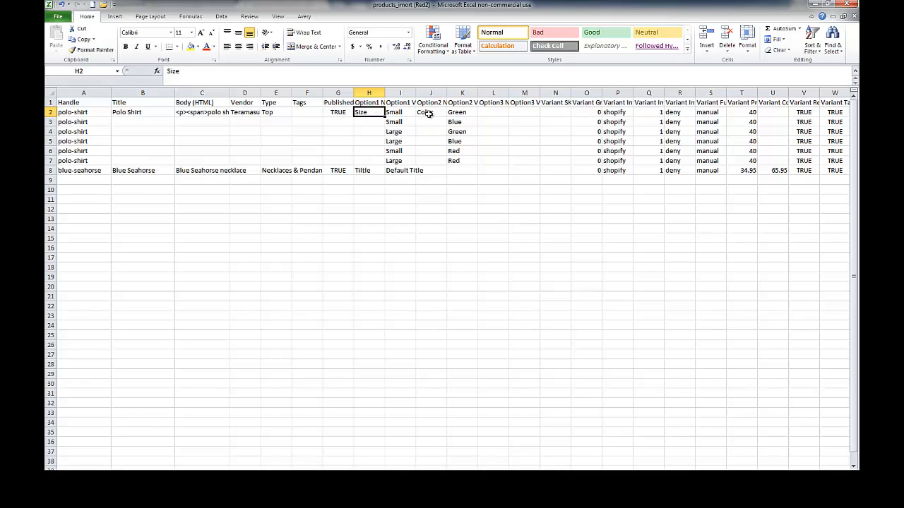
left_click(430, 112)
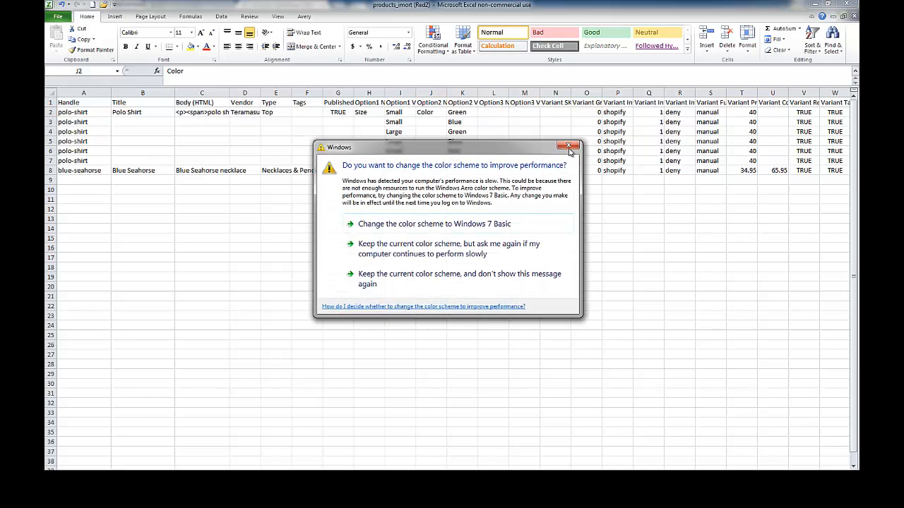
left_click(569, 146)
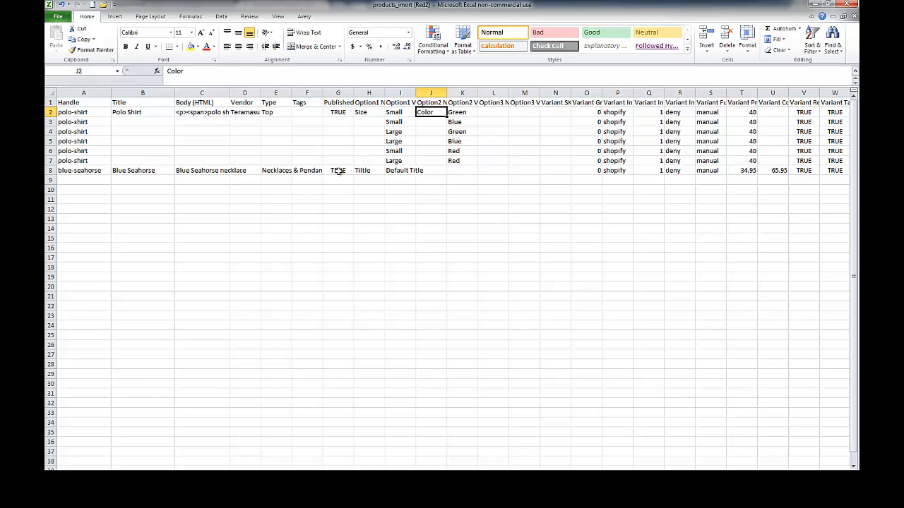
mouse_move(341, 173)
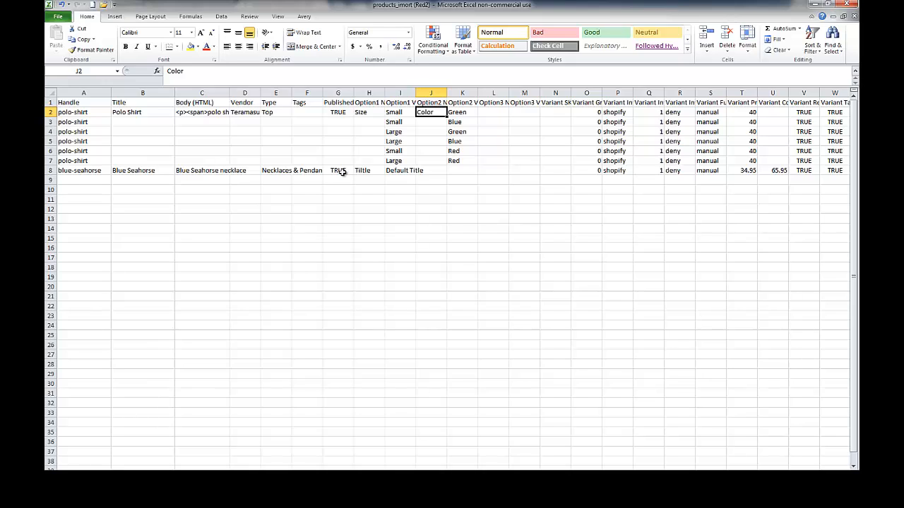
left_click(369, 170)
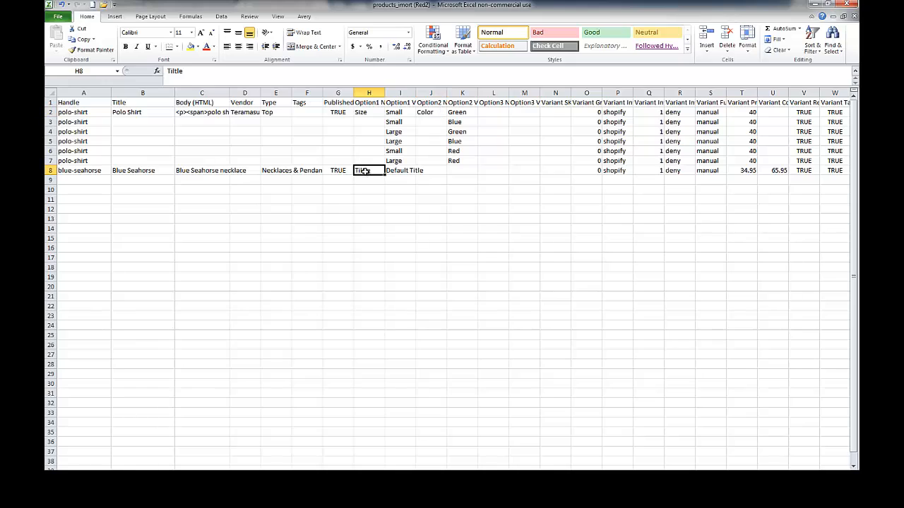
left_click(400, 170)
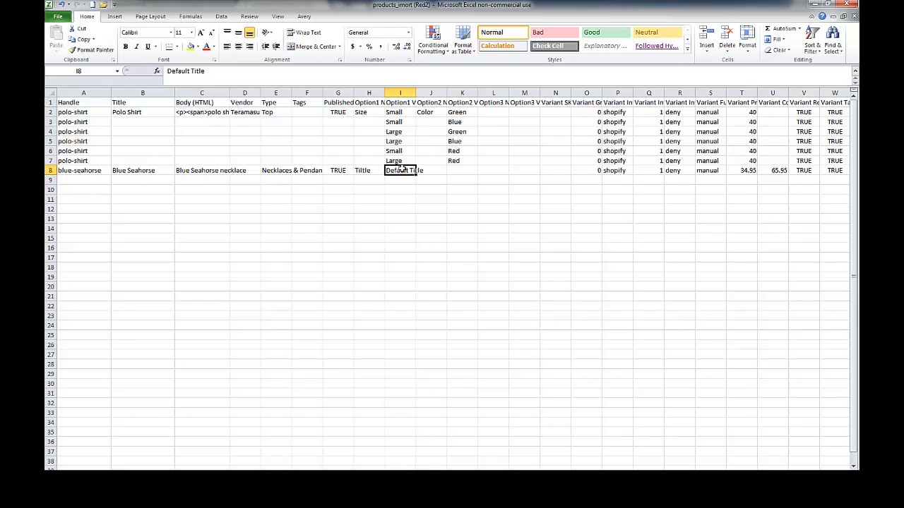
mouse_move(486, 129)
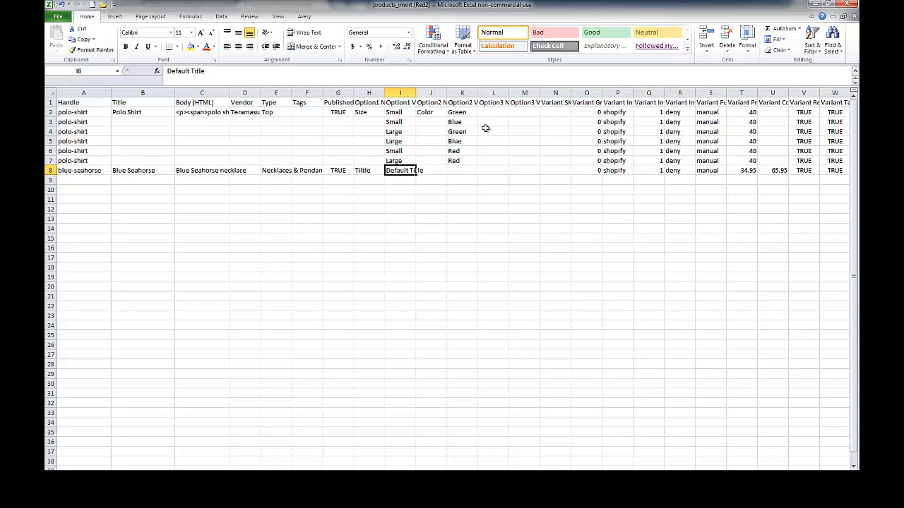
mouse_move(526, 113)
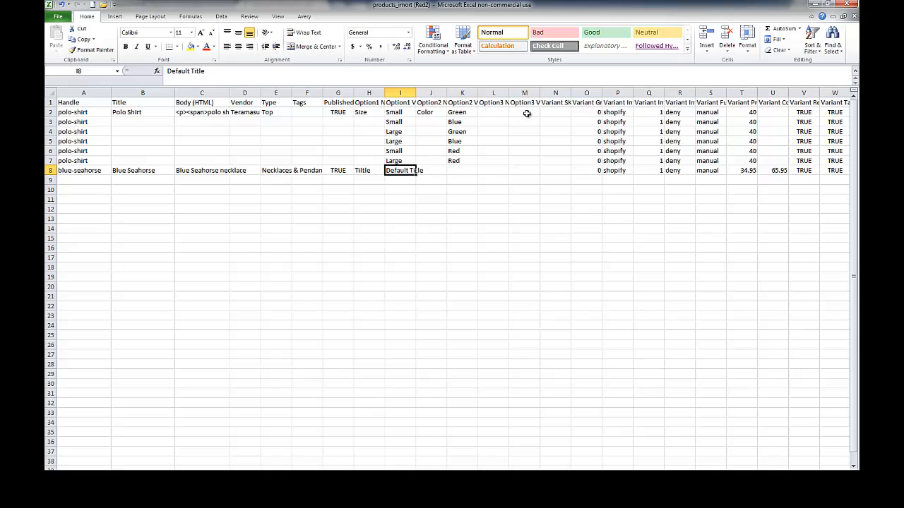
left_click(462, 113)
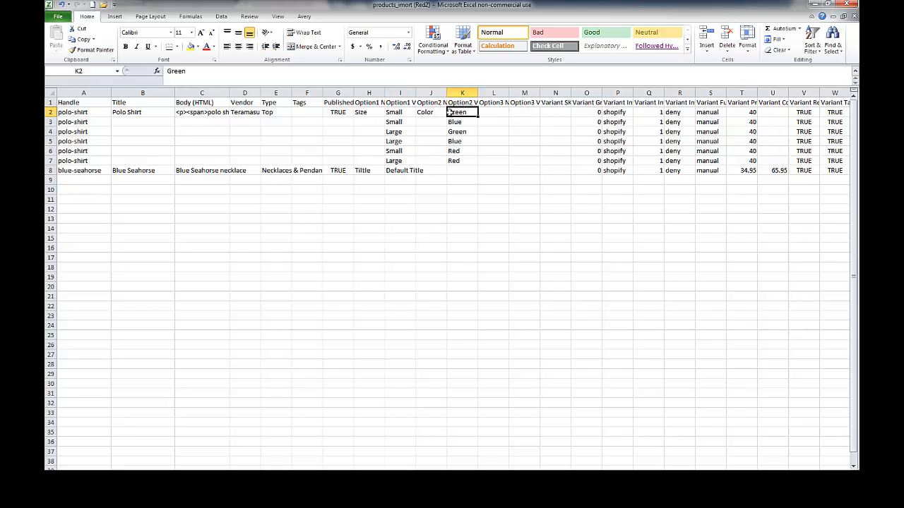
left_click(648, 112)
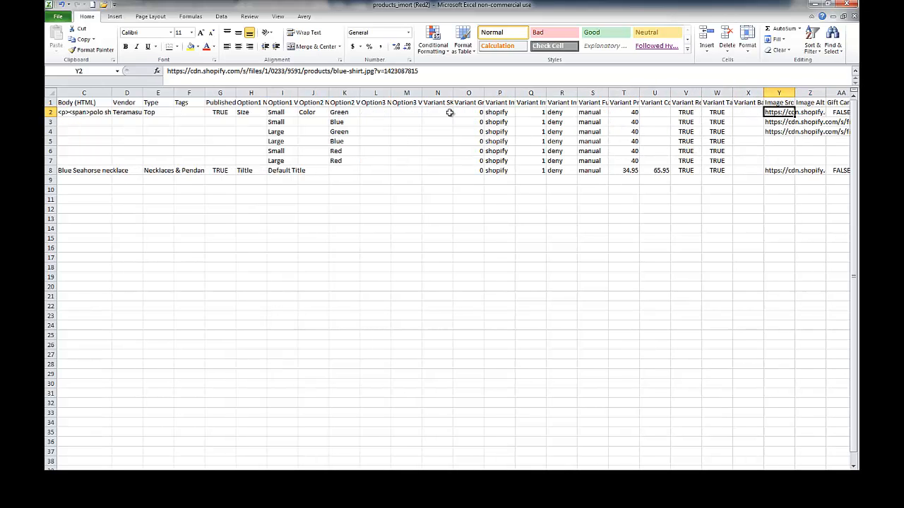
left_click(778, 131)
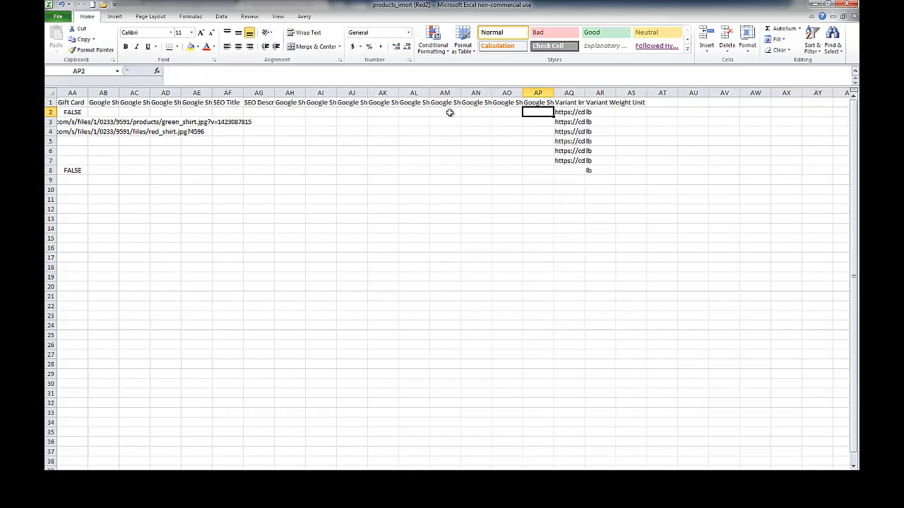
left_click(568, 131)
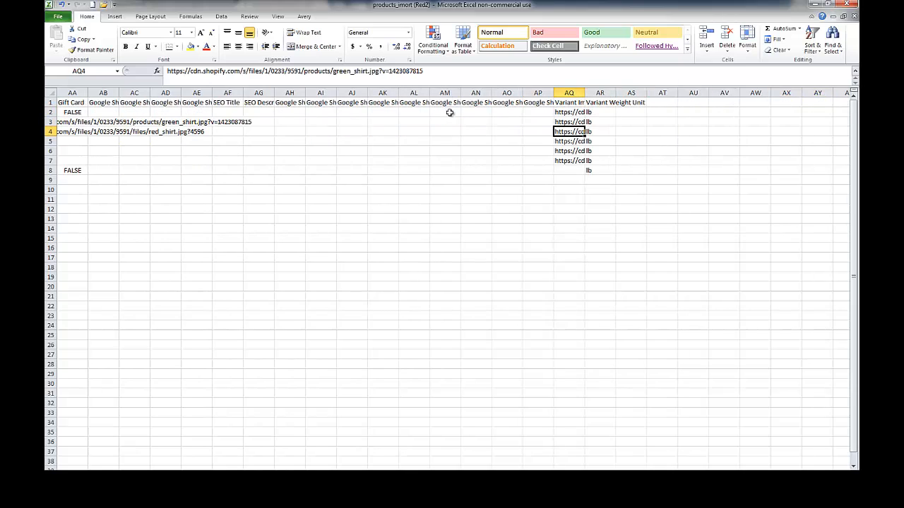
left_click(569, 160)
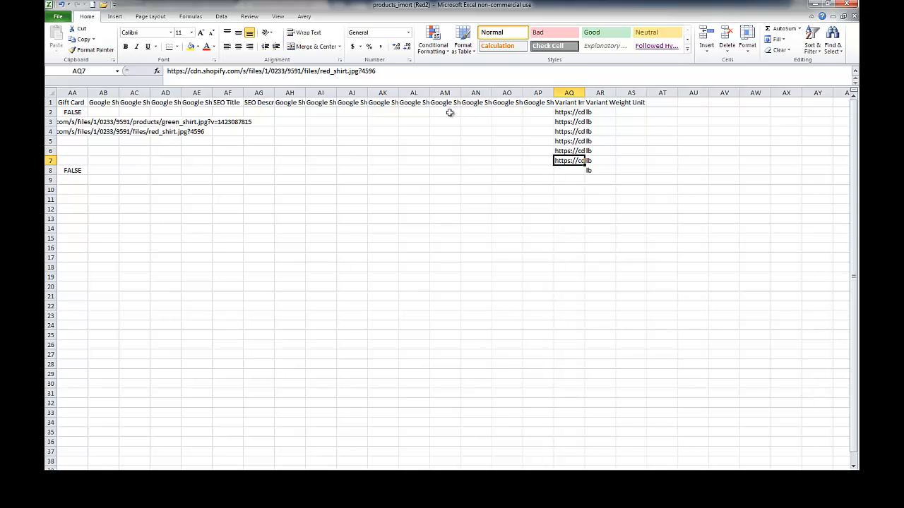
left_click(568, 111)
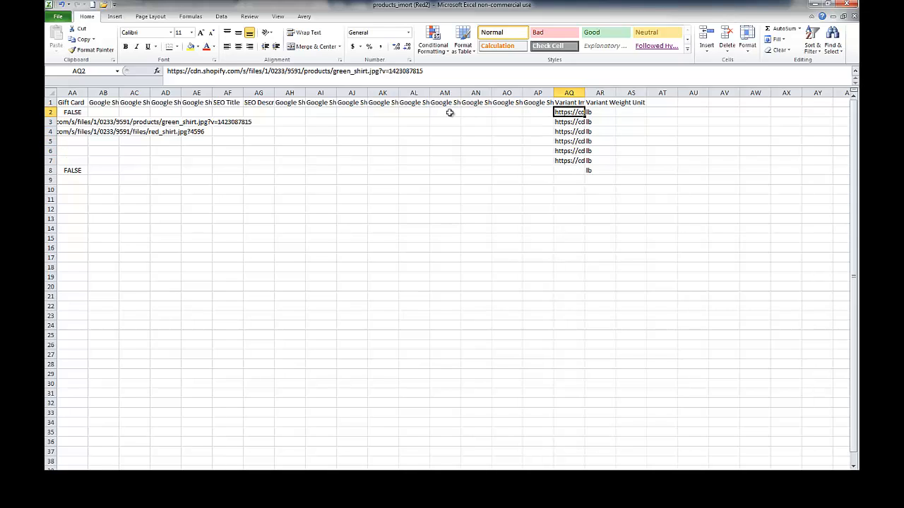
left_click(537, 121)
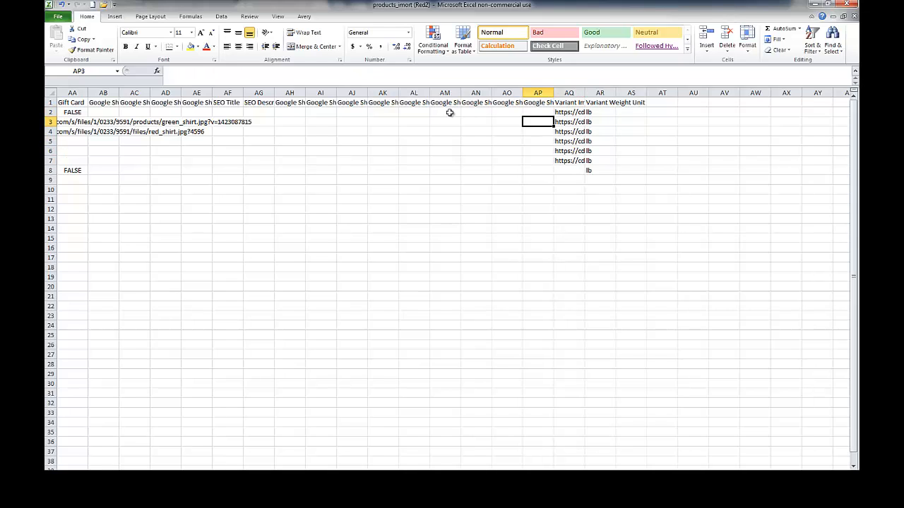
left_click(568, 170)
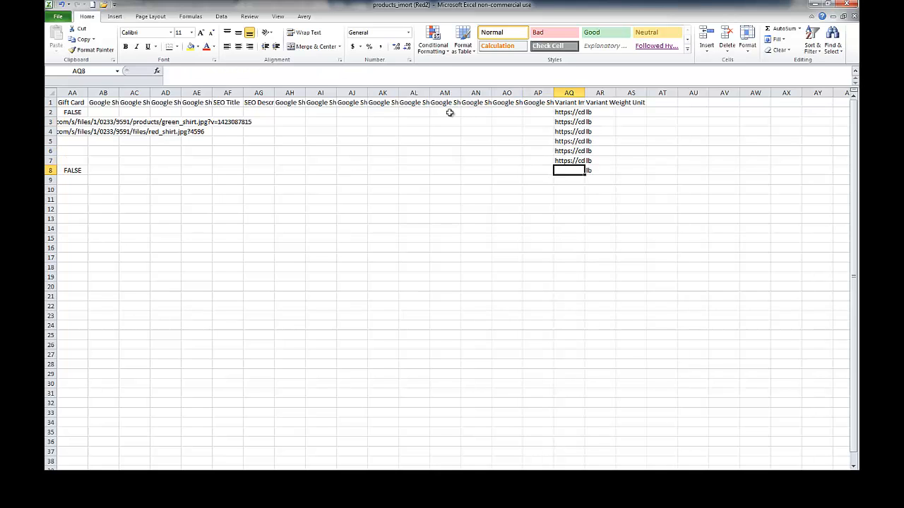
scroll("left", 3)
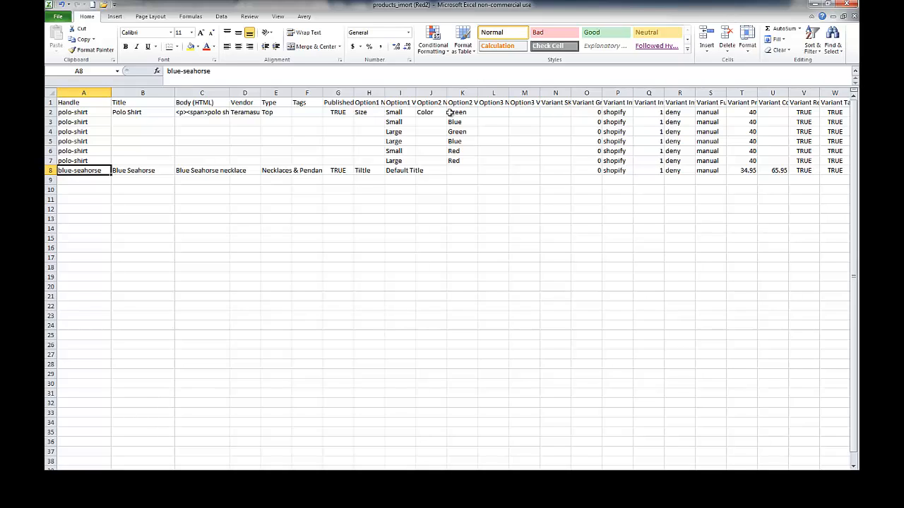
left_click(142, 112)
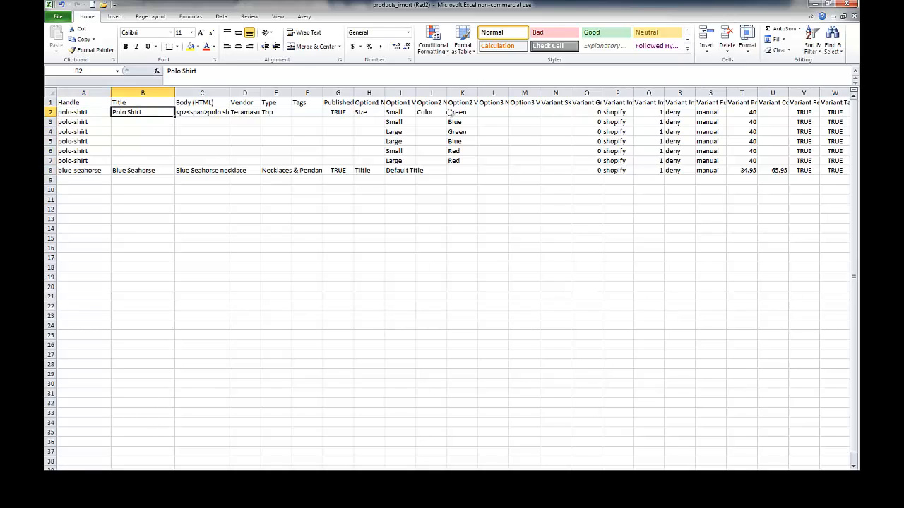
left_click(617, 112)
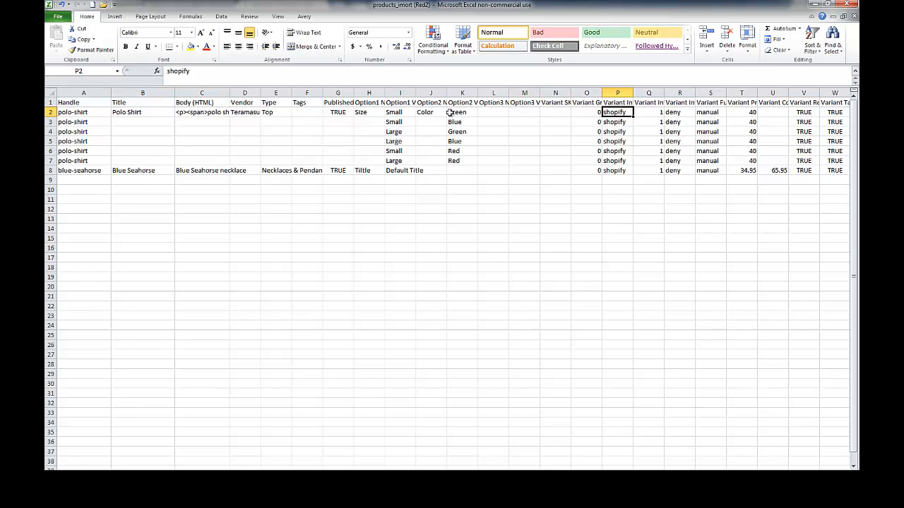
left_click(617, 141)
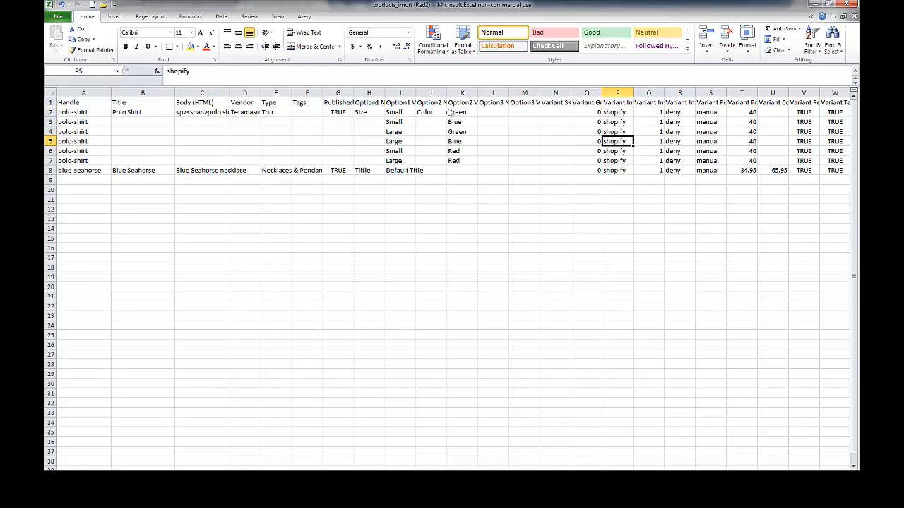
left_click(617, 103)
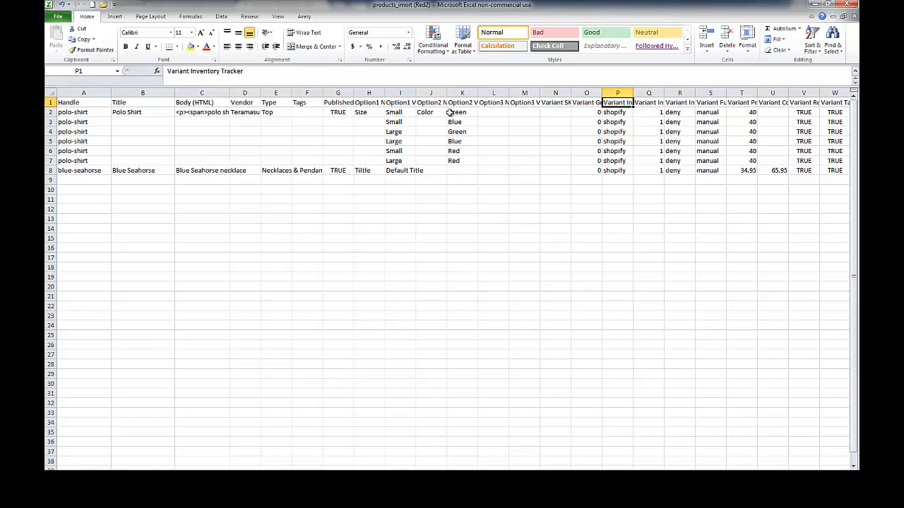
left_click(648, 92)
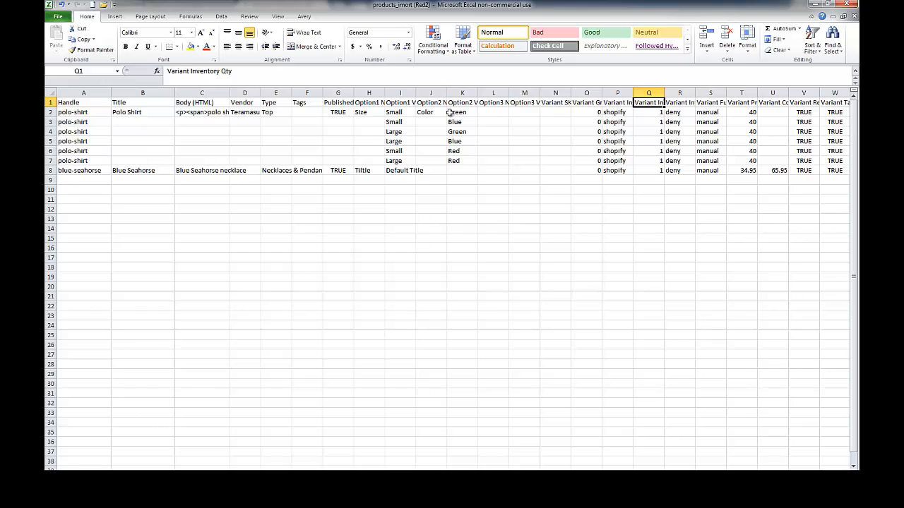
left_click(648, 112)
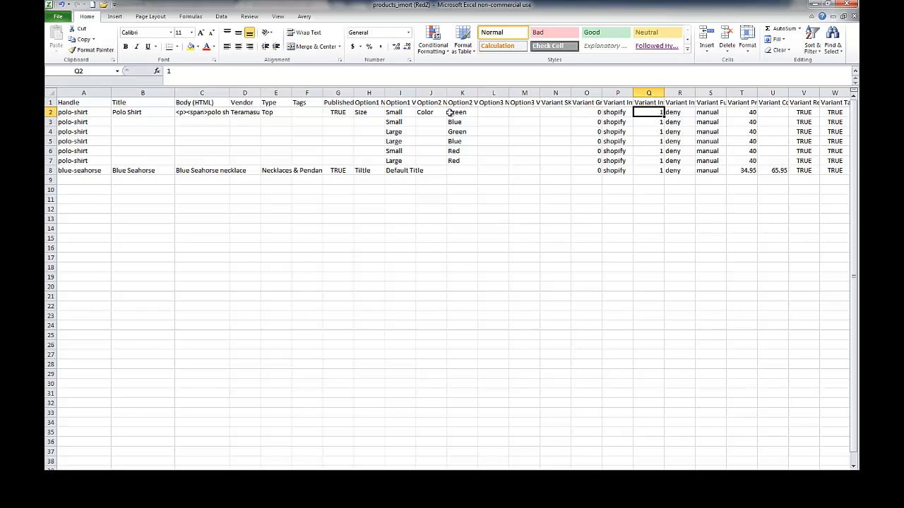
left_click(679, 112)
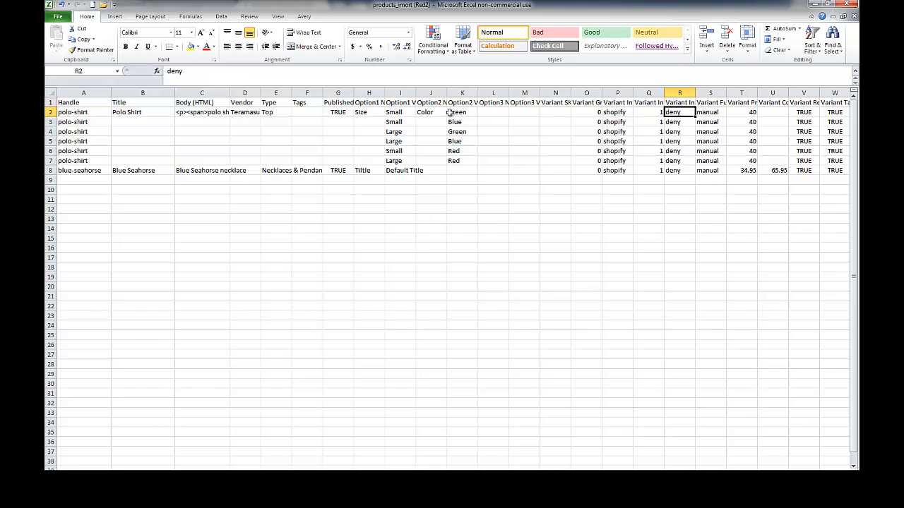
left_click(679, 103)
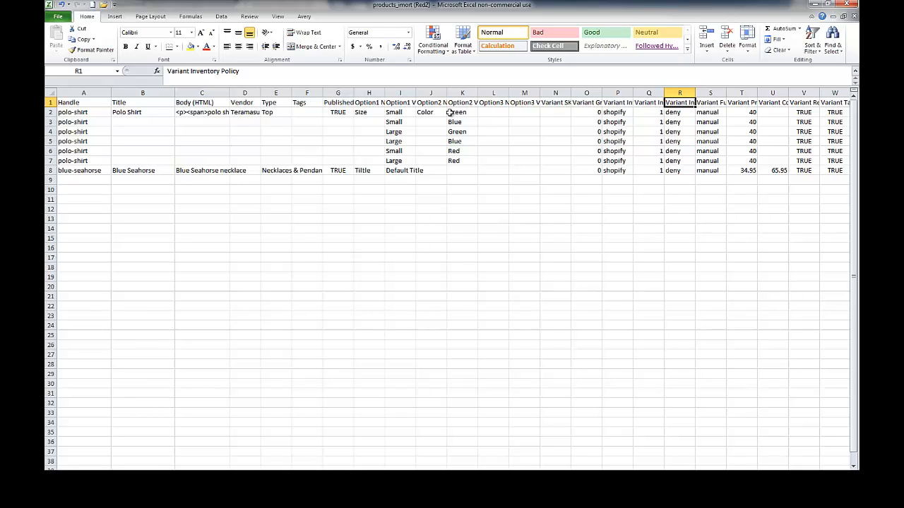
left_click(679, 112)
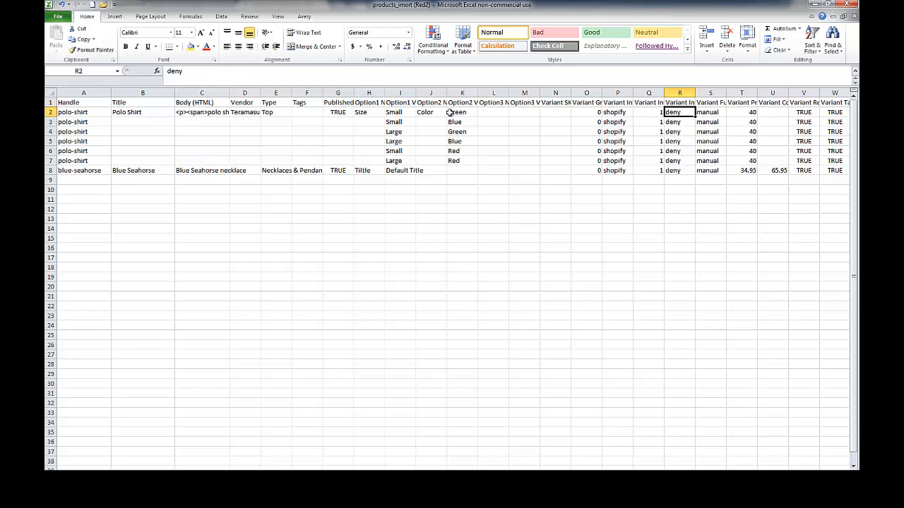
left_click(710, 101)
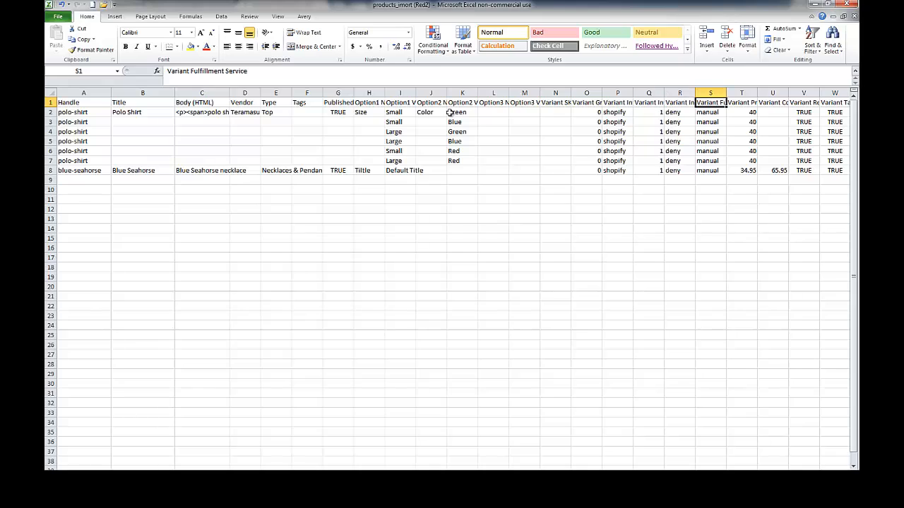
left_click(710, 111)
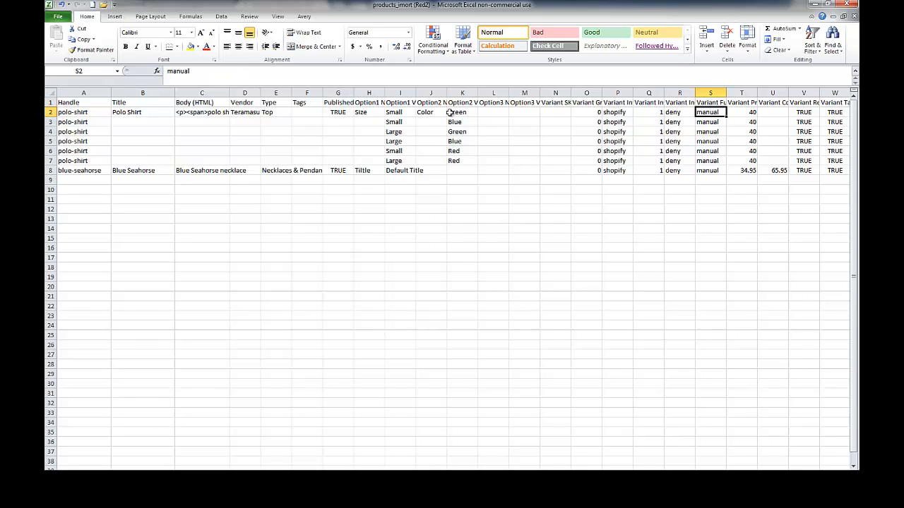
left_click(742, 92)
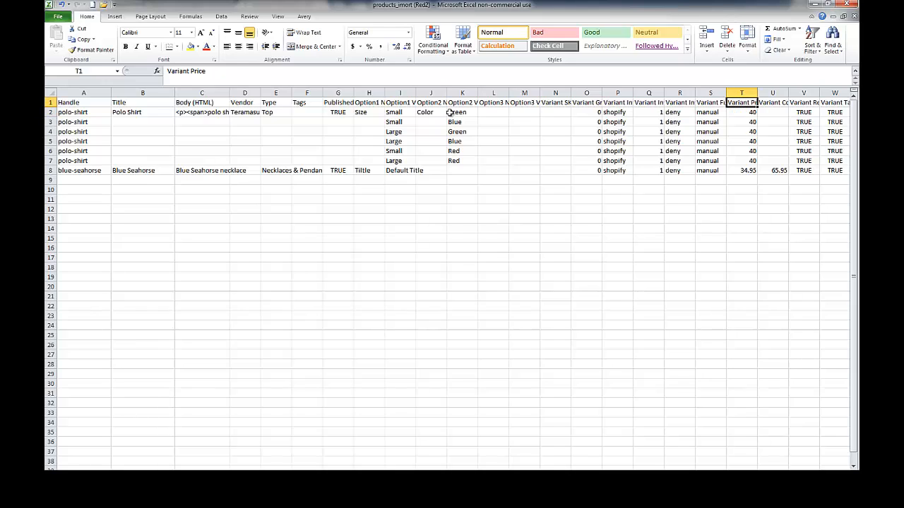
left_click(742, 171)
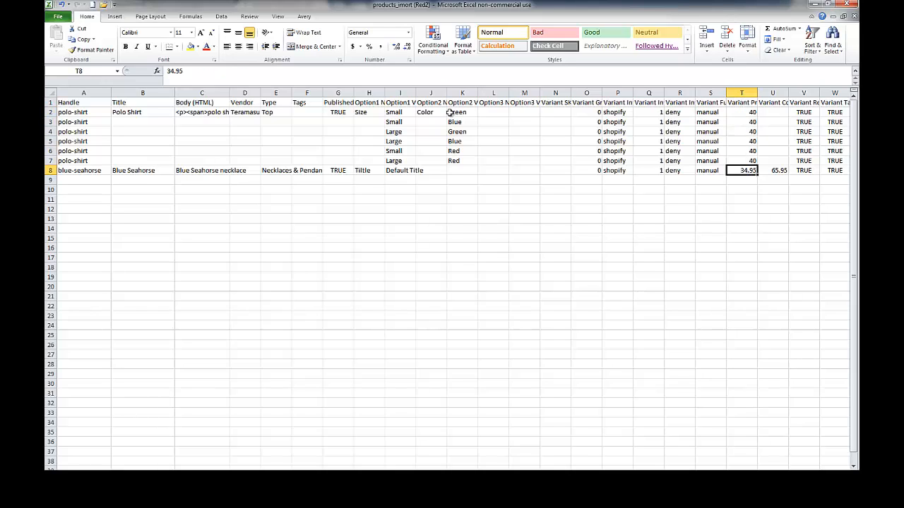
left_click(772, 111)
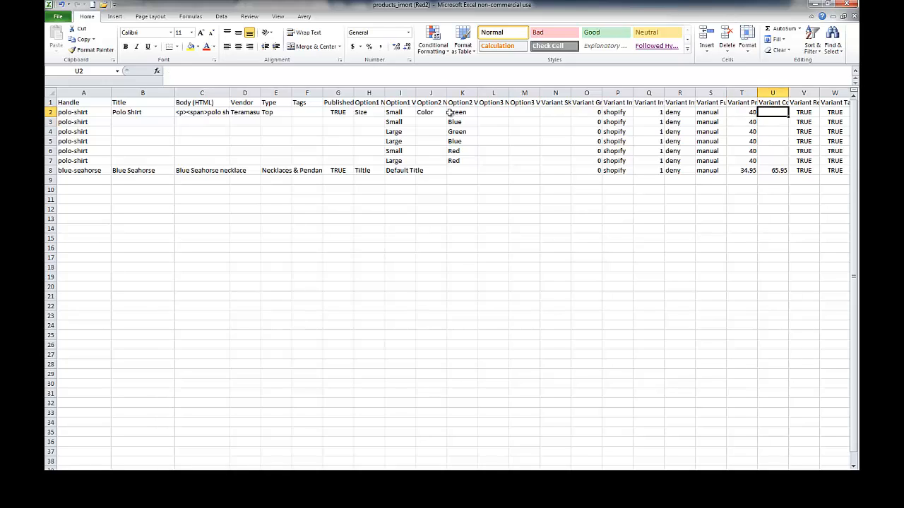
left_click(772, 170)
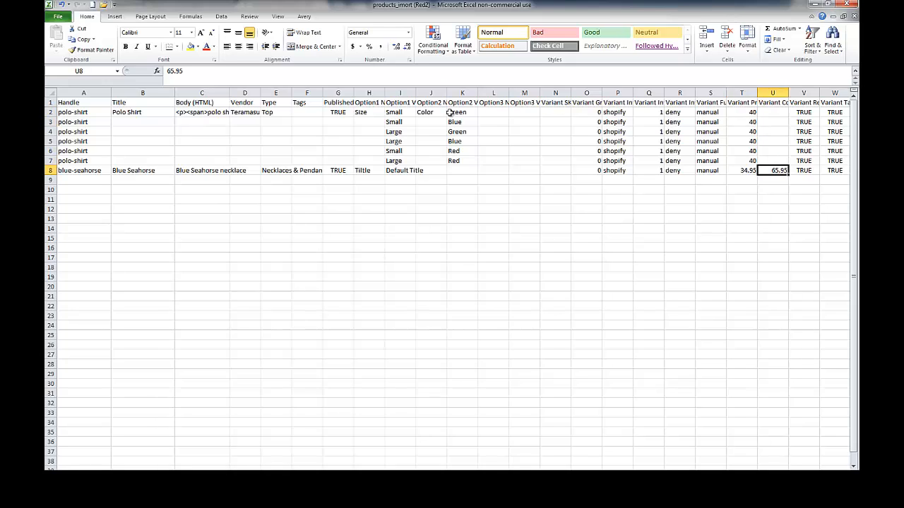
left_click(771, 103)
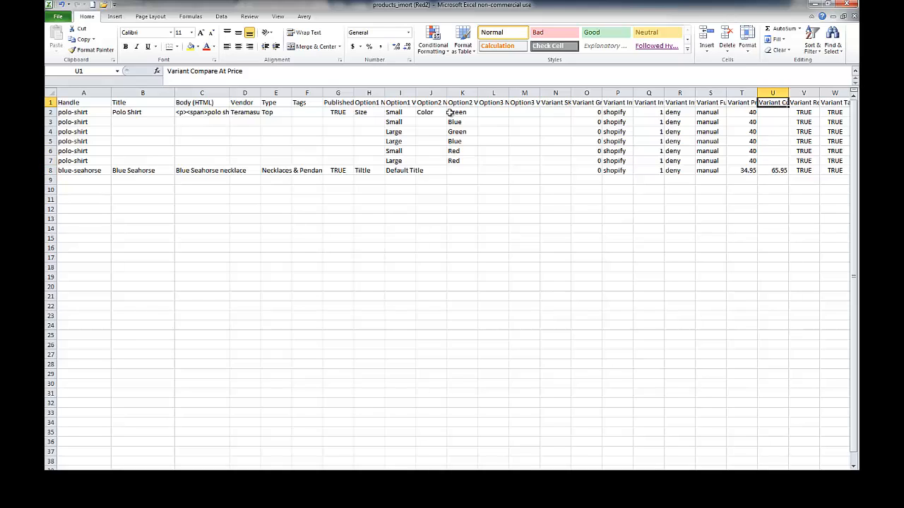
left_click(803, 102)
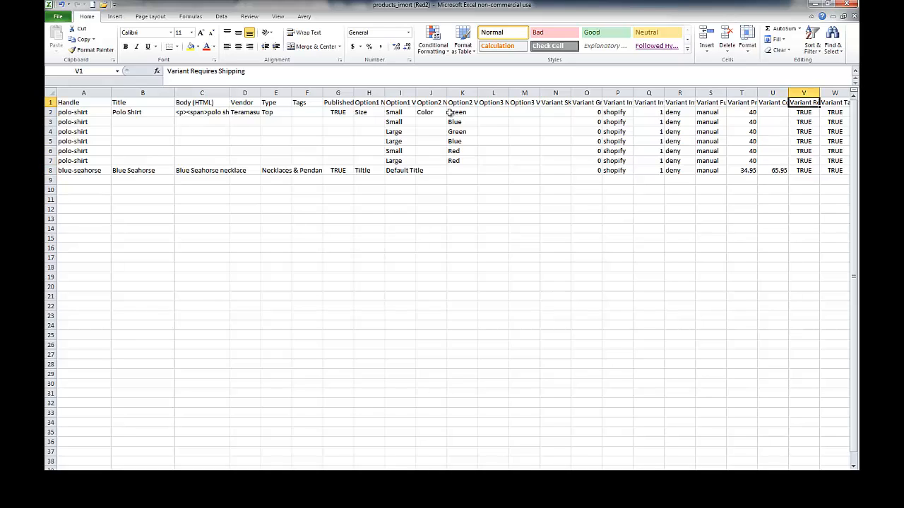
left_click(802, 150)
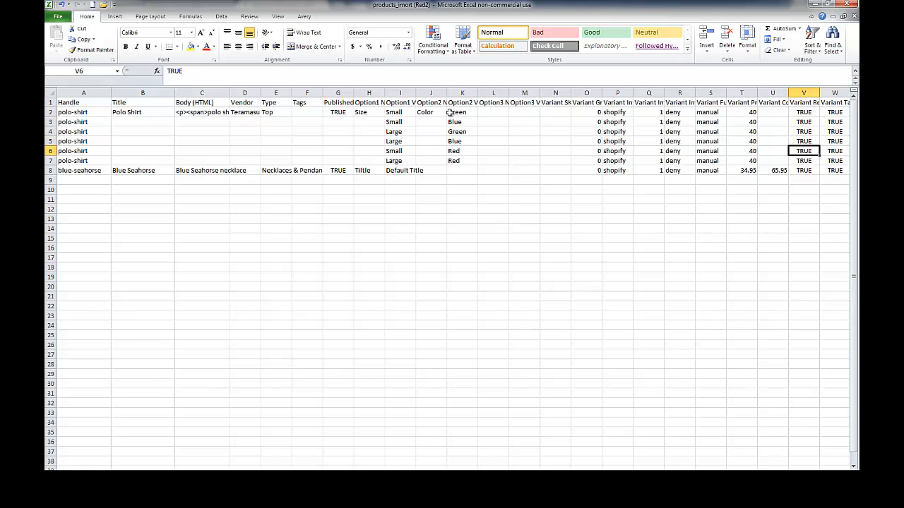
left_click(803, 112)
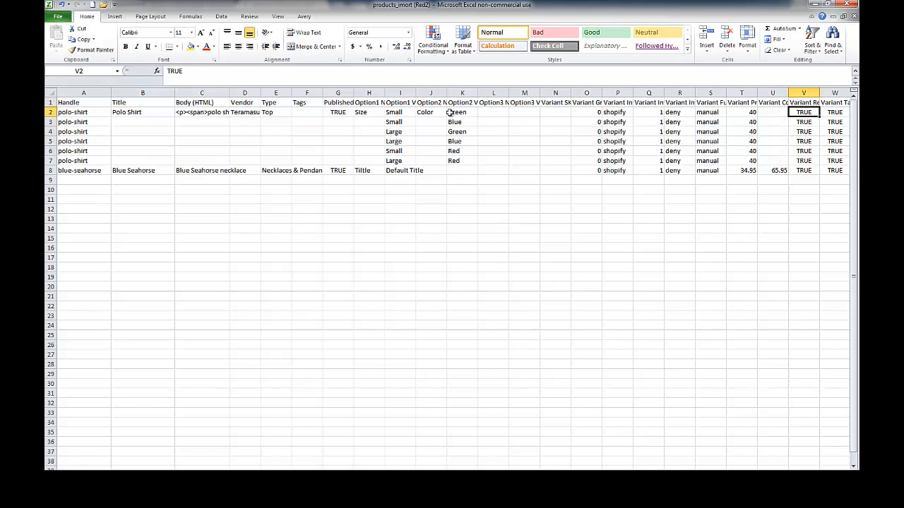
scroll("right", 3)
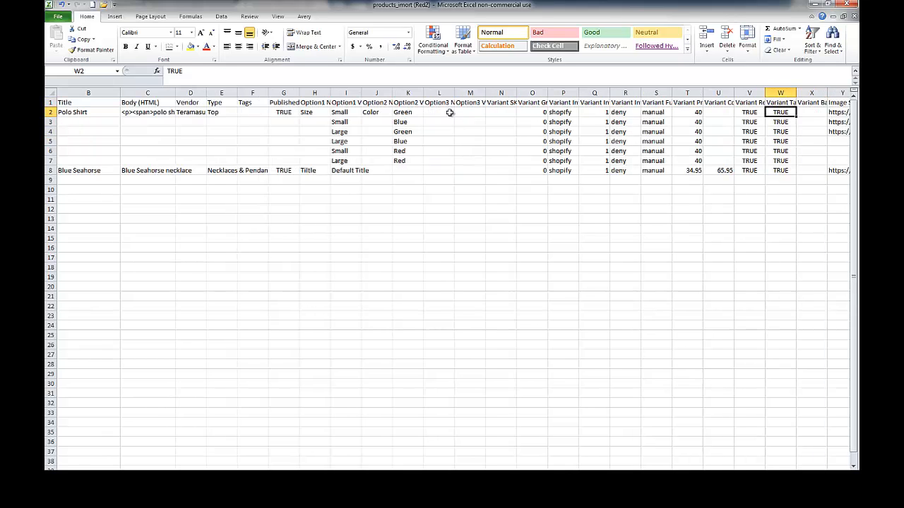
left_click(780, 141)
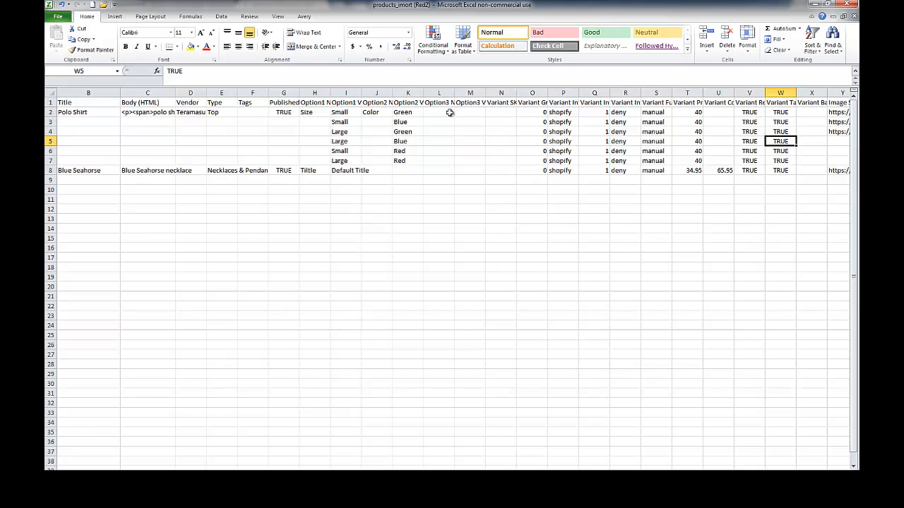
left_click(780, 112)
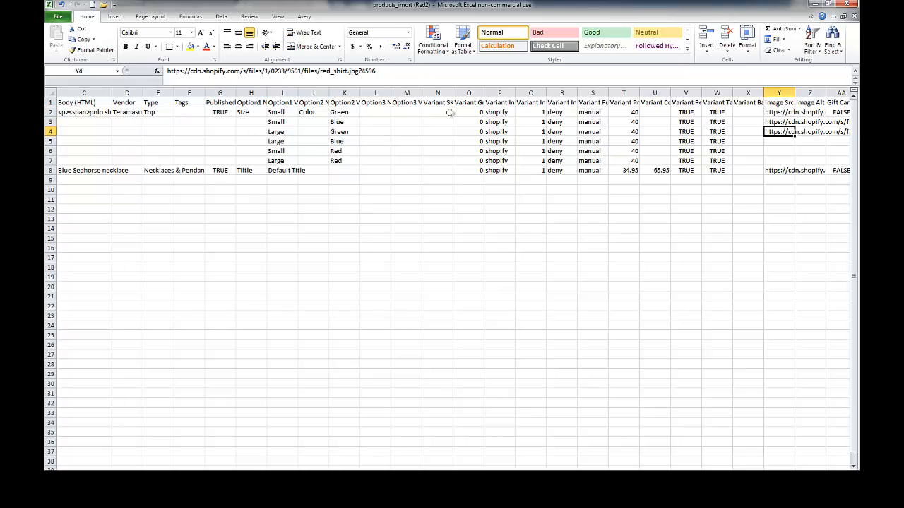
Copy the red_shirt image URL from row 4 into the row 9 image cell.
left_click(779, 112)
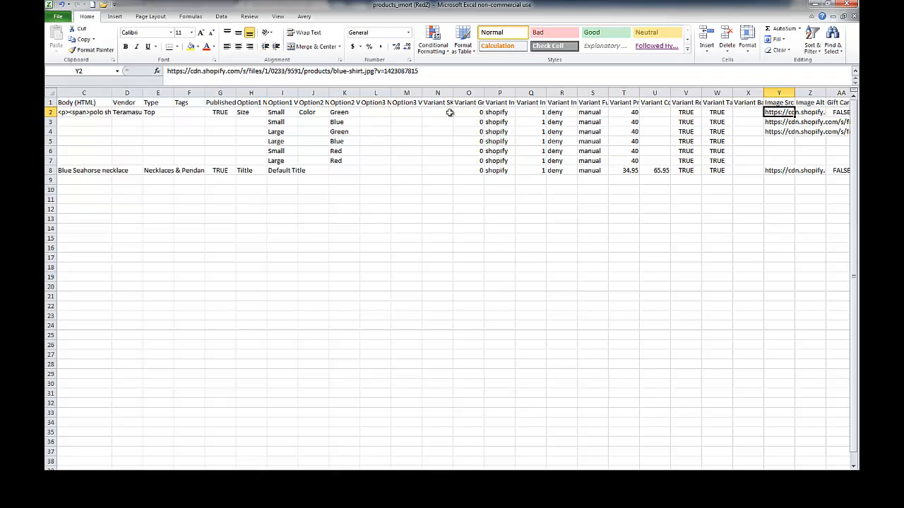
left_click(779, 131)
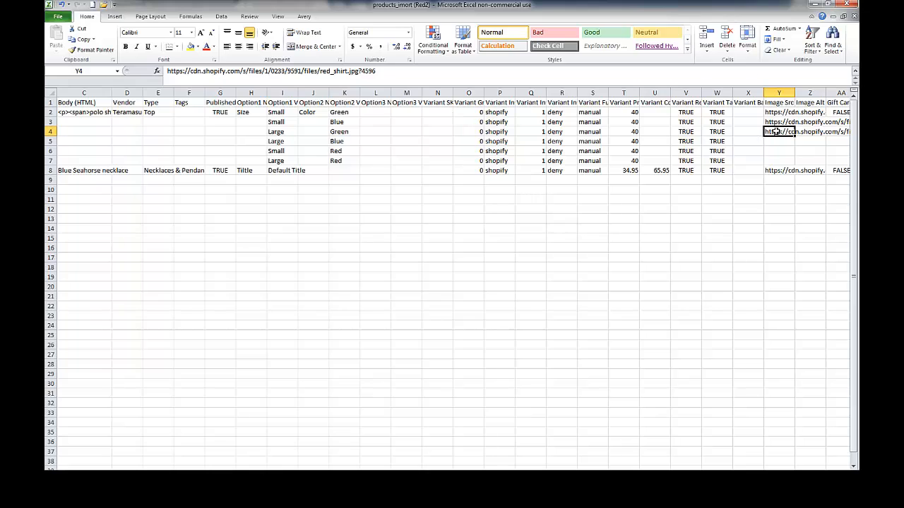
right_click(779, 132)
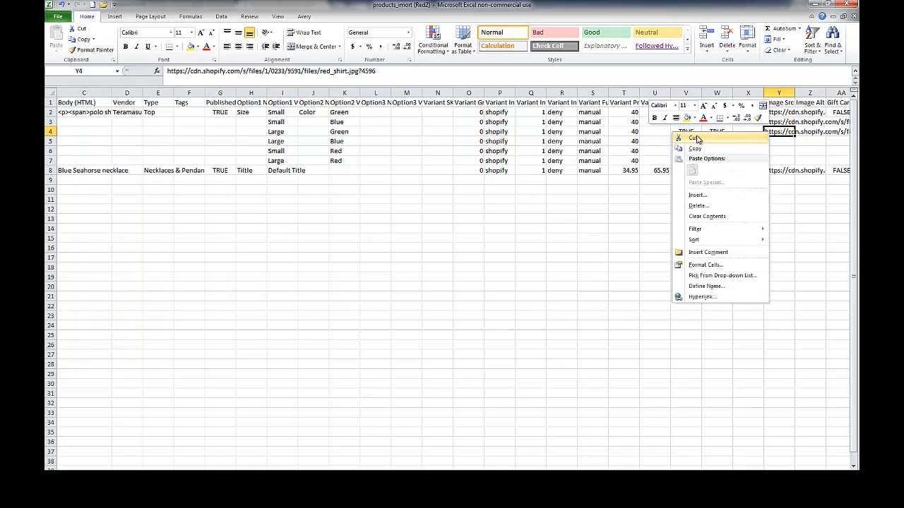
left_click(695, 138)
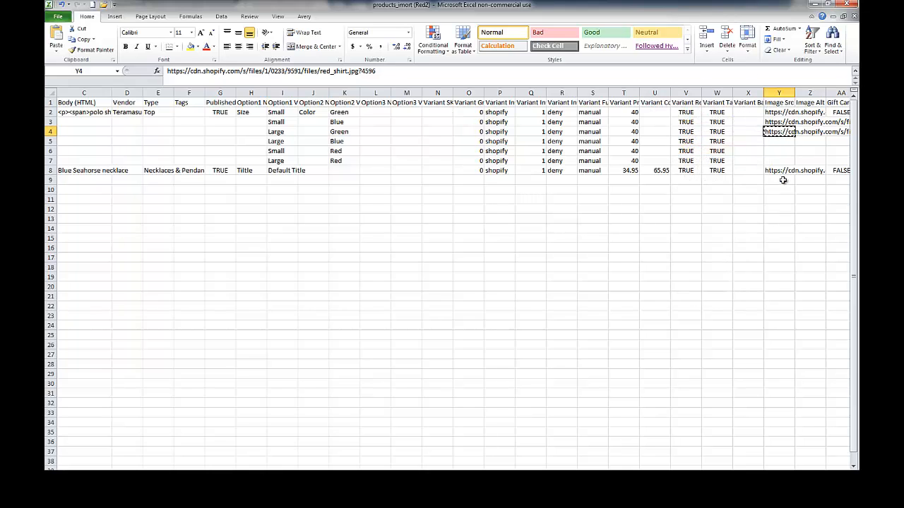
right_click(779, 180)
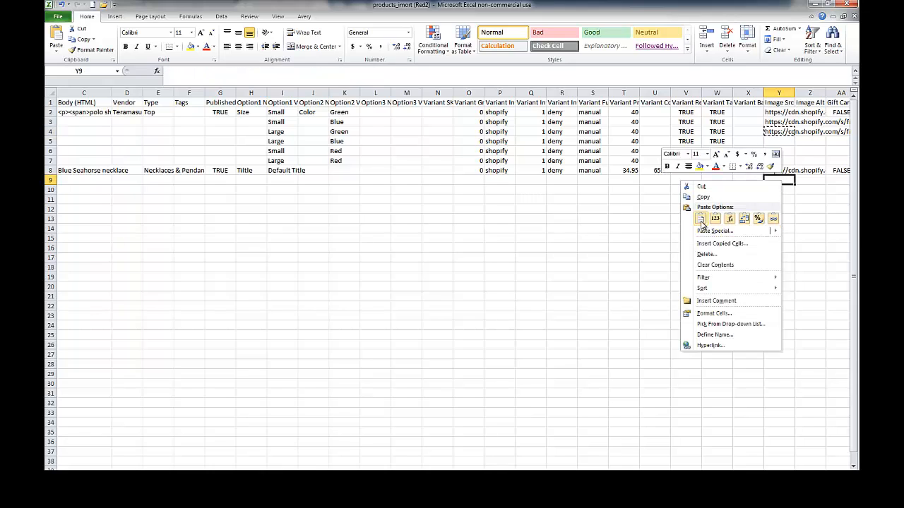
left_click(700, 217)
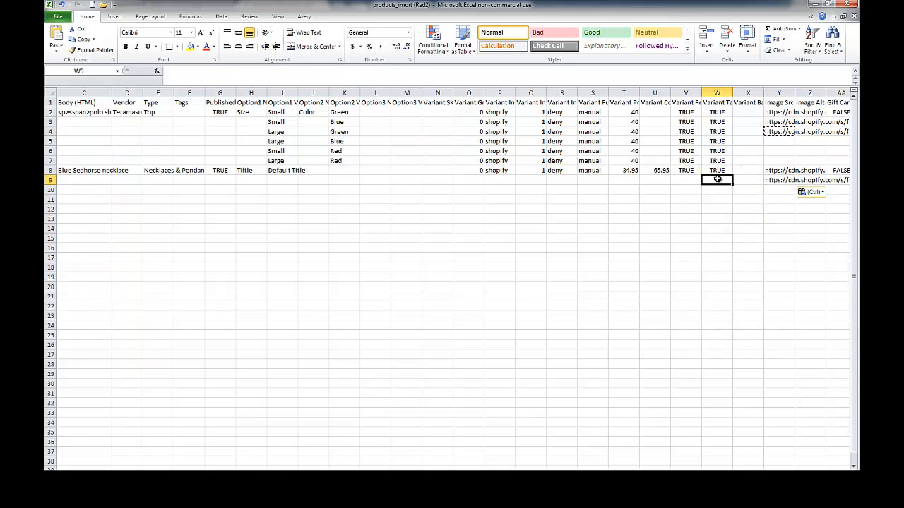
Paste the blue-seahorse handle from A8 into A9.
scroll("left", 3)
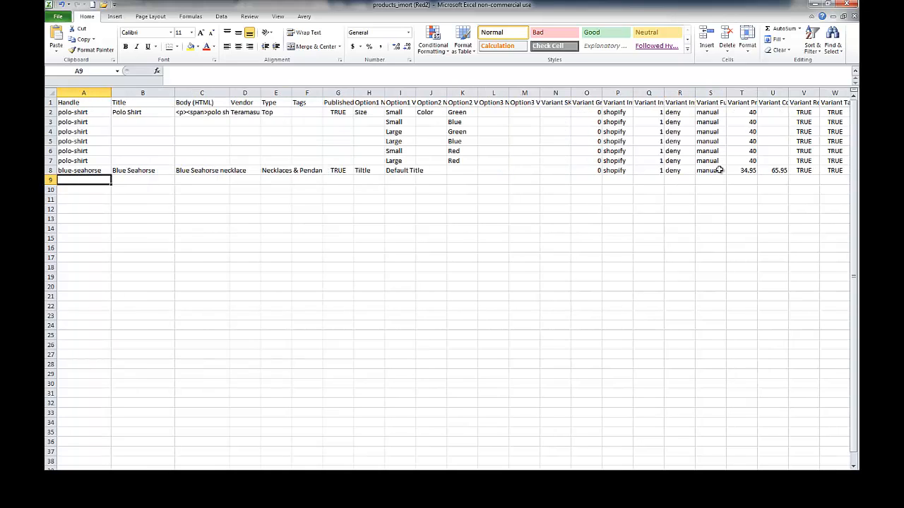
left_click(83, 170)
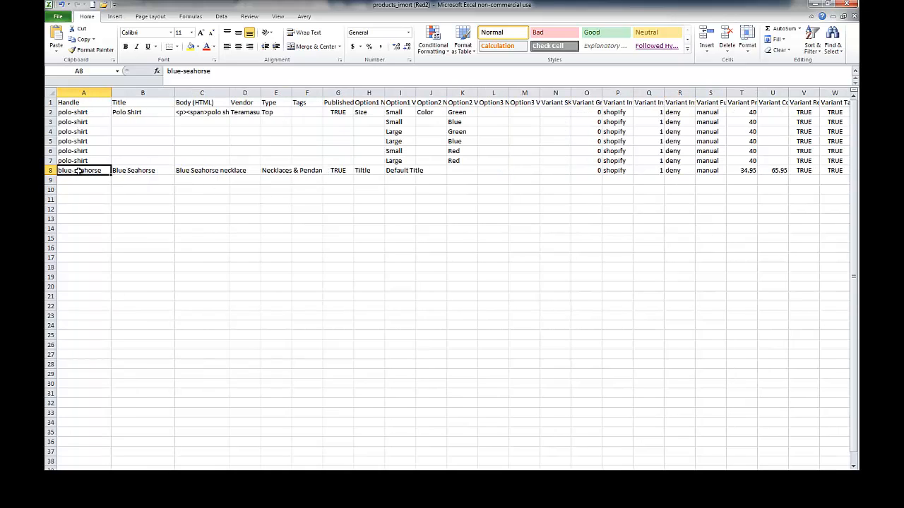
left_click(83, 180)
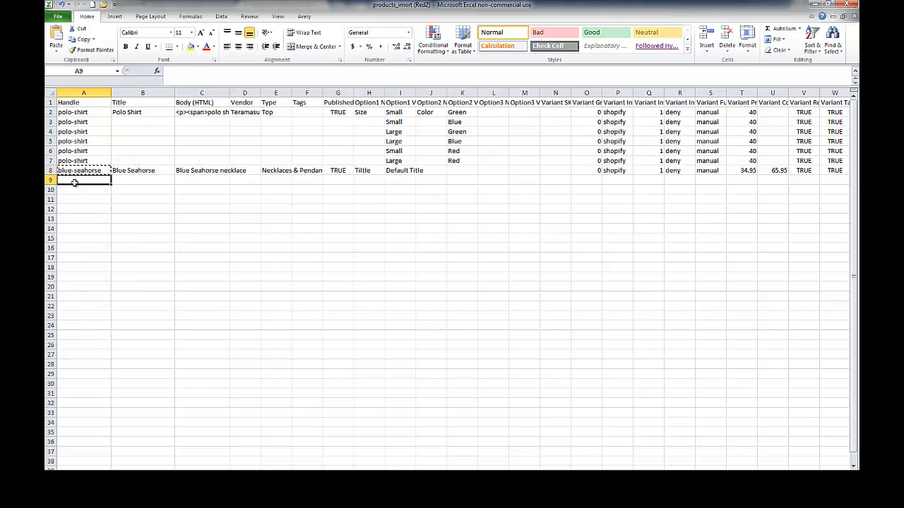
key("ctrl+v")
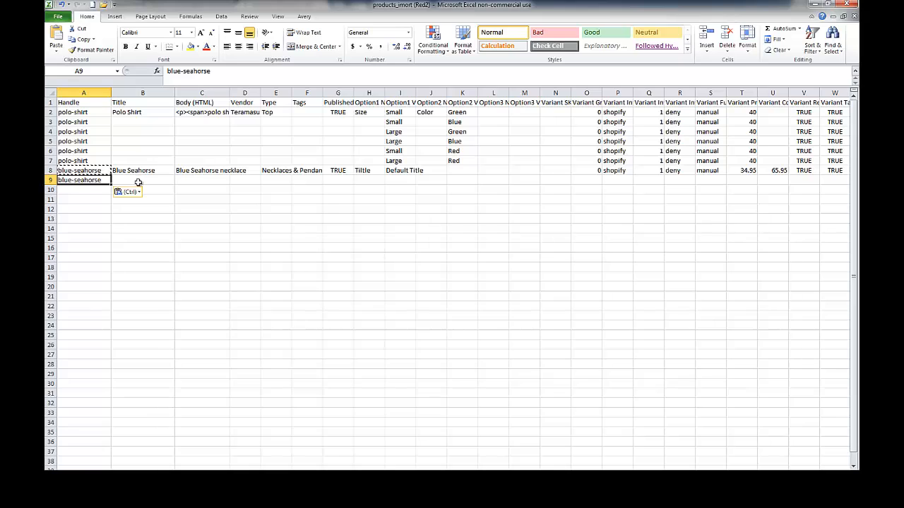
left_click(143, 179)
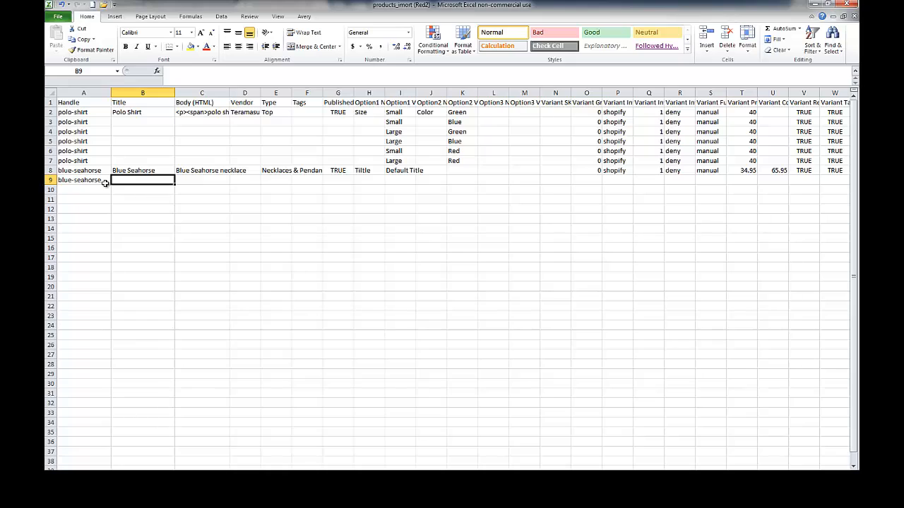
mouse_move(242, 239)
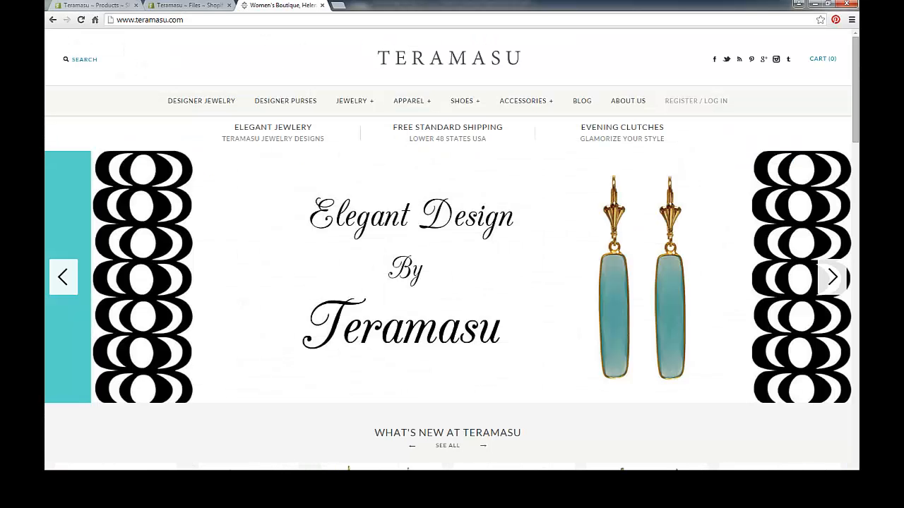
Check the red_shirt.jpg URL in the Files list, briefly visiting the Products list.
left_click(831, 277)
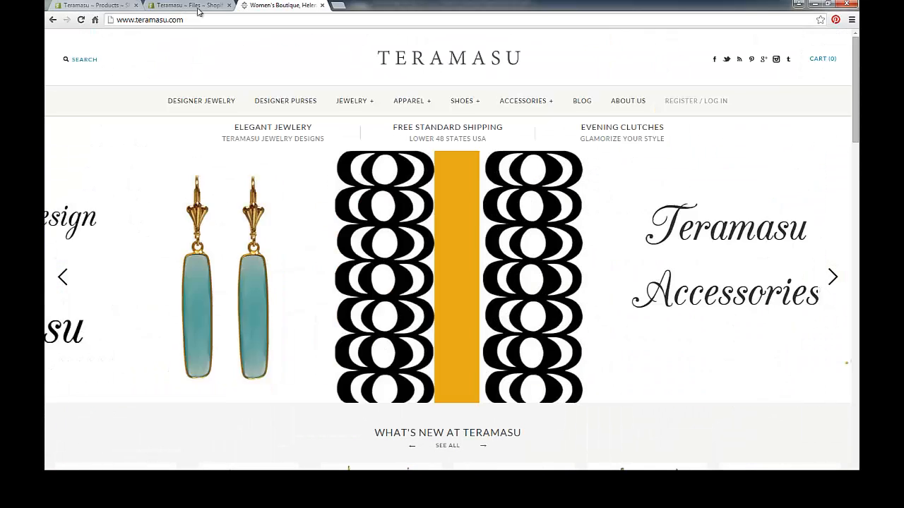
left_click(187, 5)
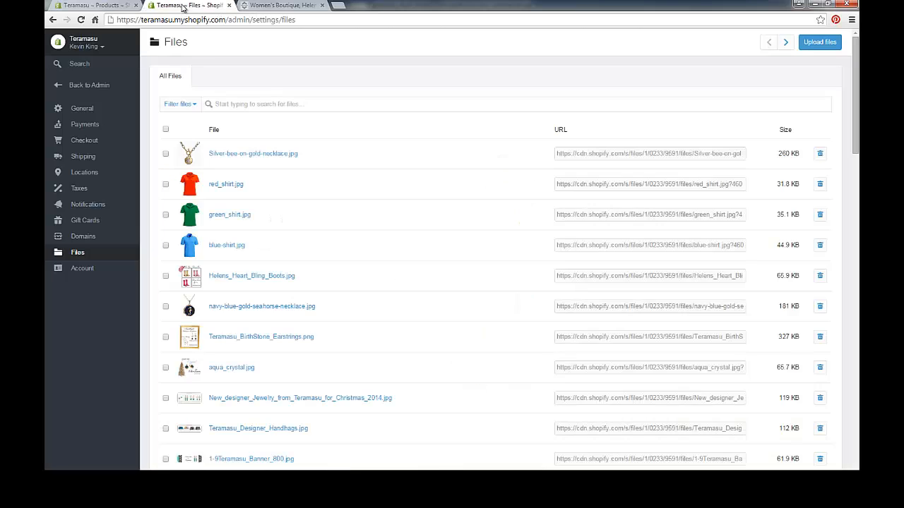
mouse_move(244, 205)
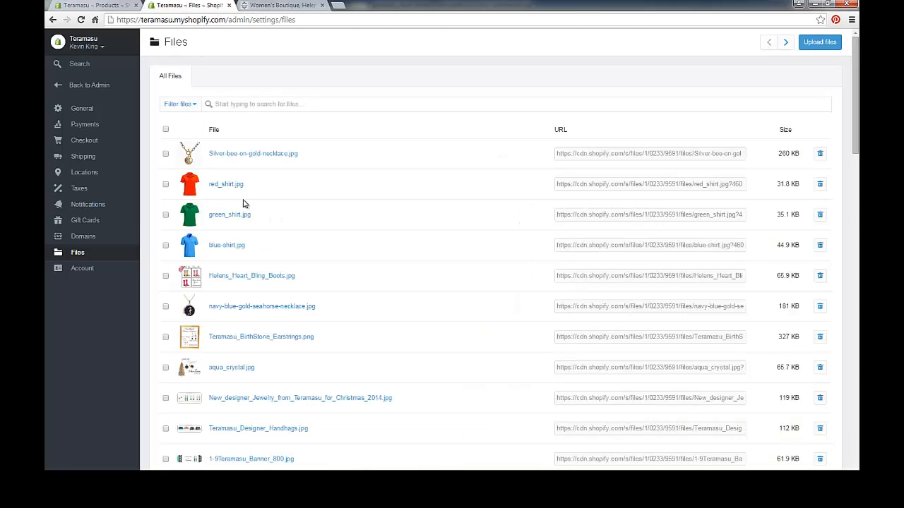
mouse_move(224, 232)
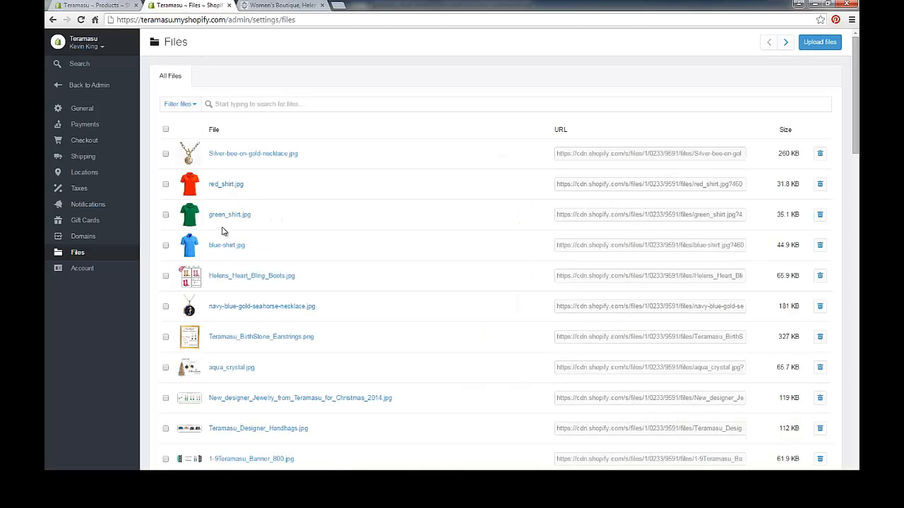
mouse_move(568, 188)
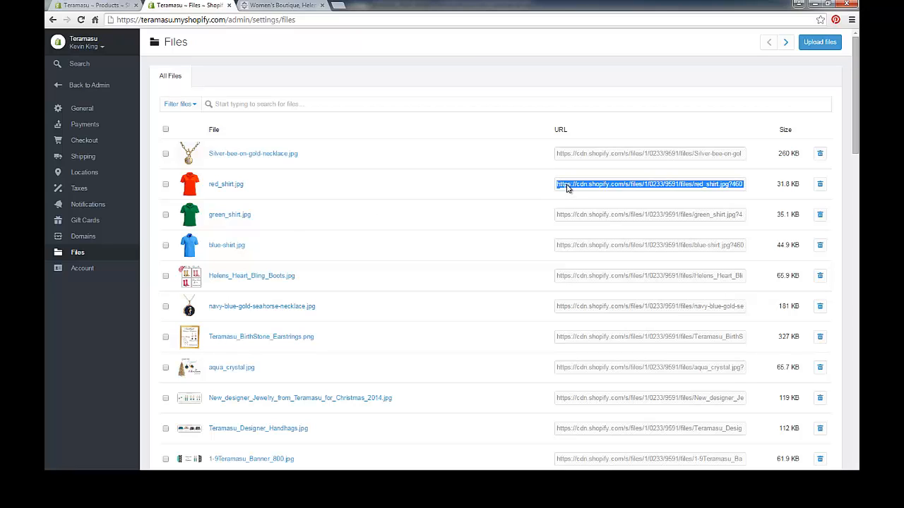
mouse_move(192, 194)
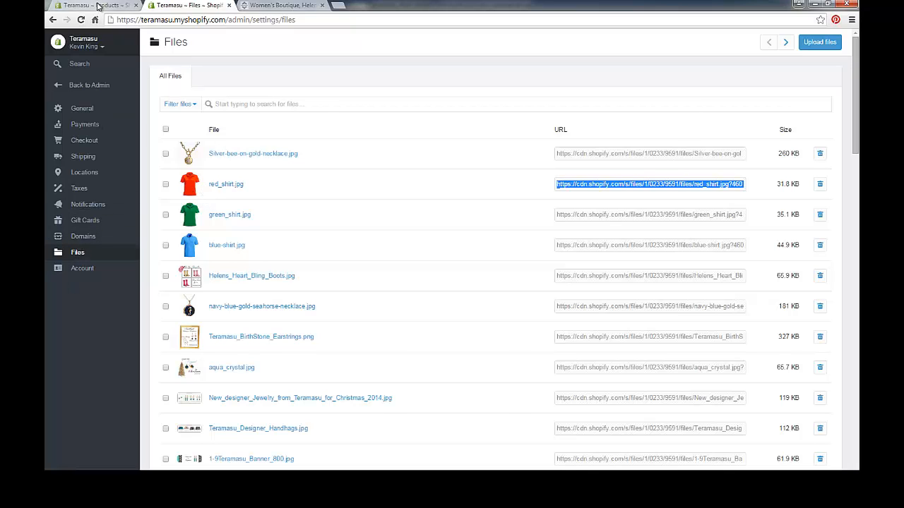
left_click(92, 5)
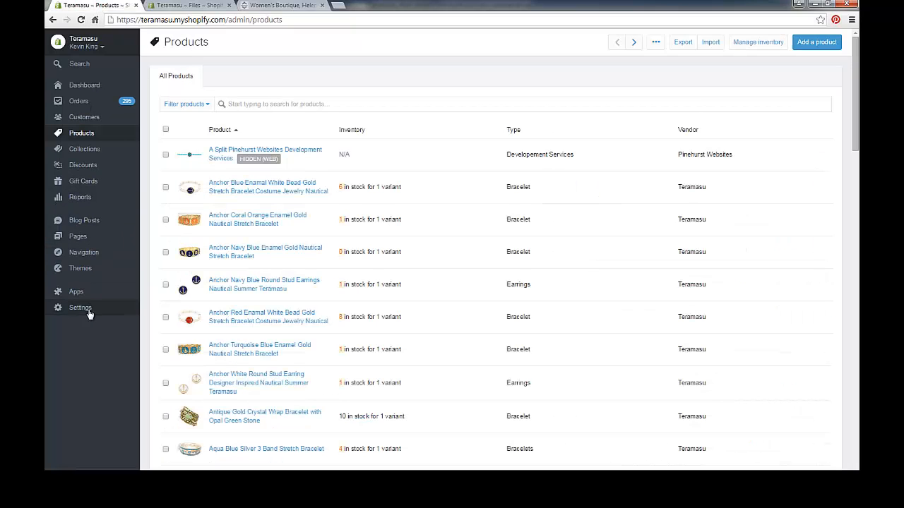
left_click(189, 5)
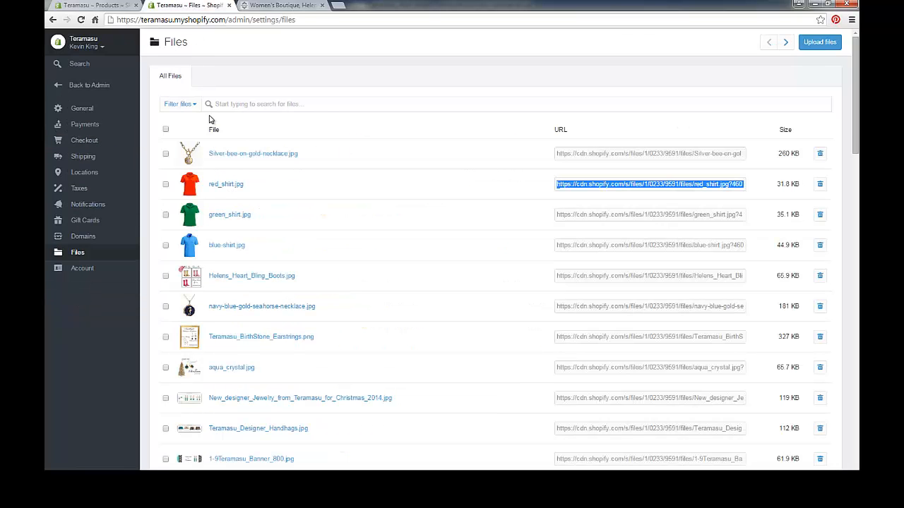
mouse_move(98, 261)
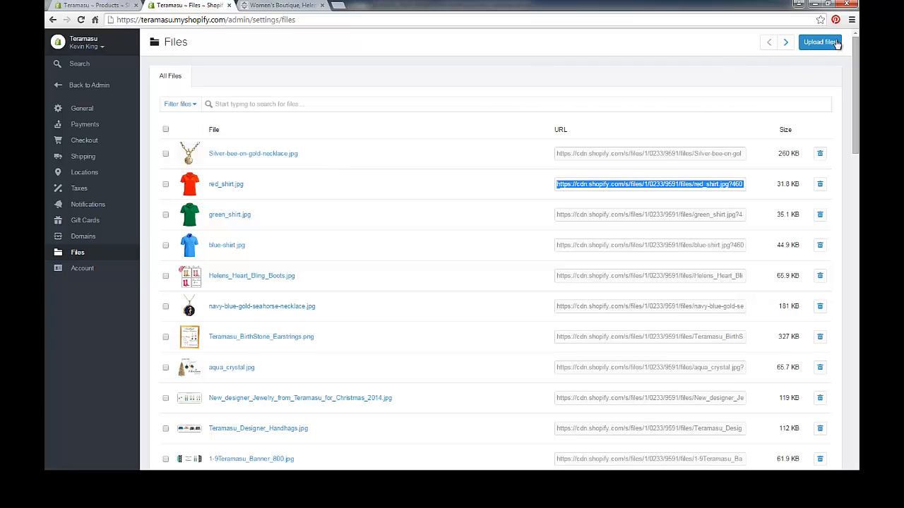
mouse_move(600, 184)
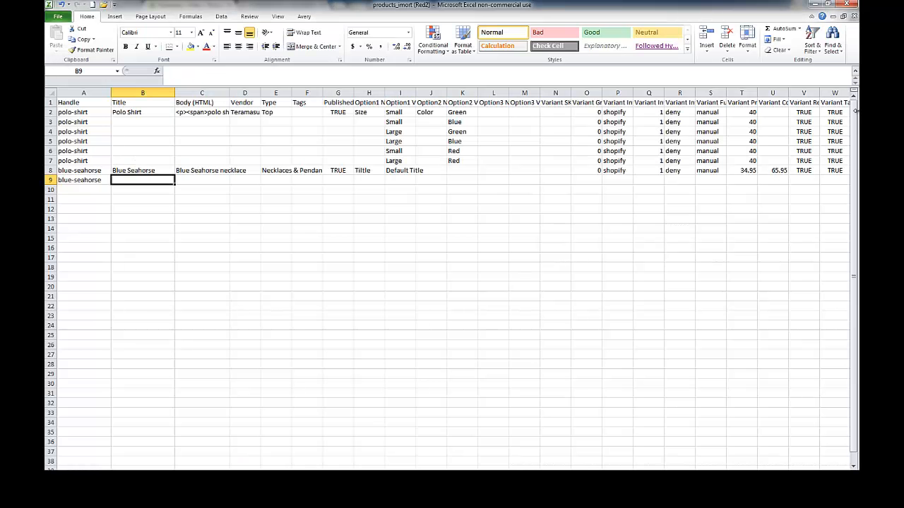
left_click(202, 180)
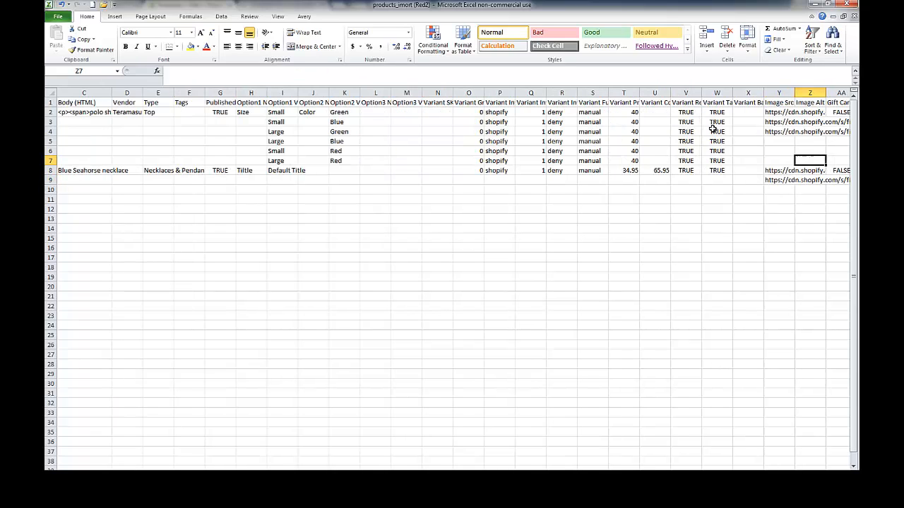
left_click(779, 92)
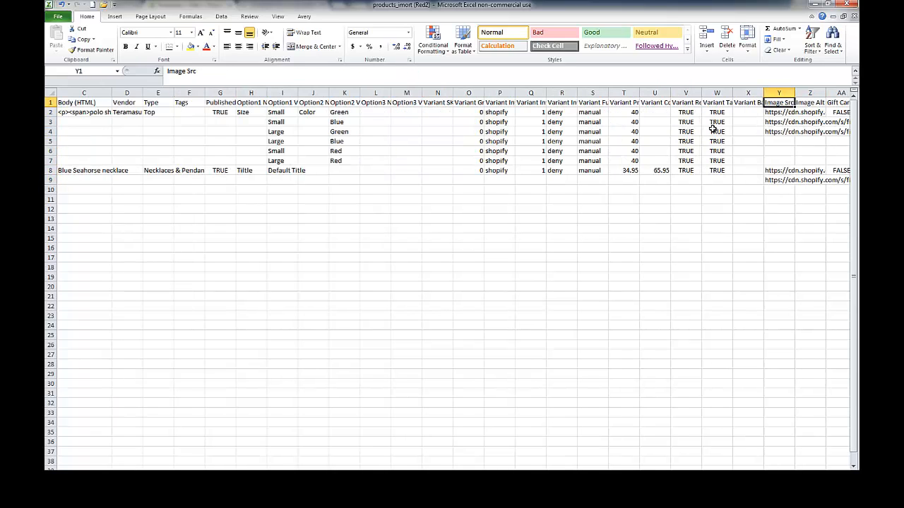
left_click(779, 160)
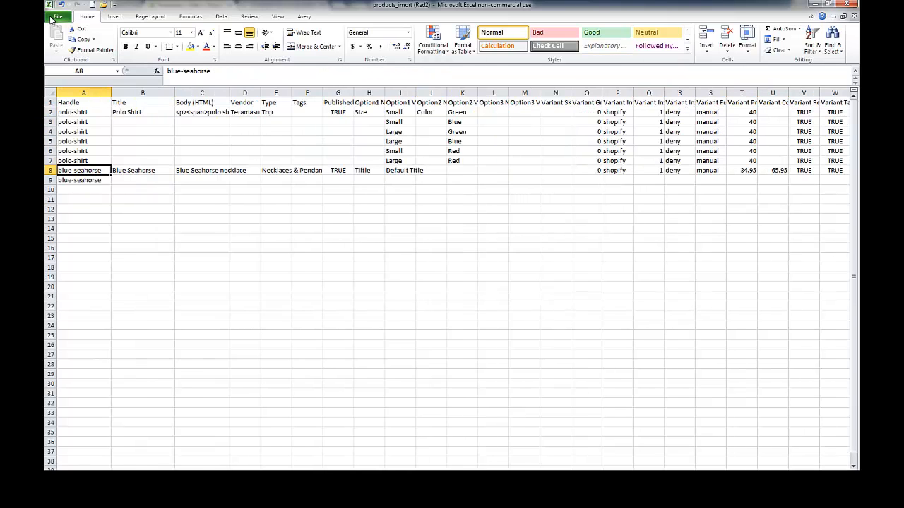
Save the sheet as CSV (Comma delimited) named products_Bulkimort (Red2), keeping CSV format.
left_click(57, 16)
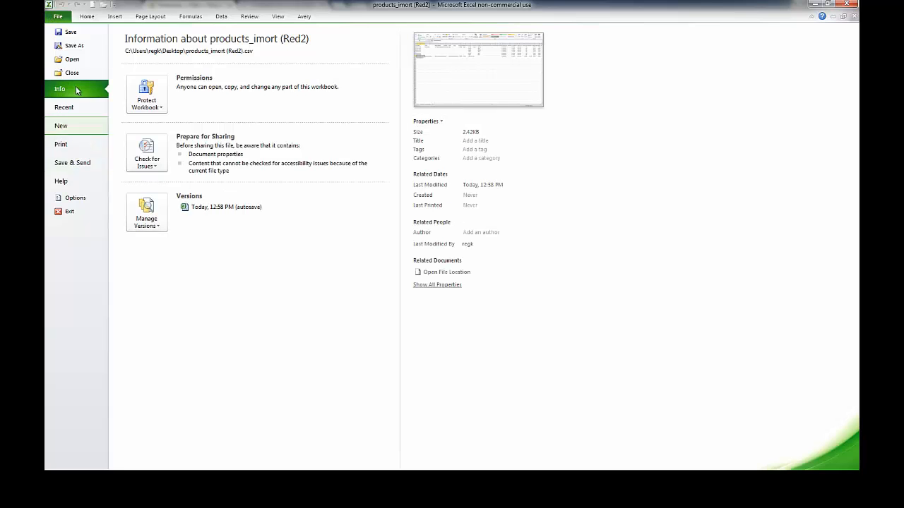
left_click(74, 46)
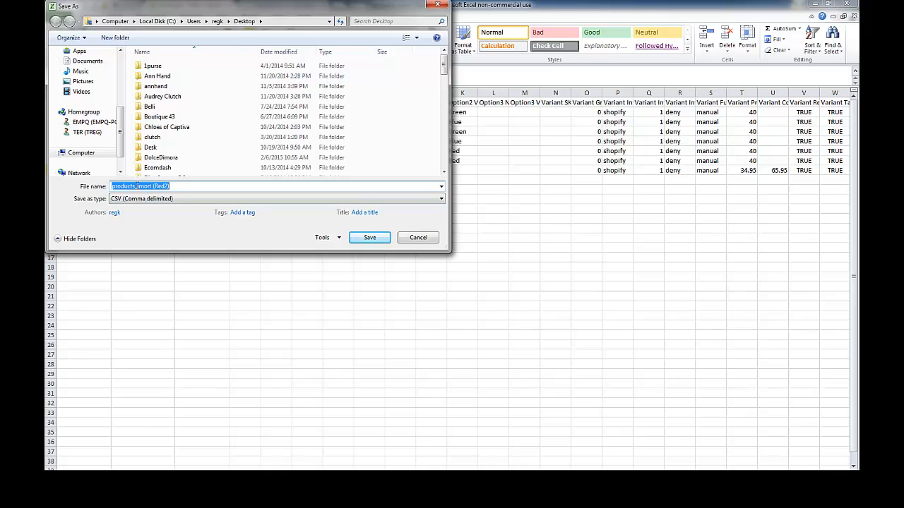
left_click(142, 213)
type("Bulk")
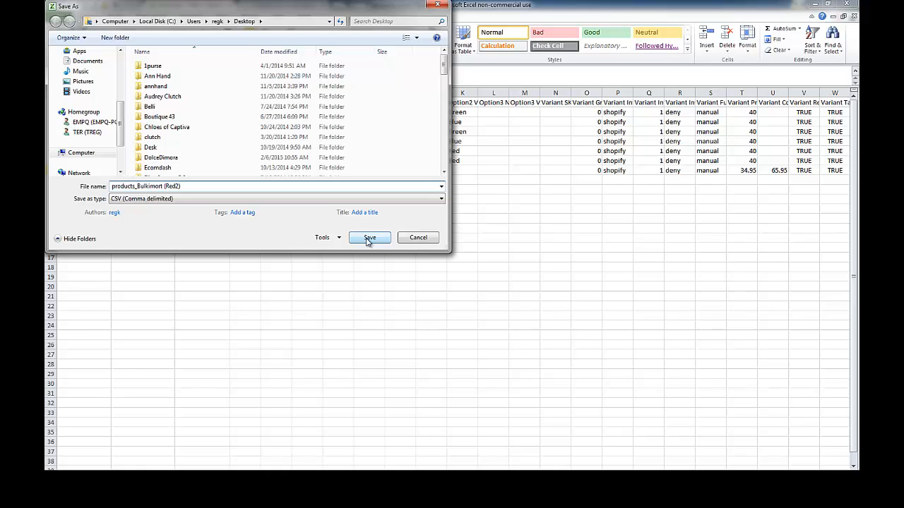
left_click(369, 238)
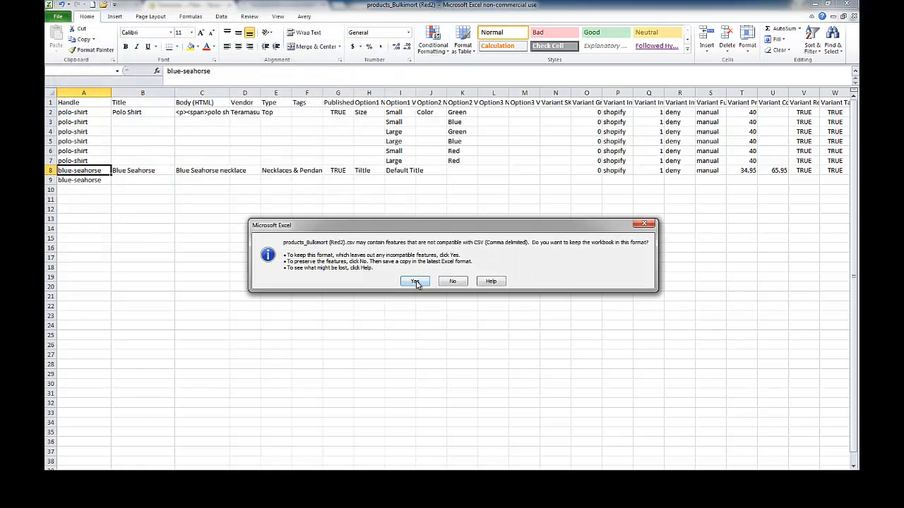
left_click(415, 281)
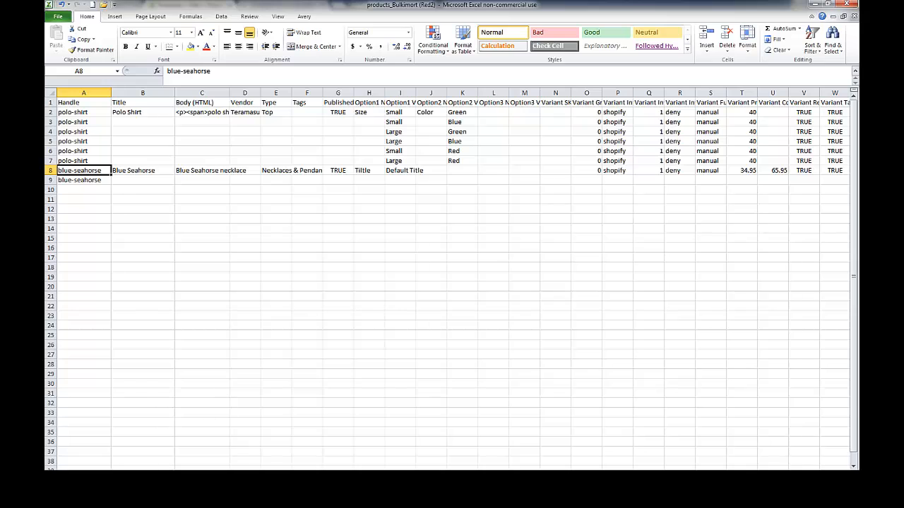
Choose products_Bulkimort (Red2) from the Desktop in the Products CSV import dialog.
left_click(188, 5)
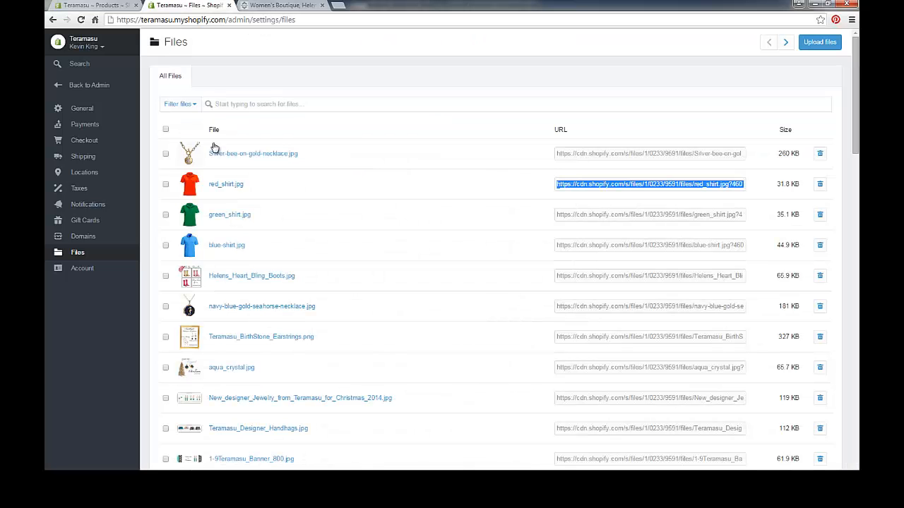
mouse_move(94, 242)
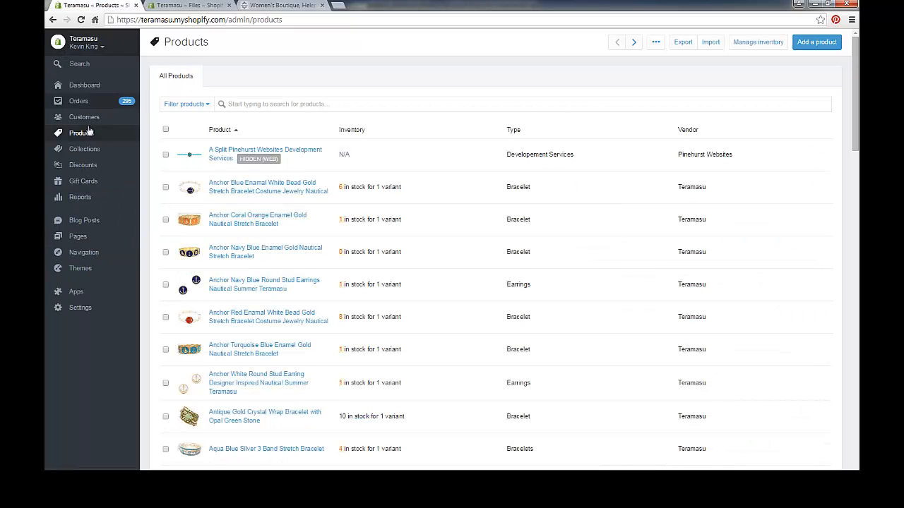
mouse_move(701, 57)
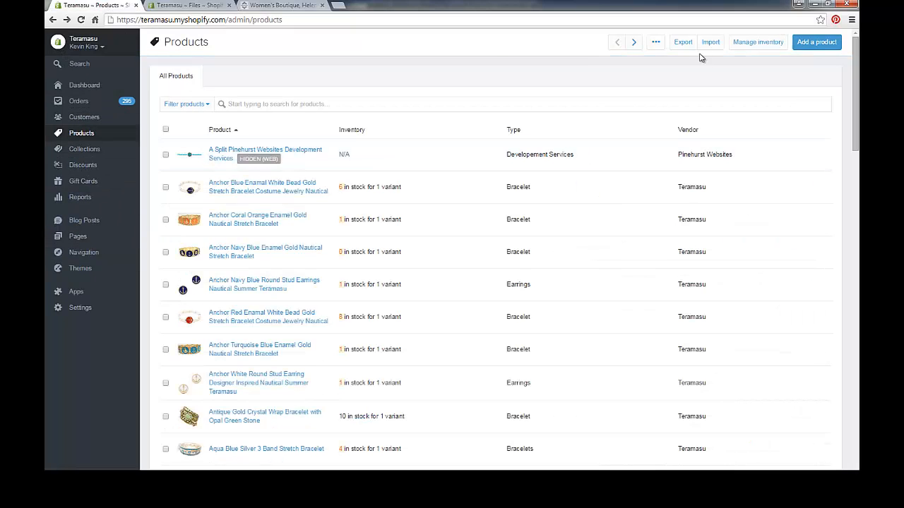
left_click(710, 42)
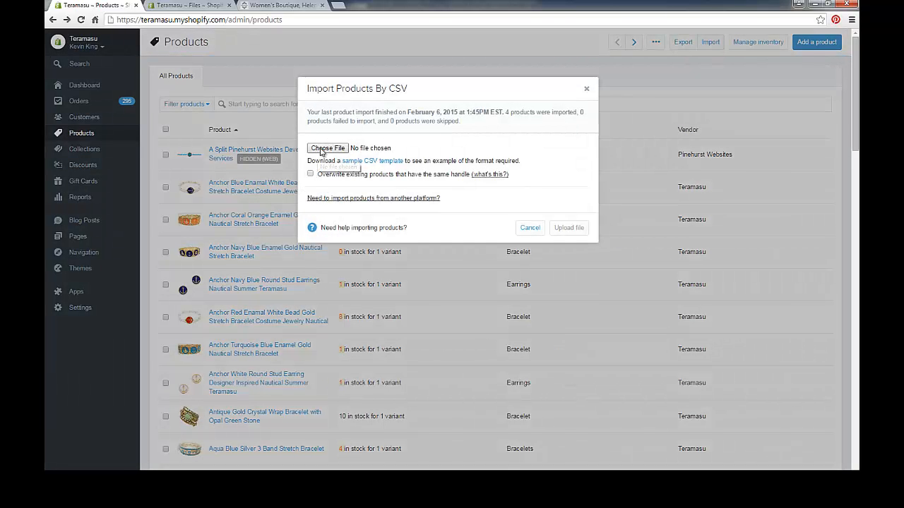
left_click(328, 148)
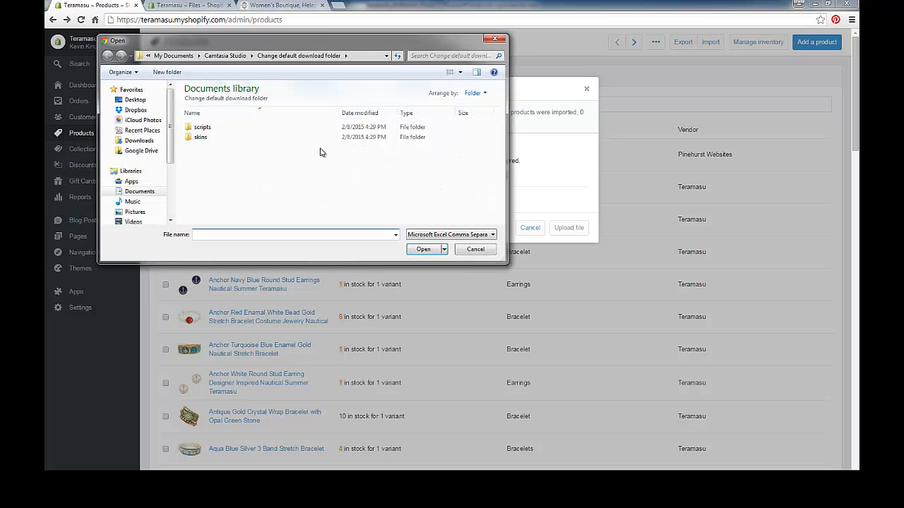
left_click(135, 99)
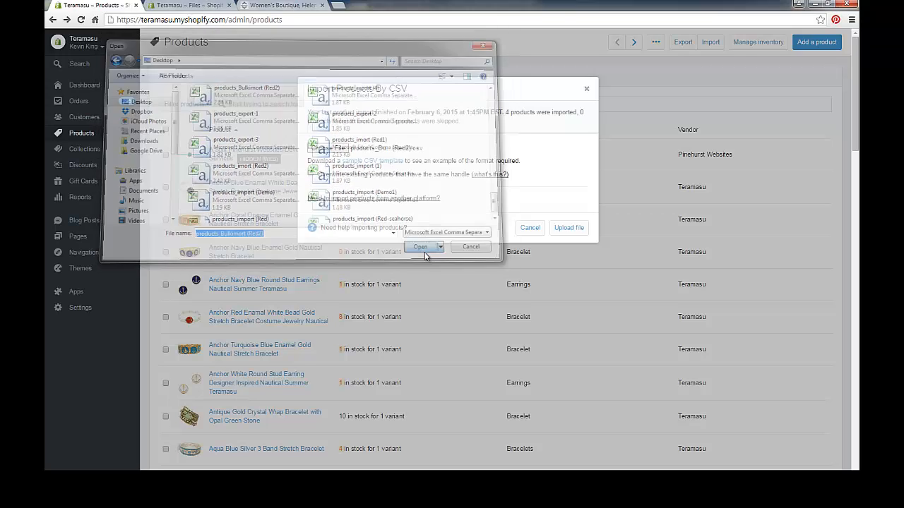
left_click(420, 246)
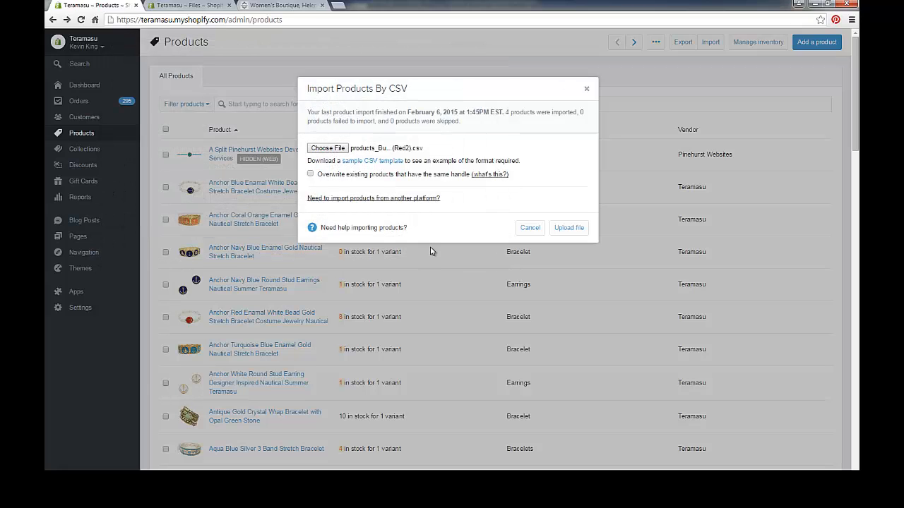
mouse_move(569, 227)
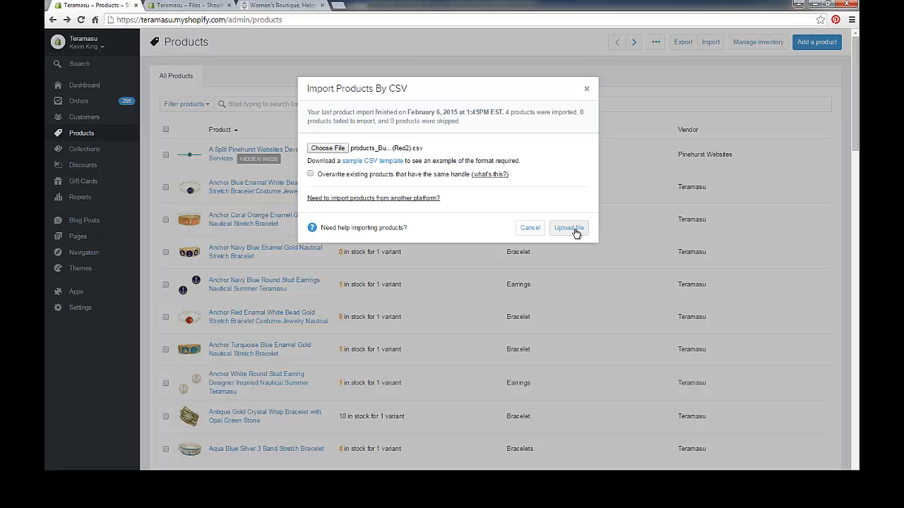
Upload the CSV, review the 2-product, 7-SKU, 8-image preview, and start the import.
left_click(569, 227)
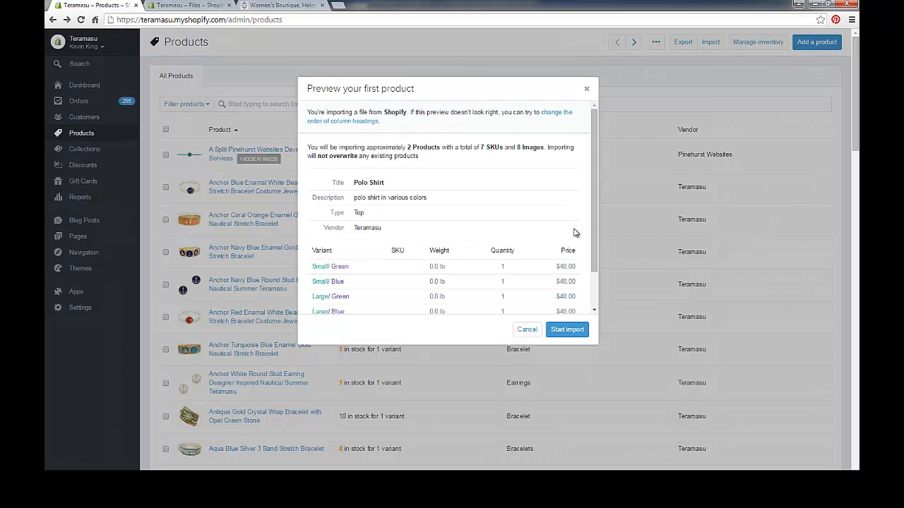
mouse_move(589, 183)
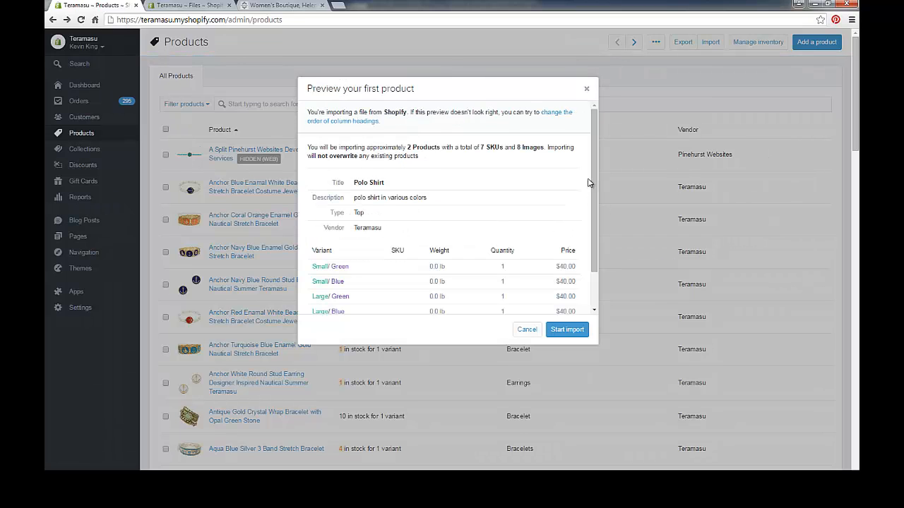
scroll("down", 3)
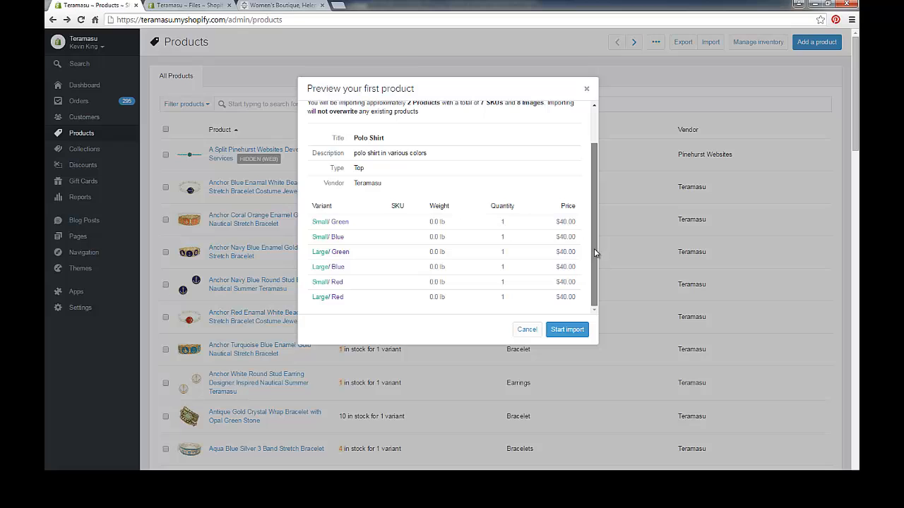
scroll("up", 3)
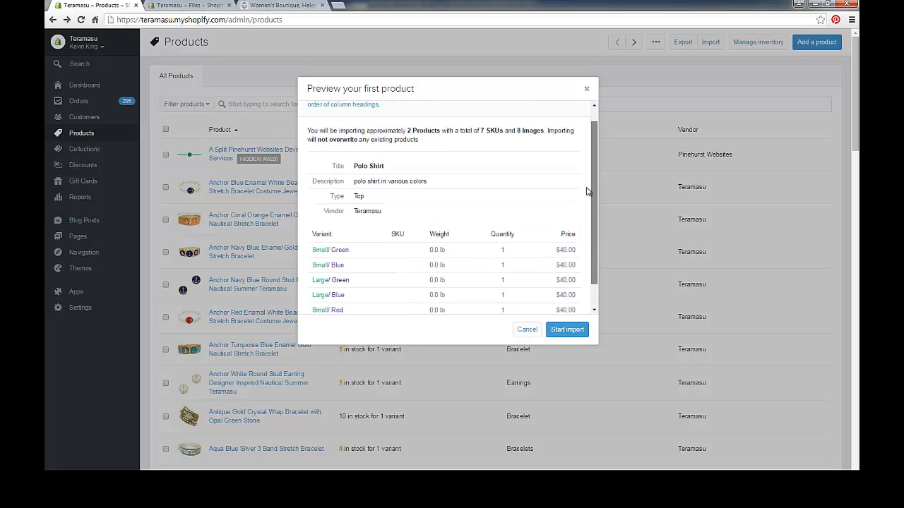
scroll("up", 3)
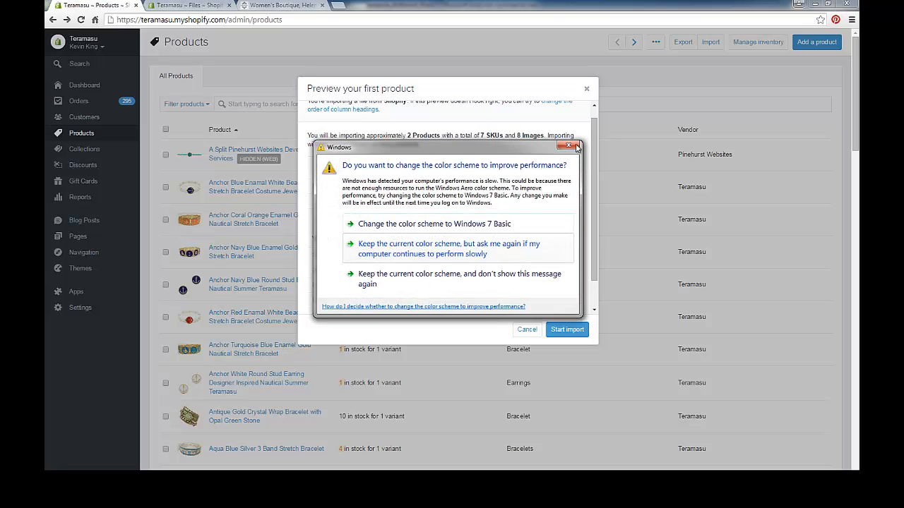
left_click(569, 146)
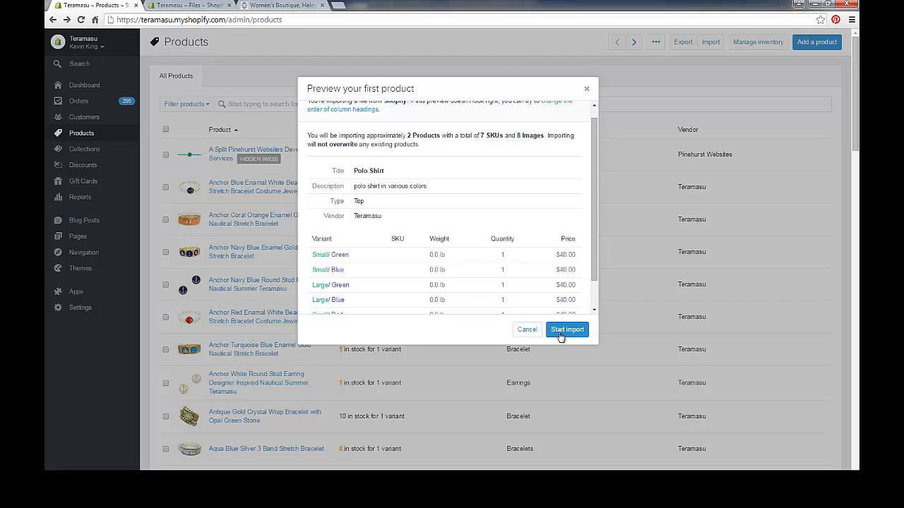
left_click(566, 330)
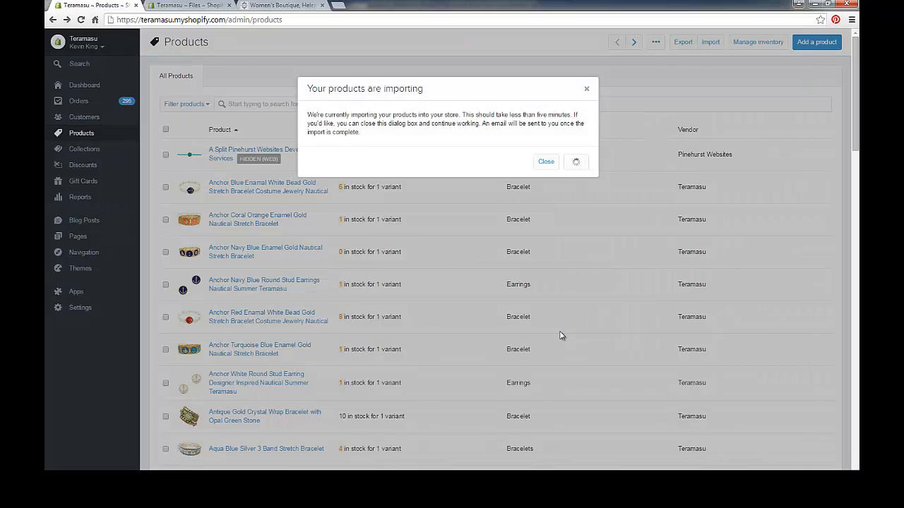
Close the importing notice and search the product list for 'polo'.
left_click(545, 162)
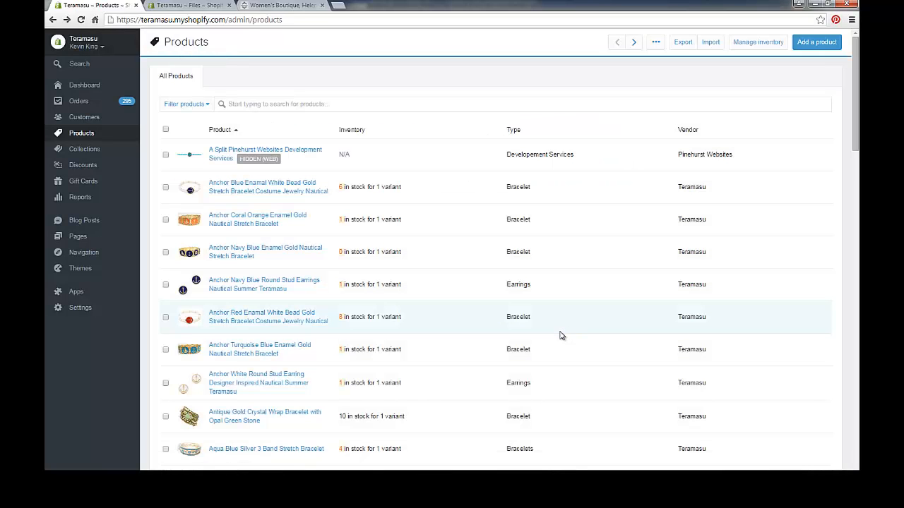
mouse_move(276, 110)
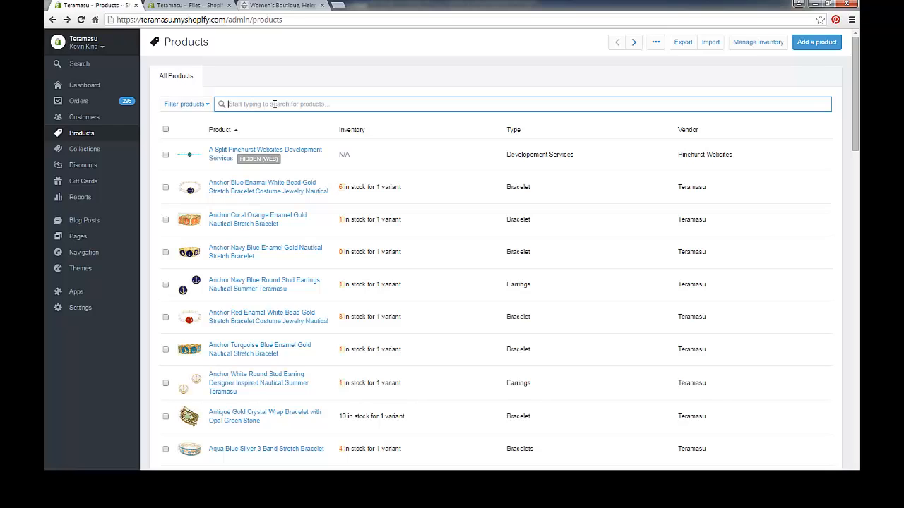
mouse_move(264, 63)
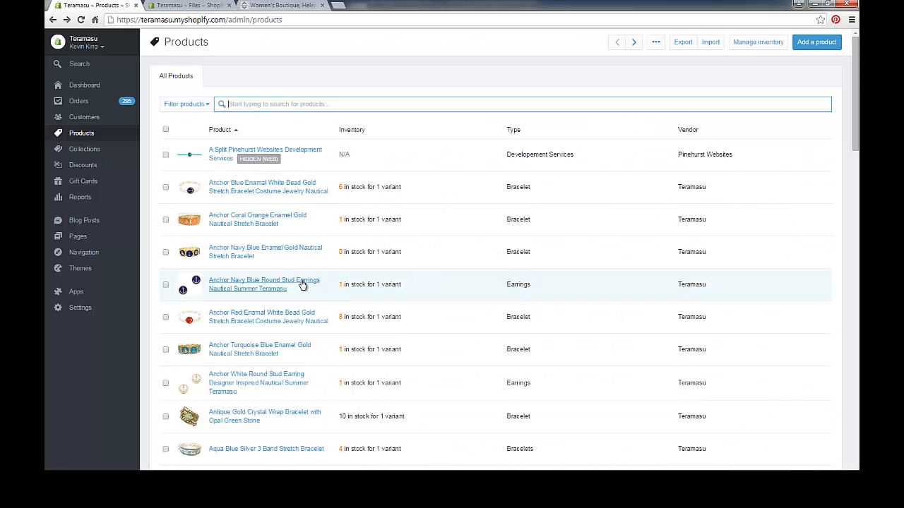
left_click(526, 100)
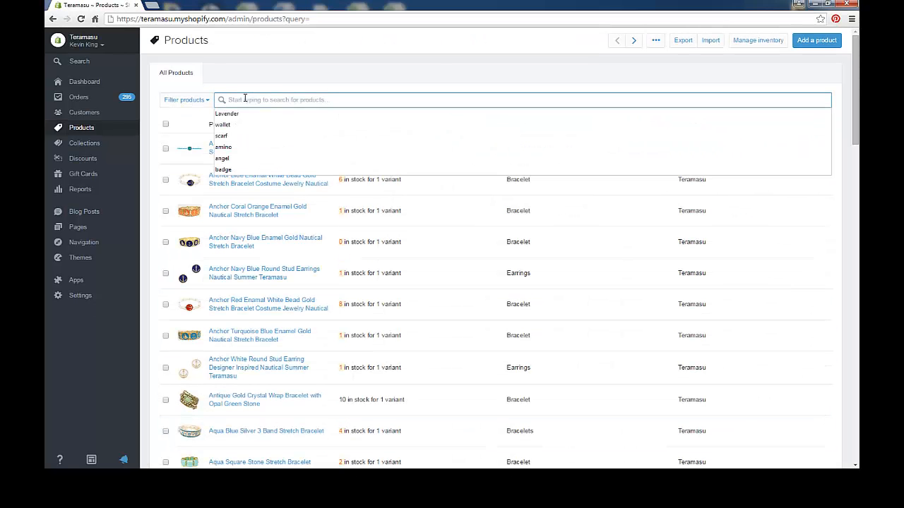
type("polo")
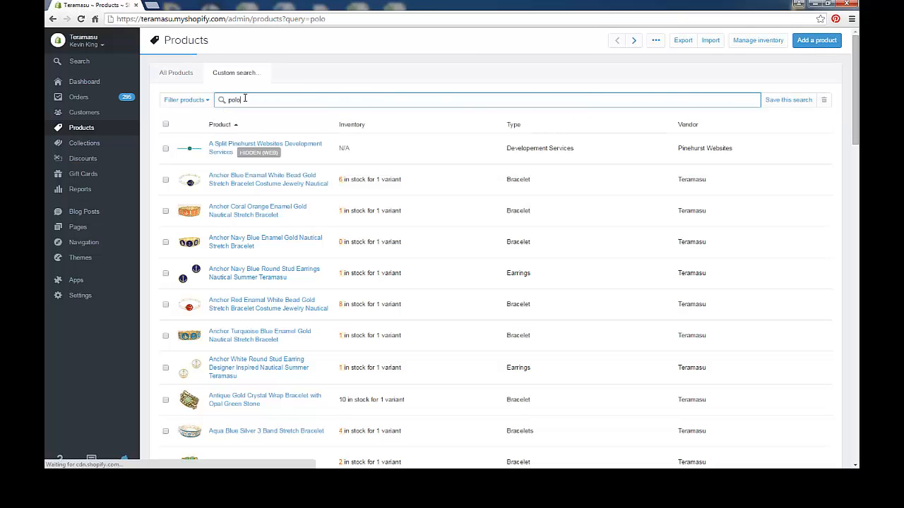
key("Return")
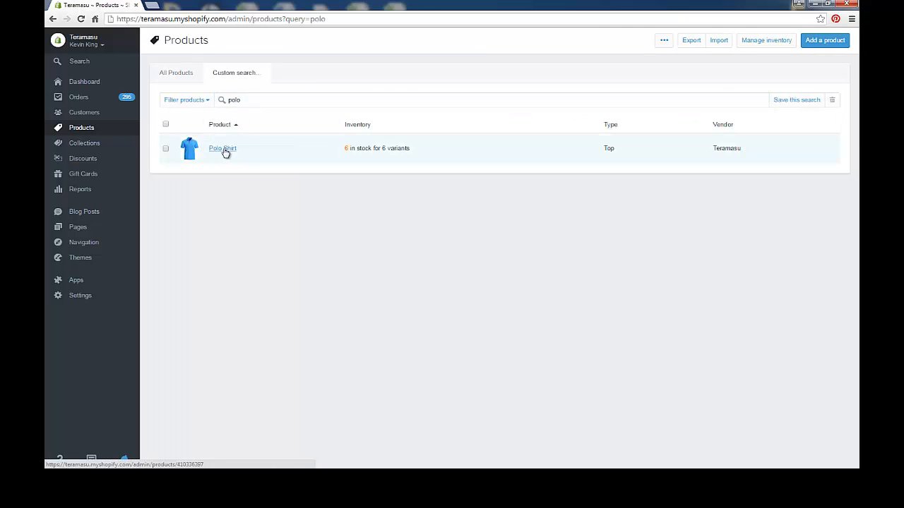
left_click(223, 149)
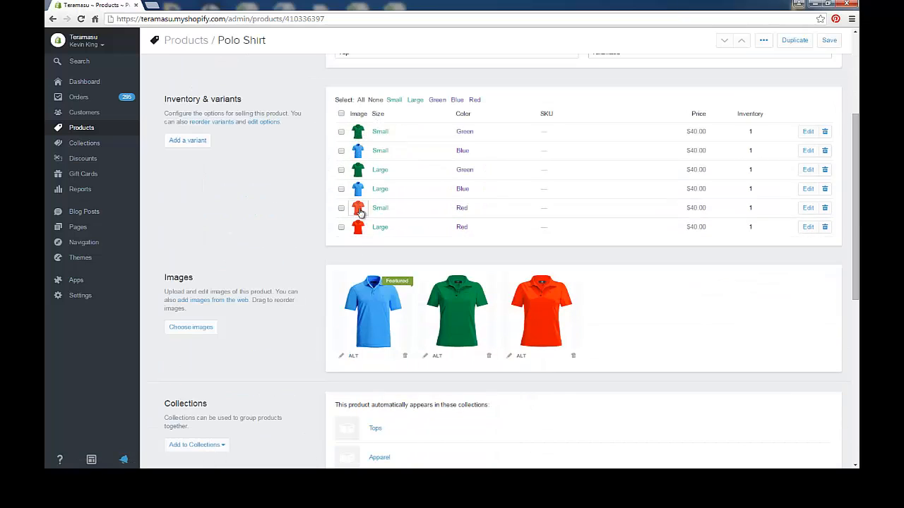
mouse_move(360, 229)
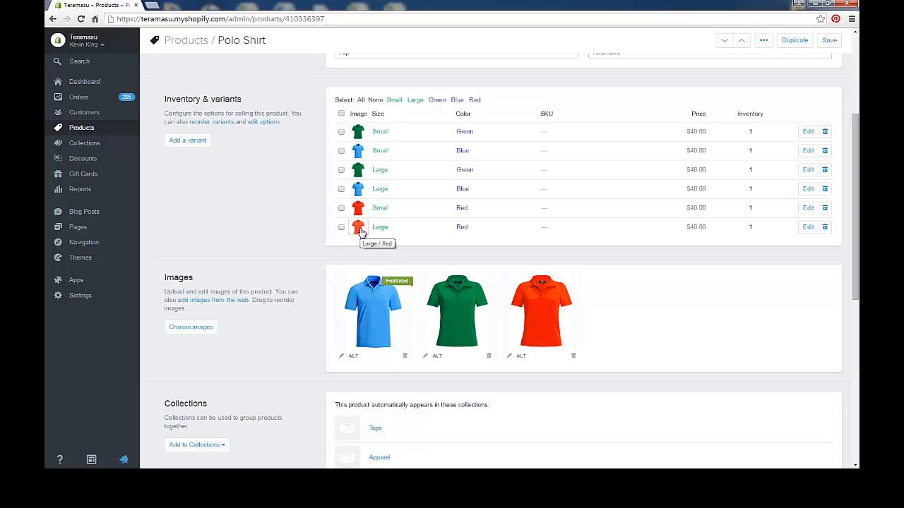
mouse_move(540, 307)
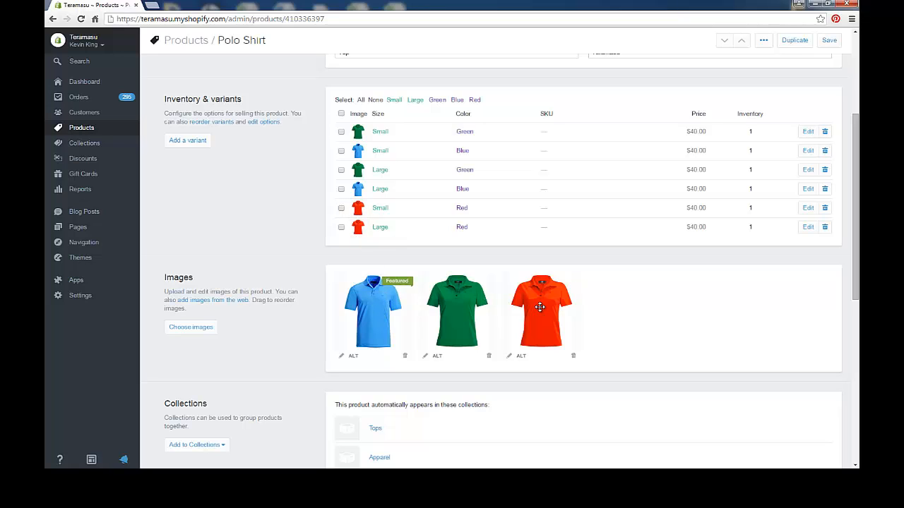
mouse_move(368, 308)
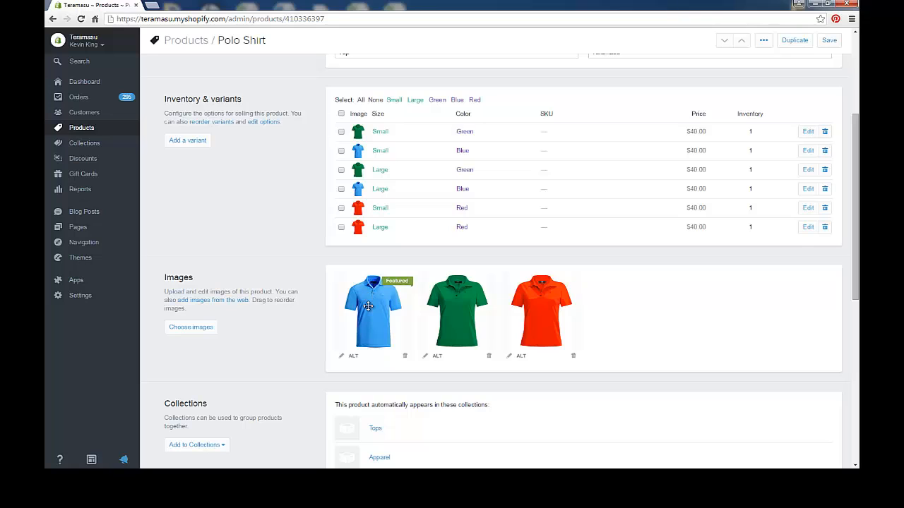
mouse_move(426, 323)
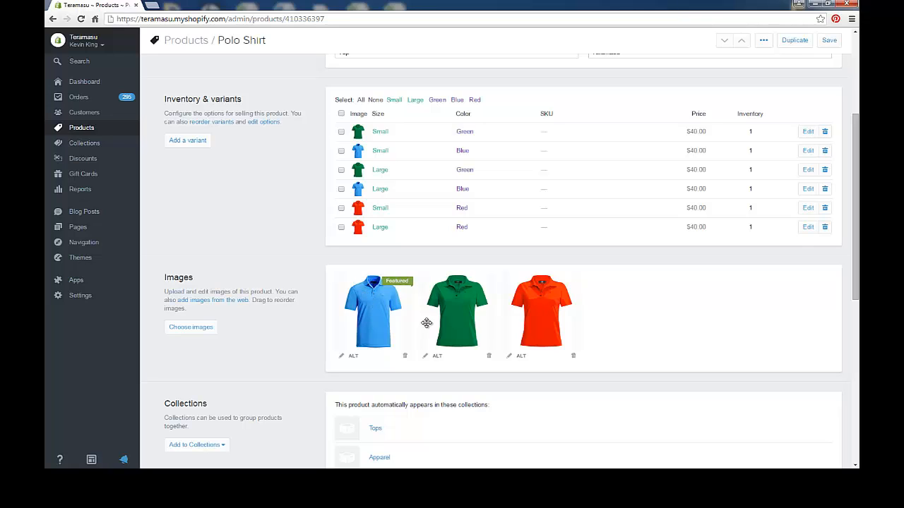
mouse_move(379, 296)
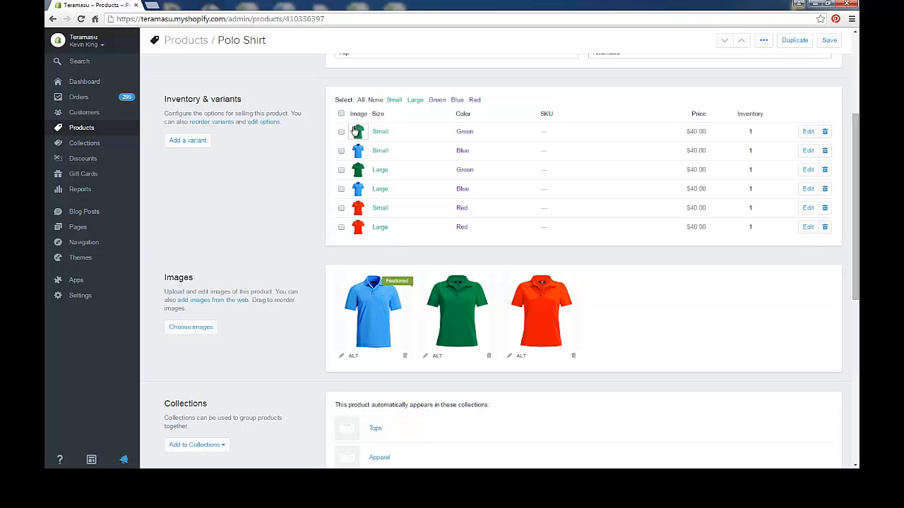
left_click(464, 131)
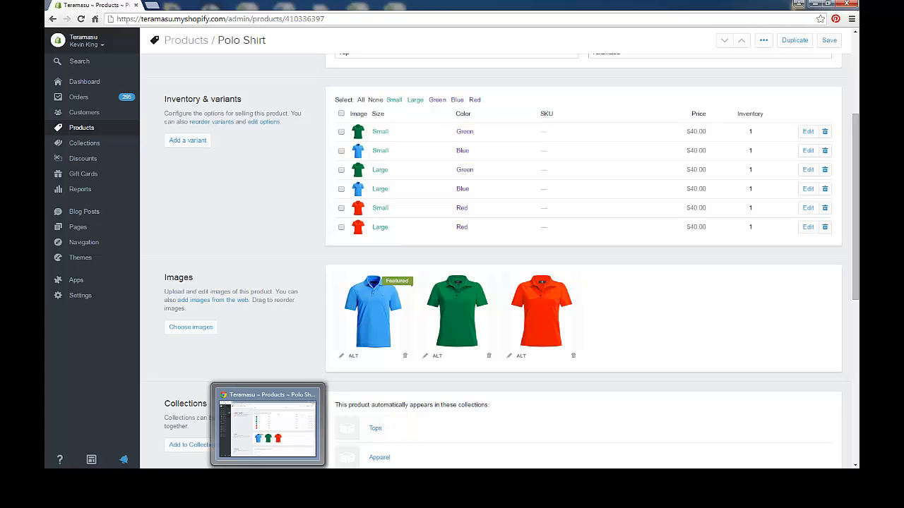
scroll("up", 3)
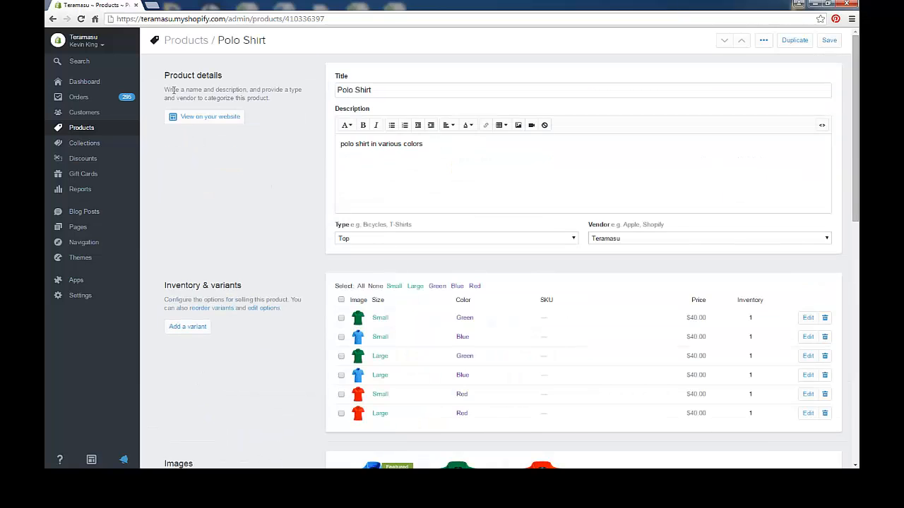
Open the Polo Shirt on the live store and switch Color to Blue, then Red.
left_click(209, 116)
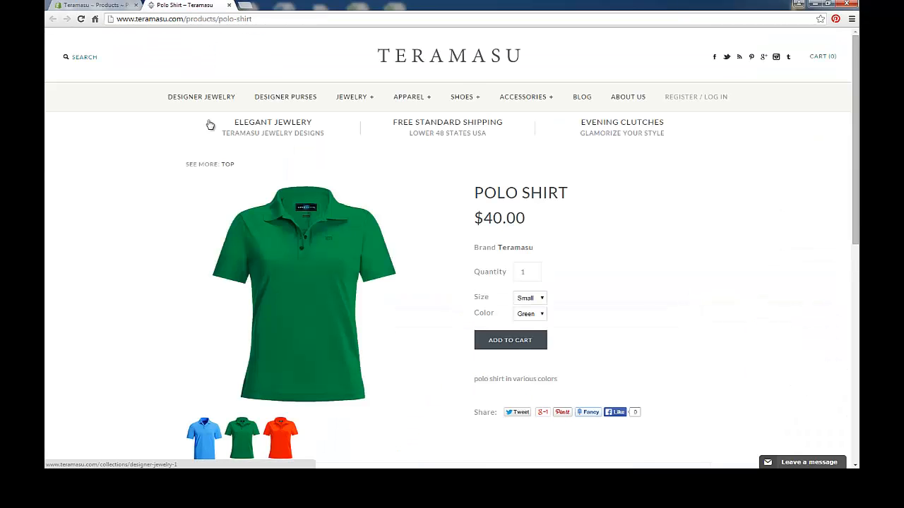
scroll("down", 3)
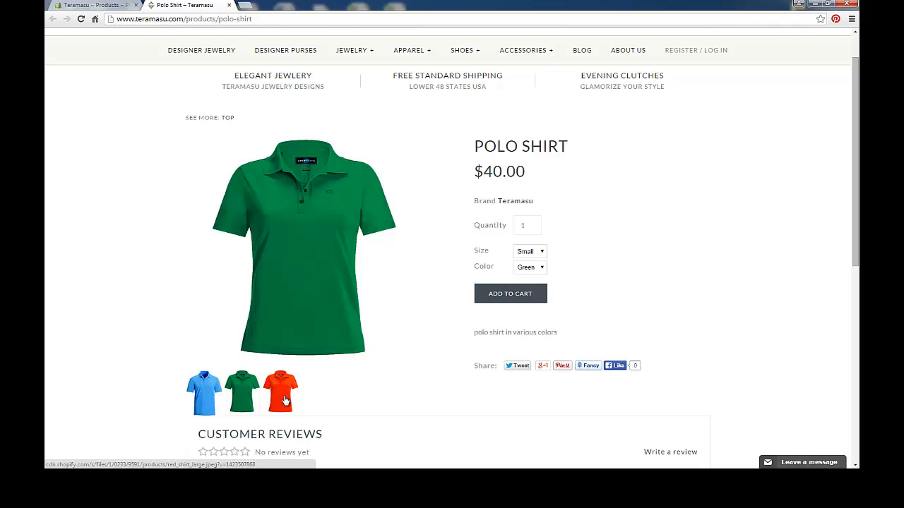
mouse_move(281, 391)
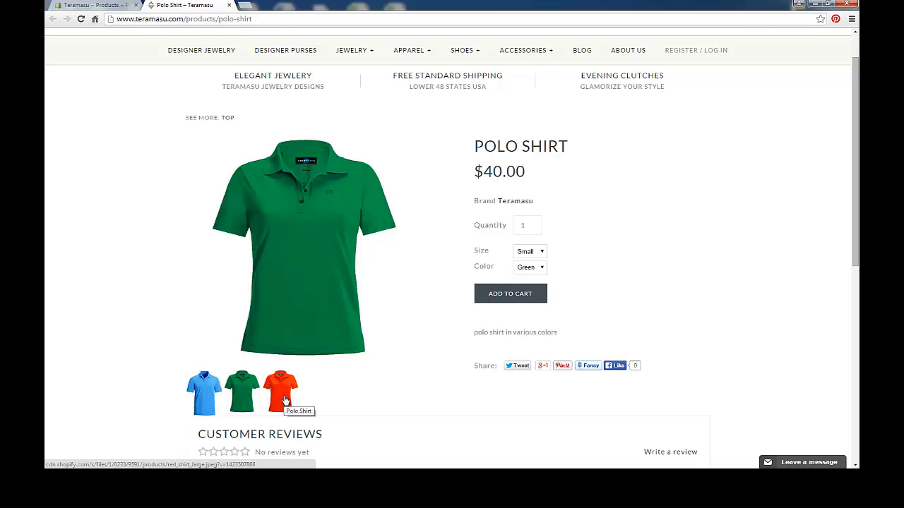
scroll("up", 3)
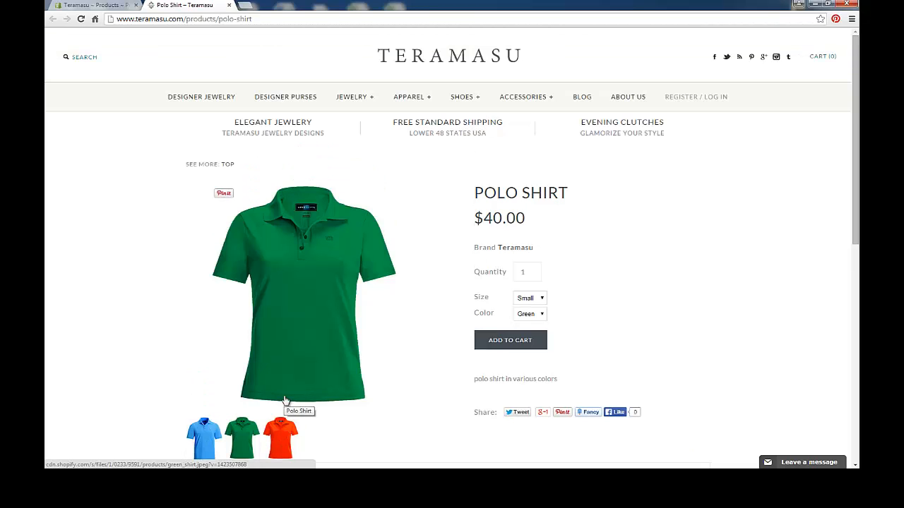
mouse_move(284, 390)
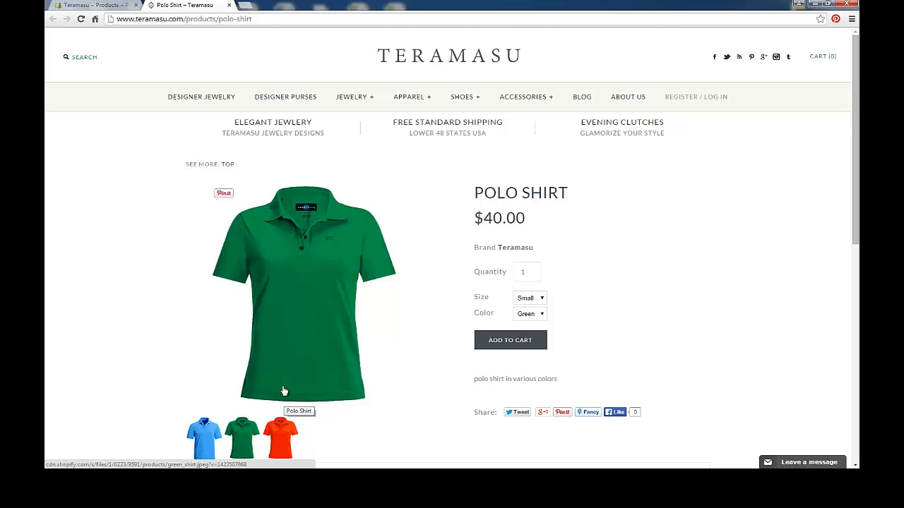
mouse_move(320, 285)
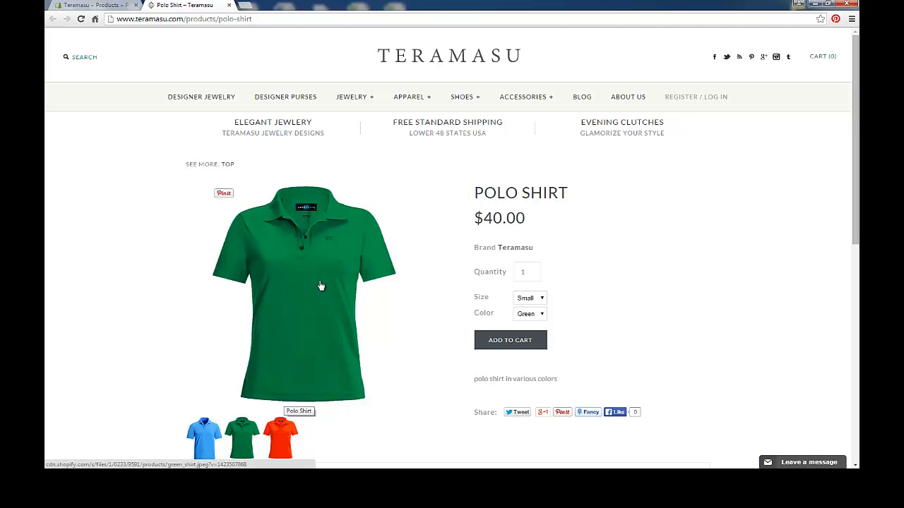
left_click(529, 314)
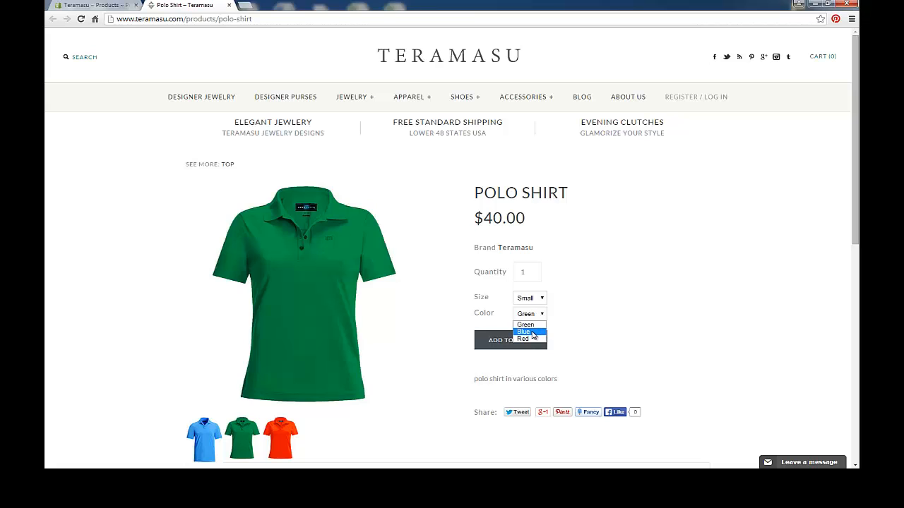
left_click(525, 332)
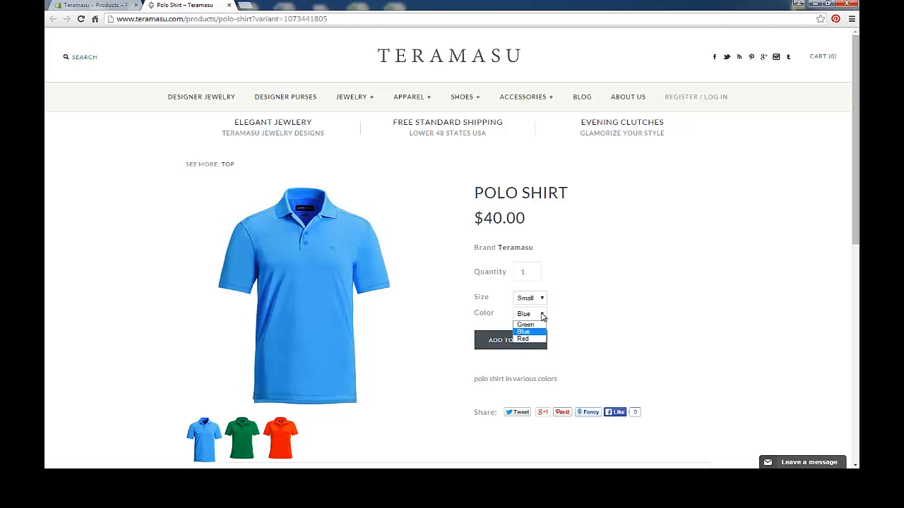
left_click(523, 340)
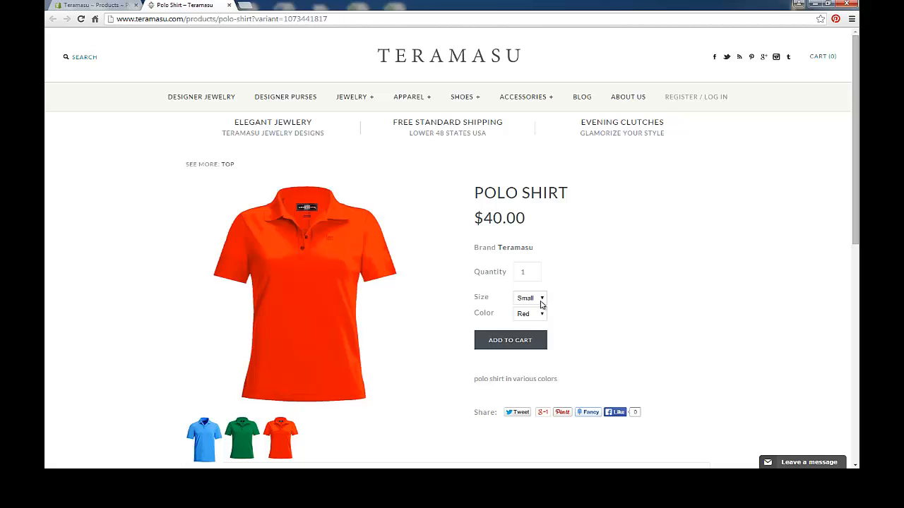
Show the green shirt as the main image and begin a store search for 'po'.
scroll("down", 3)
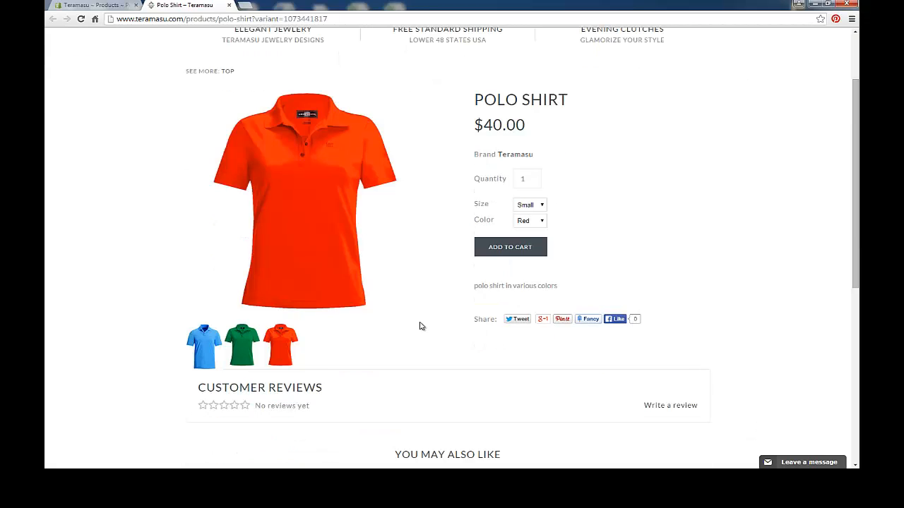
mouse_move(242, 346)
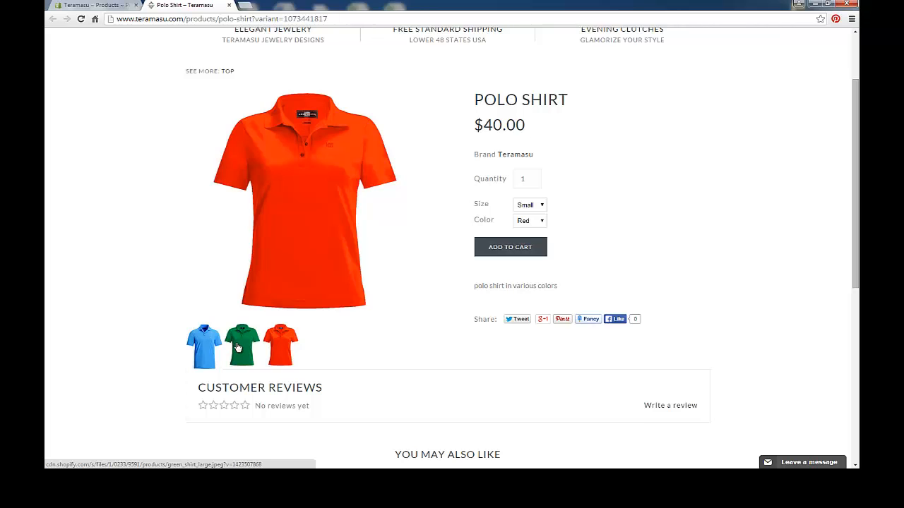
left_click(205, 344)
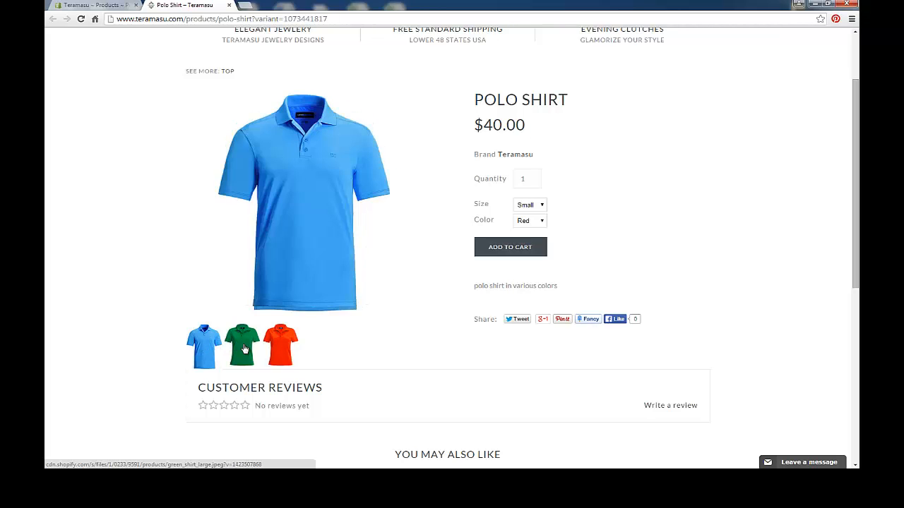
left_click(234, 344)
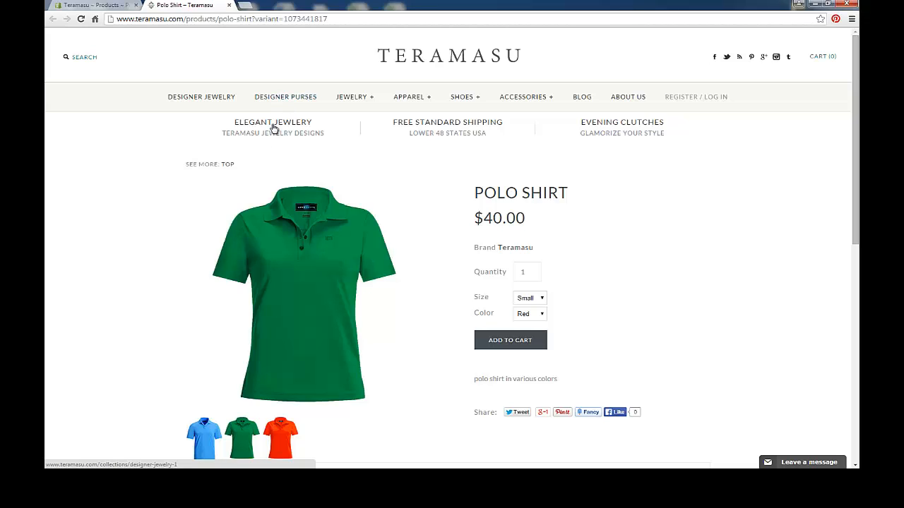
mouse_move(278, 144)
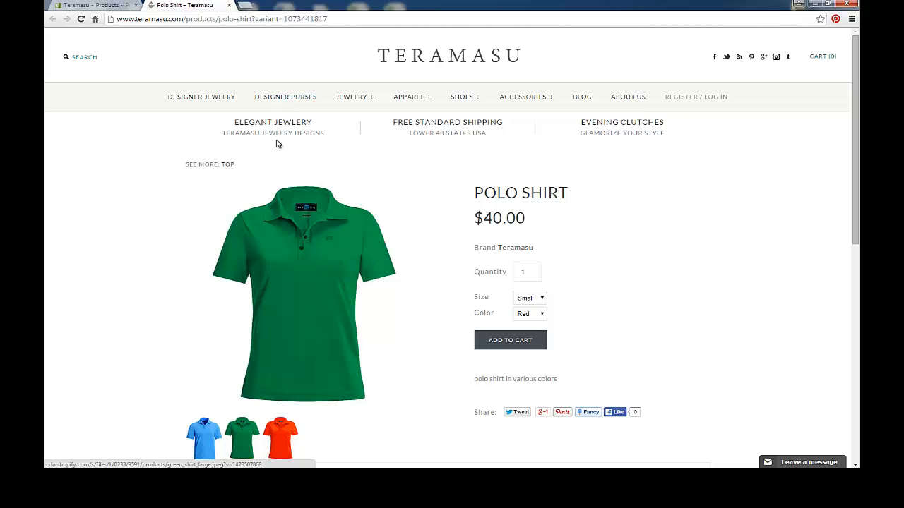
left_click(80, 57)
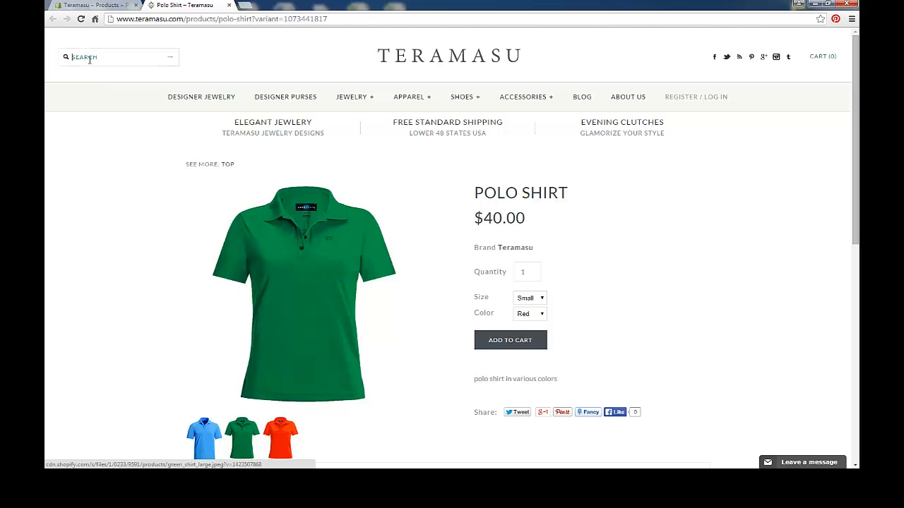
type("po")
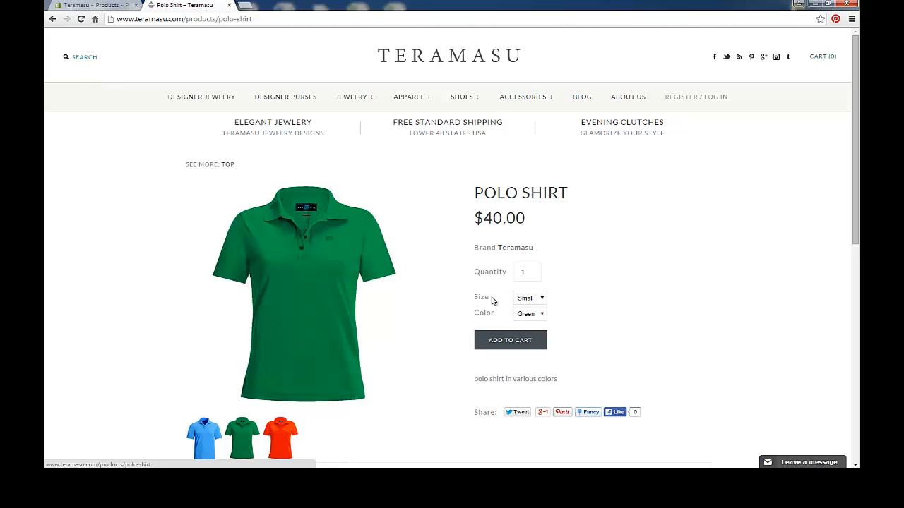
mouse_move(326, 250)
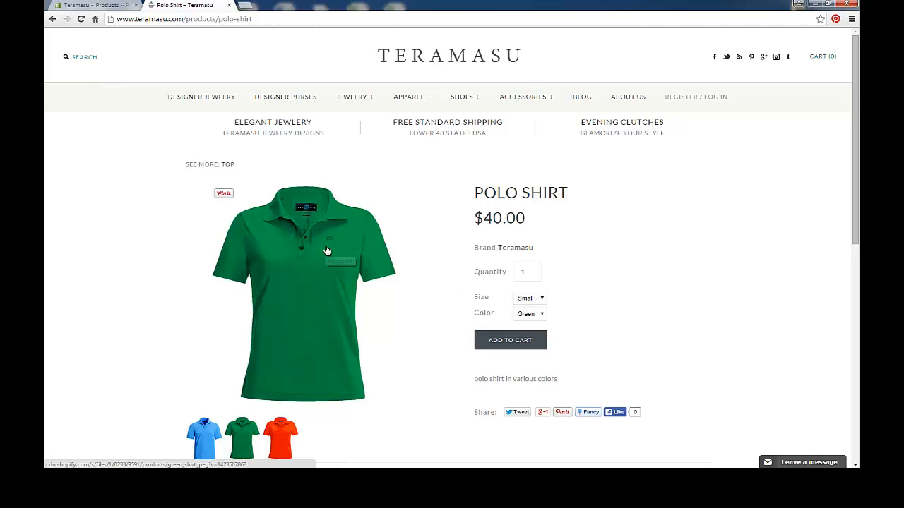
mouse_move(325, 251)
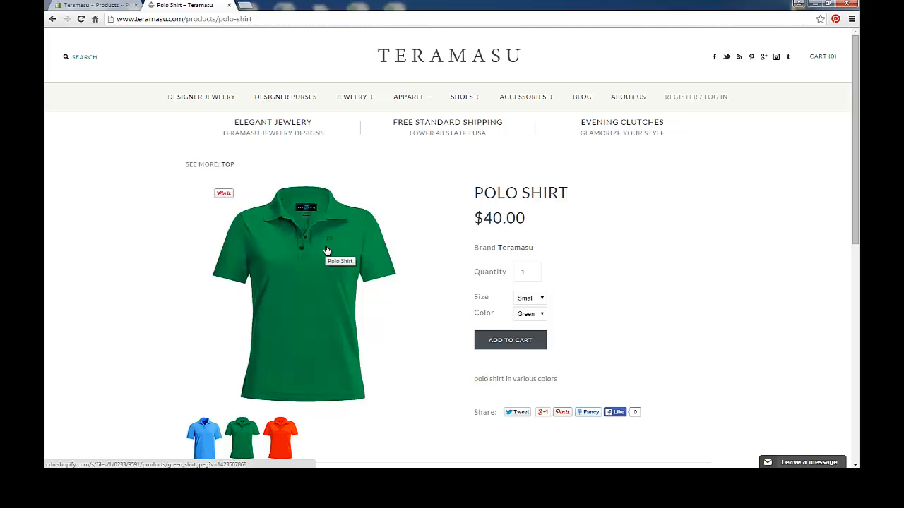
mouse_move(203, 443)
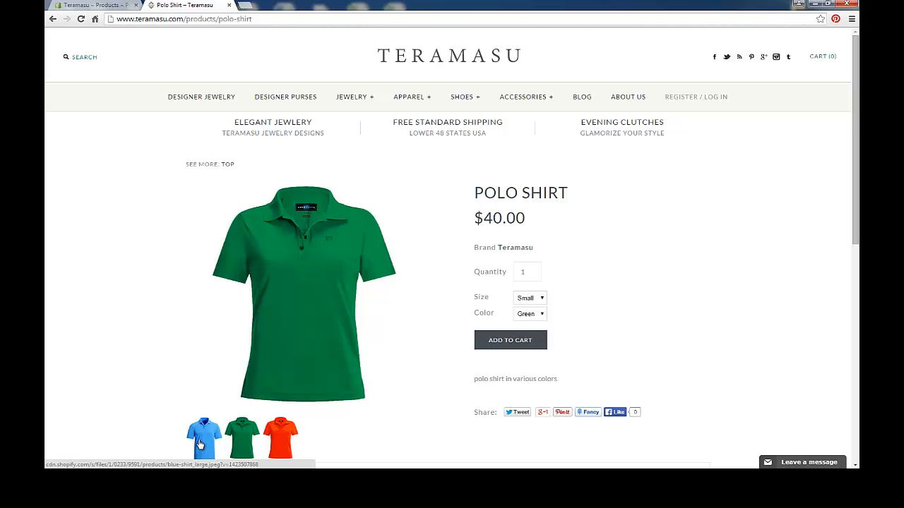
mouse_move(204, 436)
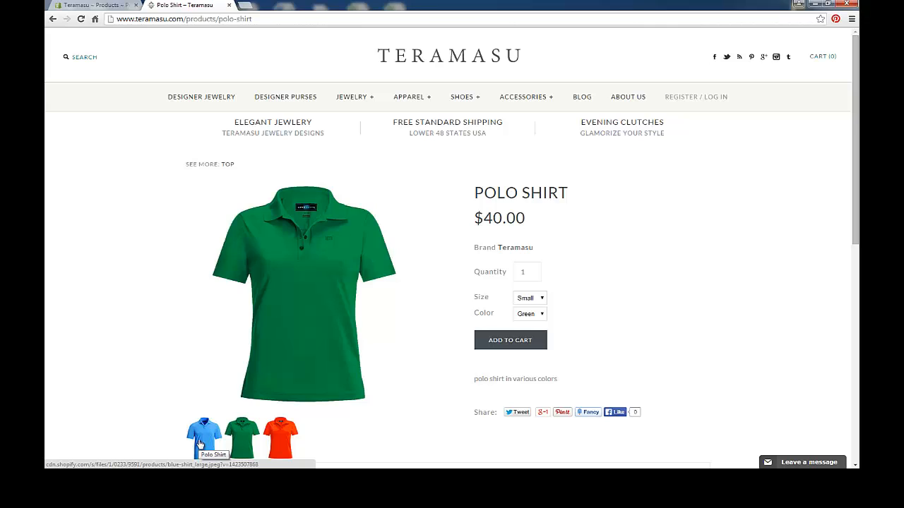
mouse_move(283, 428)
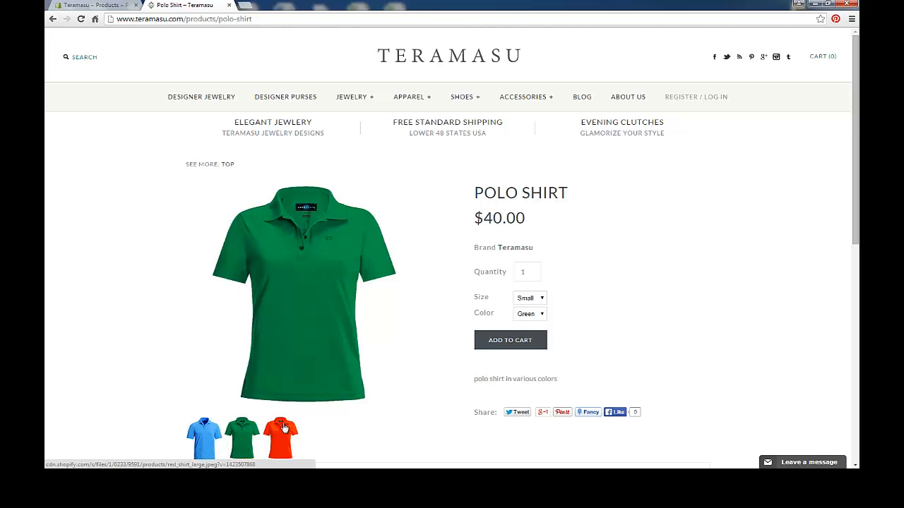
mouse_move(83, 5)
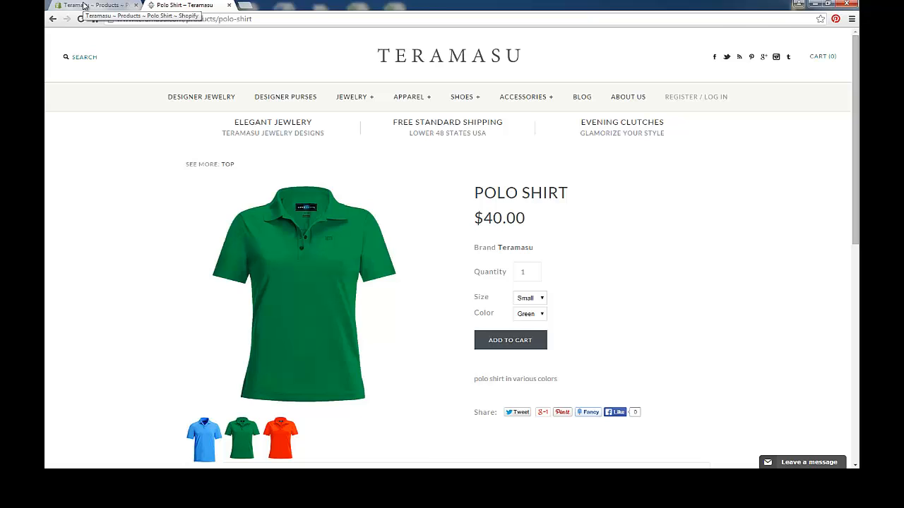
Return to the Polo Shirt admin page listing six variants at $40.00 with images.
left_click(95, 5)
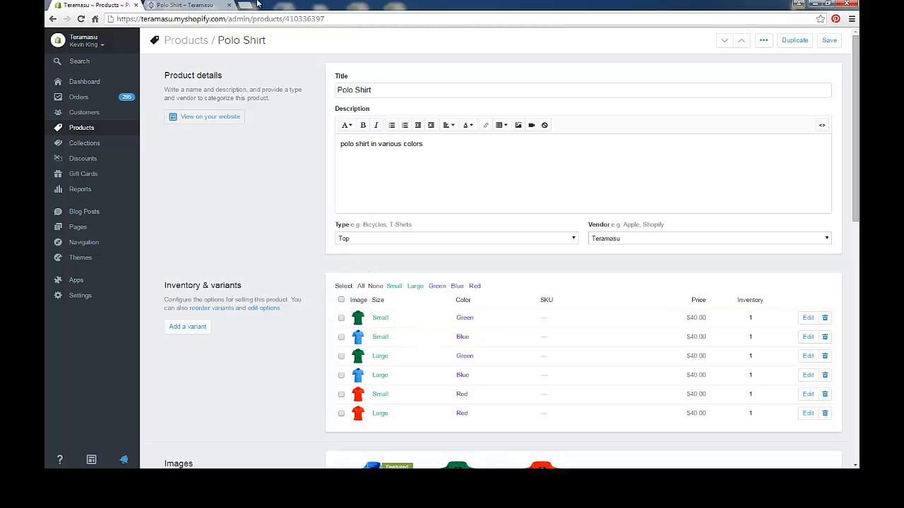
mouse_move(155, 14)
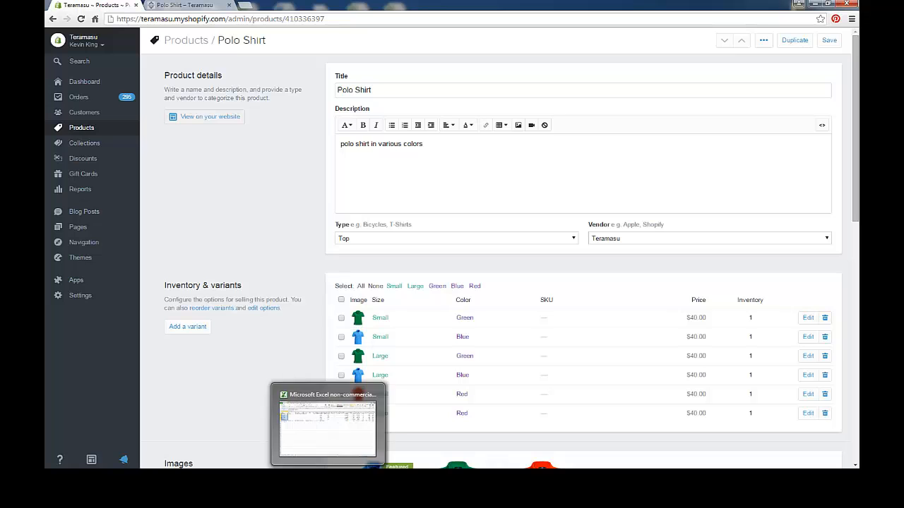
Review the polo shirt rows' image URLs for the green, red and blue variants.
left_click(327, 423)
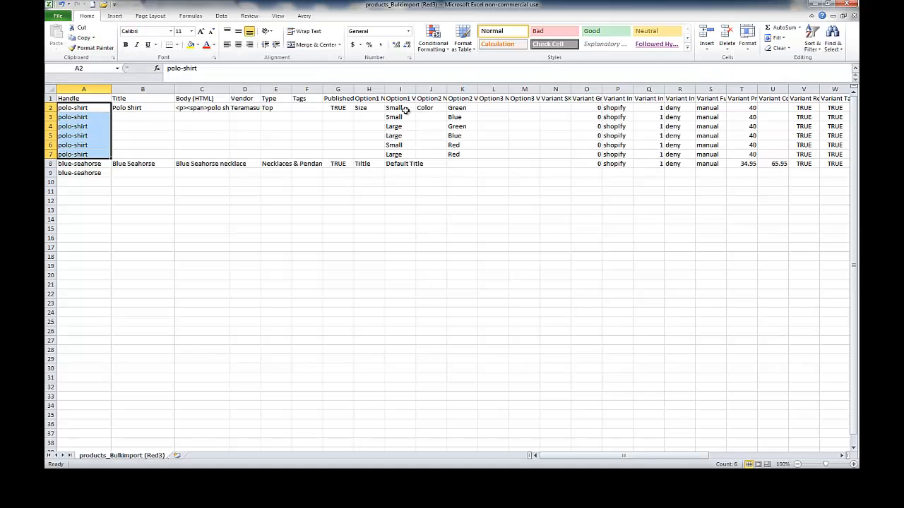
left_click(802, 116)
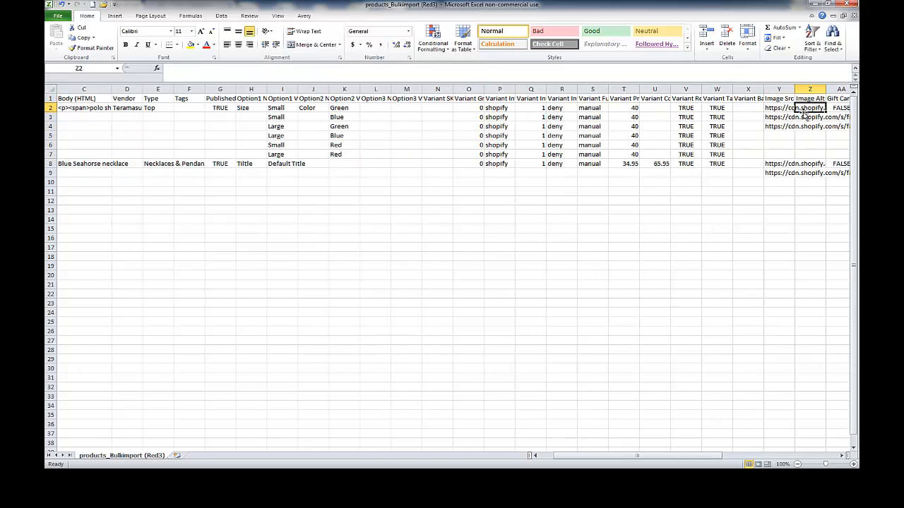
left_click(778, 116)
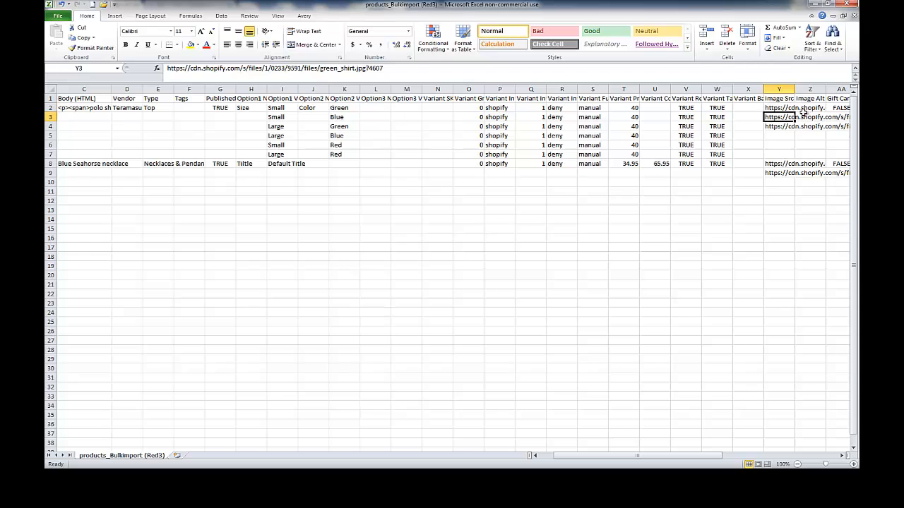
left_click(809, 107)
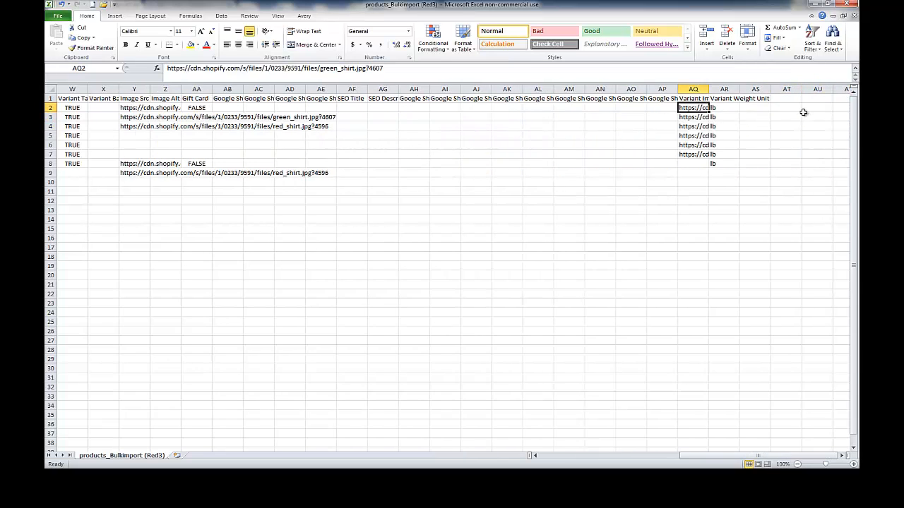
left_click(693, 135)
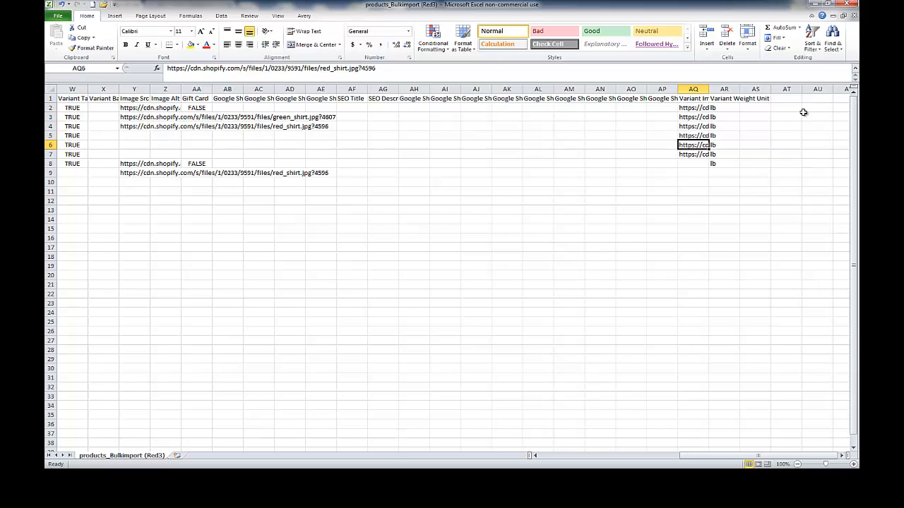
left_click(693, 117)
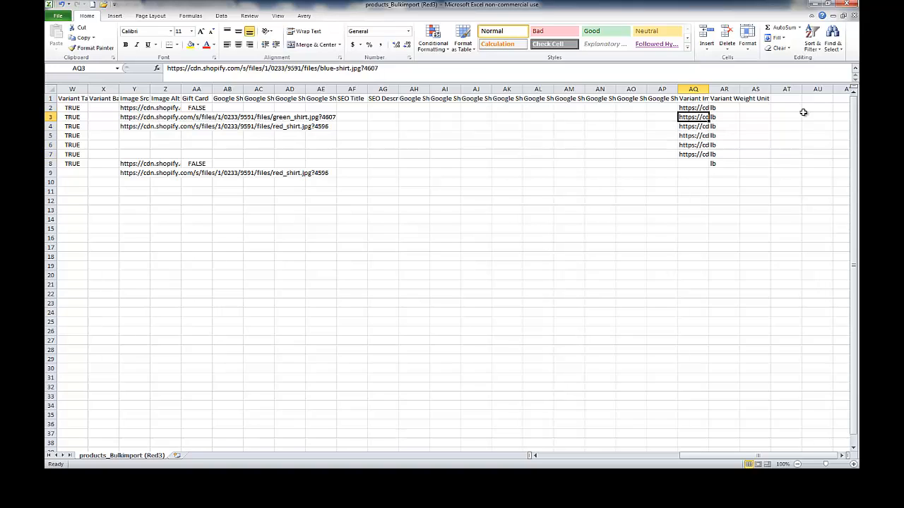
Review the Blue Seahorse row's necklace image URL and its extra image URL.
left_click(133, 154)
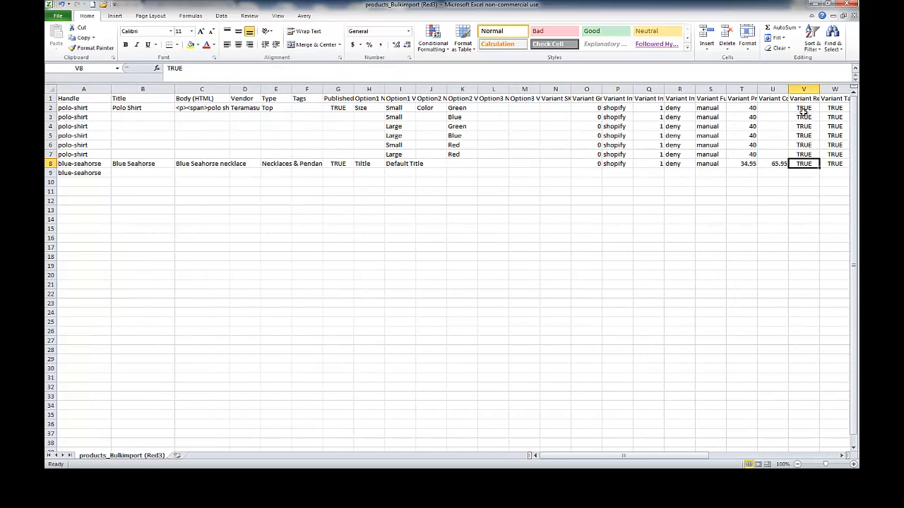
left_click(631, 163)
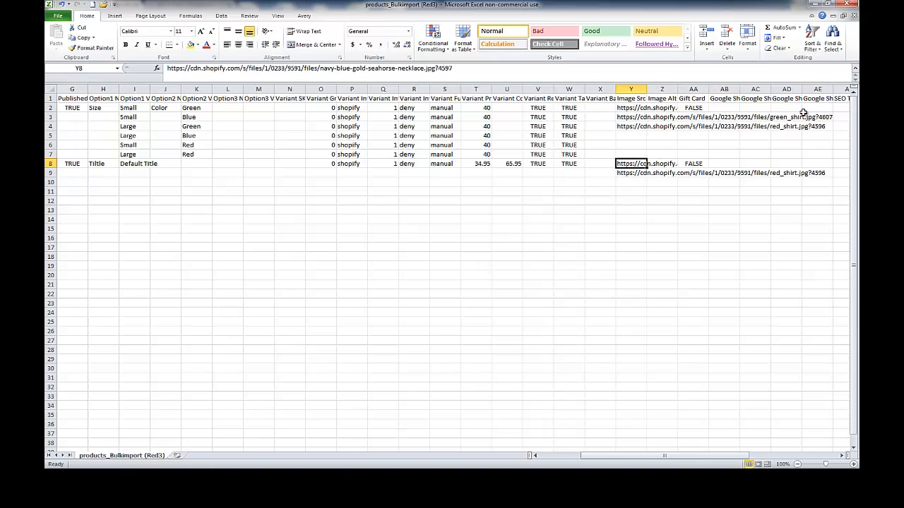
left_click(630, 172)
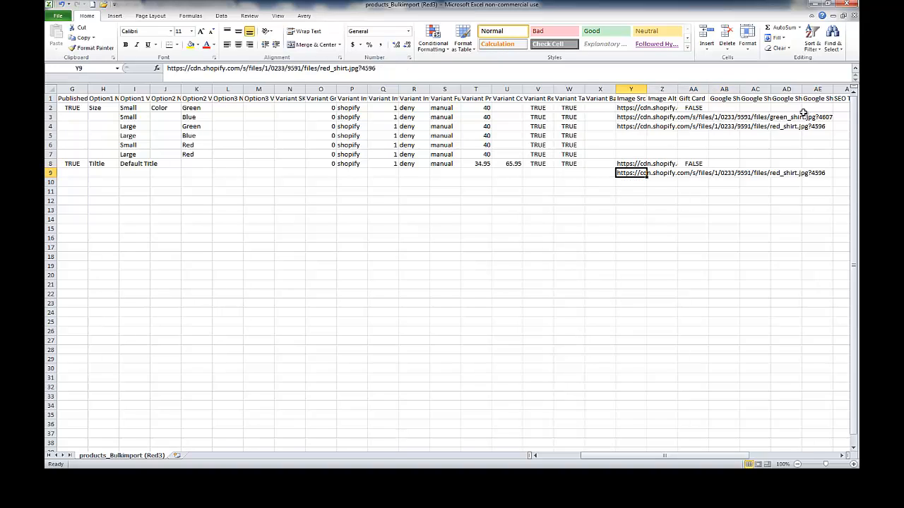
left_click(537, 163)
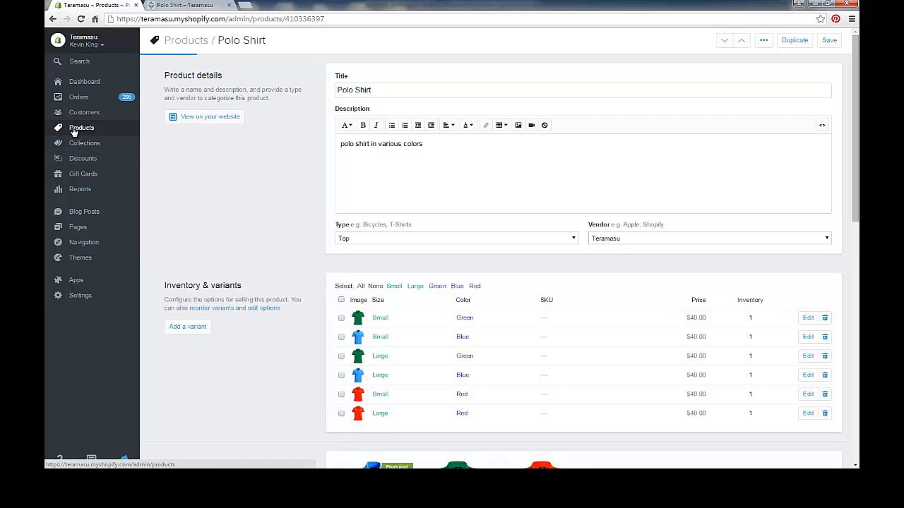
Find Blue Seahorse via a 'blue sea' search, check its images, and view it live.
left_click(82, 128)
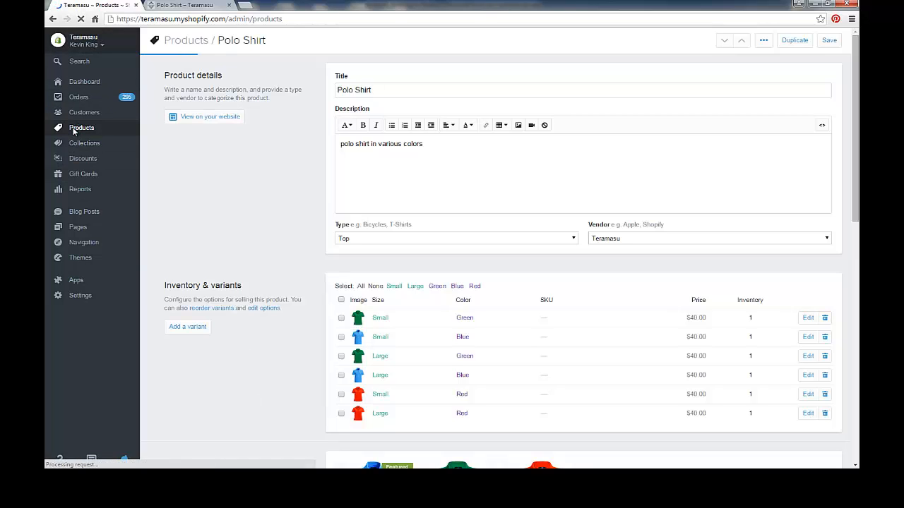
left_click(81, 127)
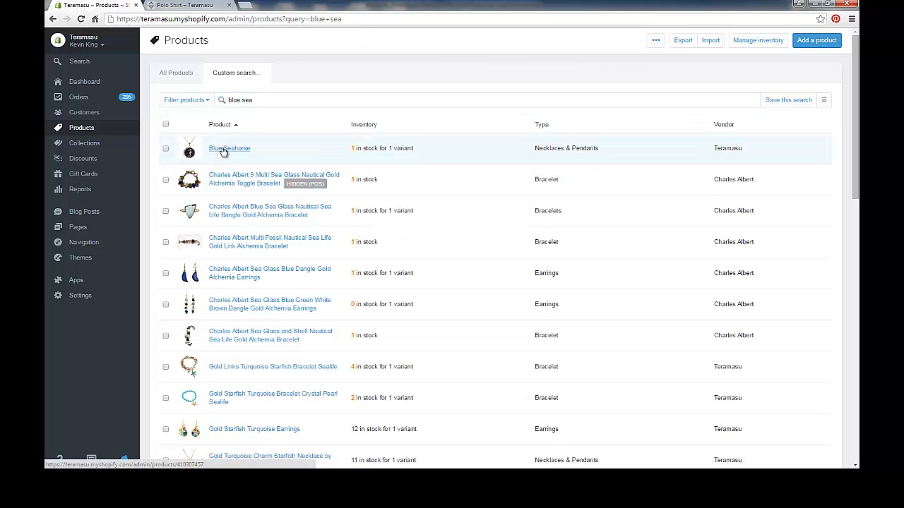
left_click(228, 148)
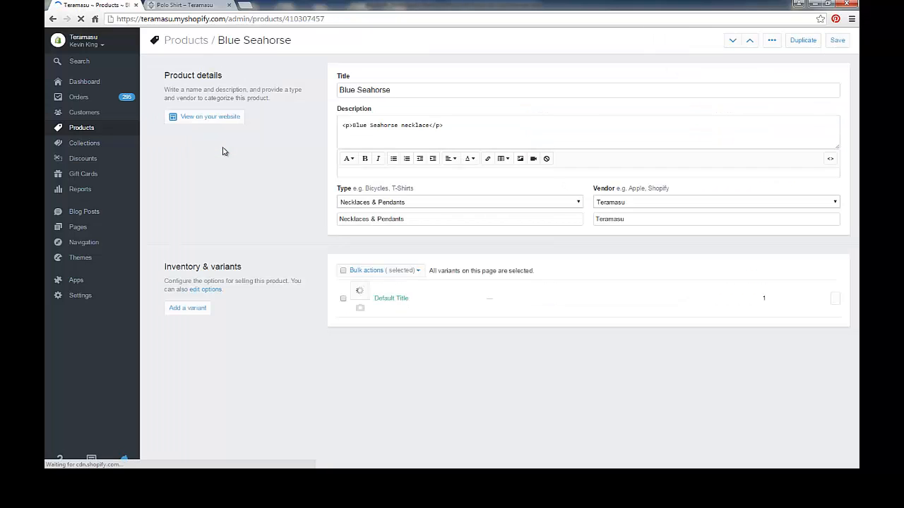
scroll("down", 3)
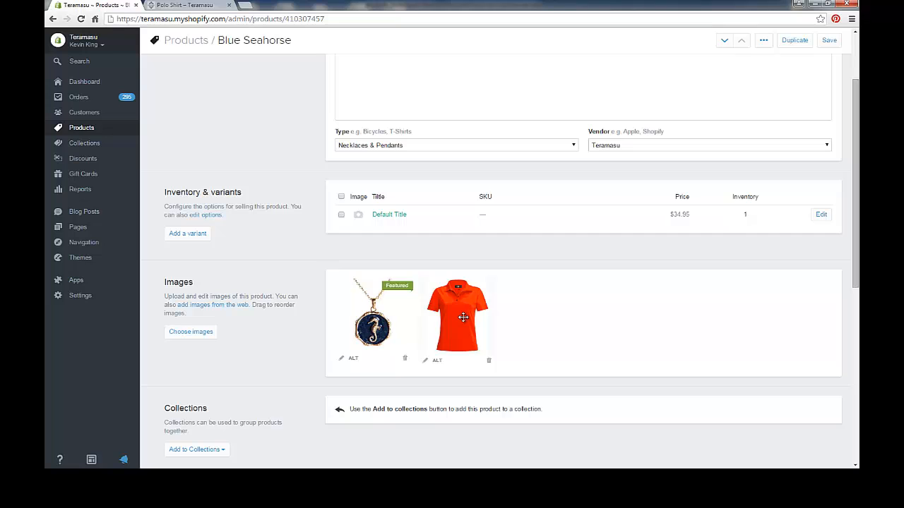
scroll("up", 3)
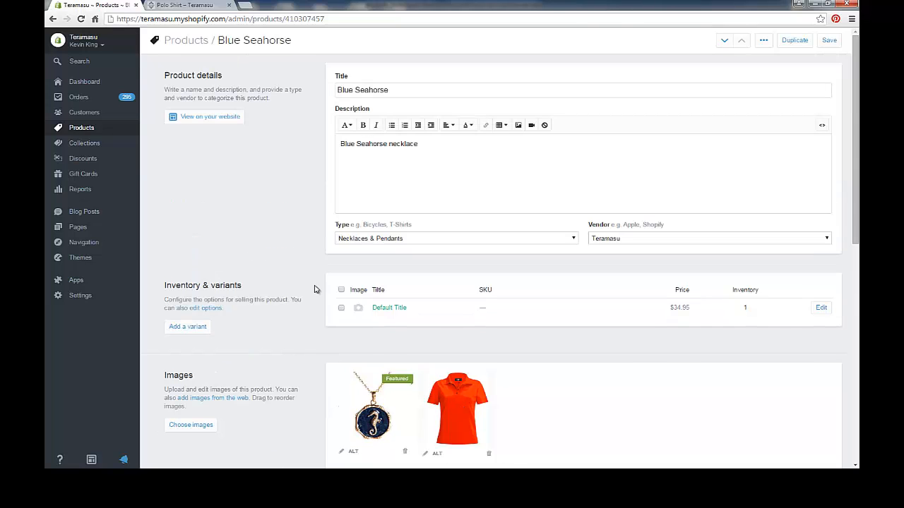
left_click(188, 5)
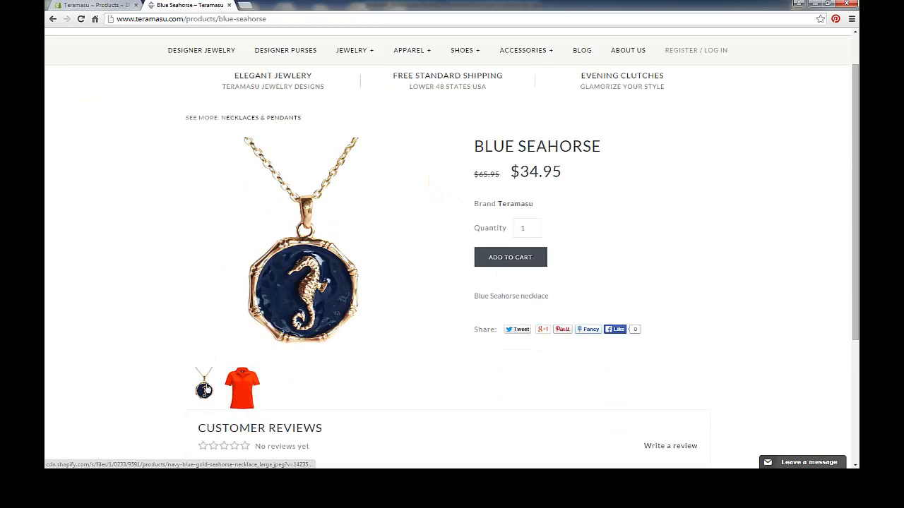
left_click(241, 388)
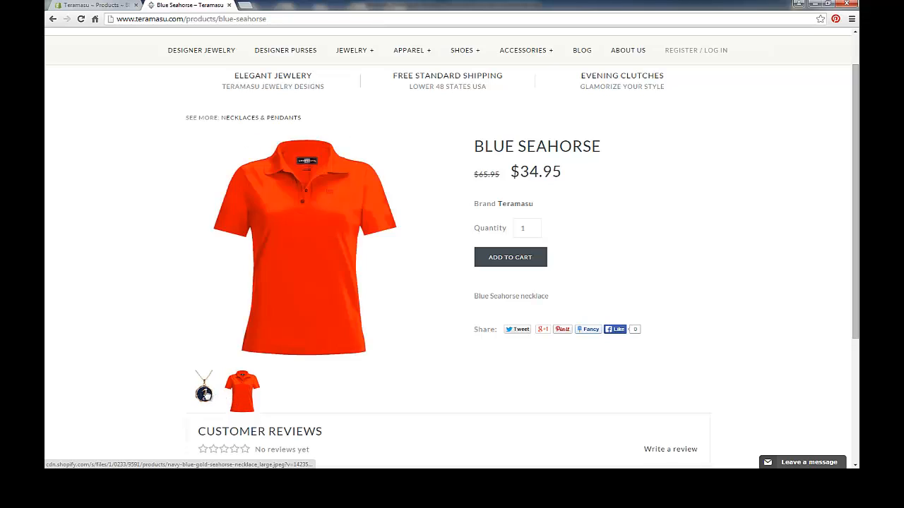
left_click(203, 389)
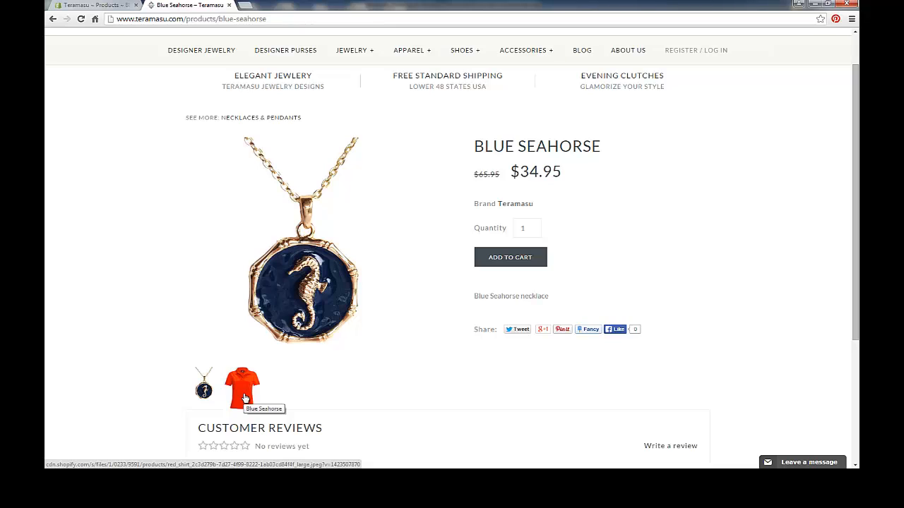
scroll("up", 3)
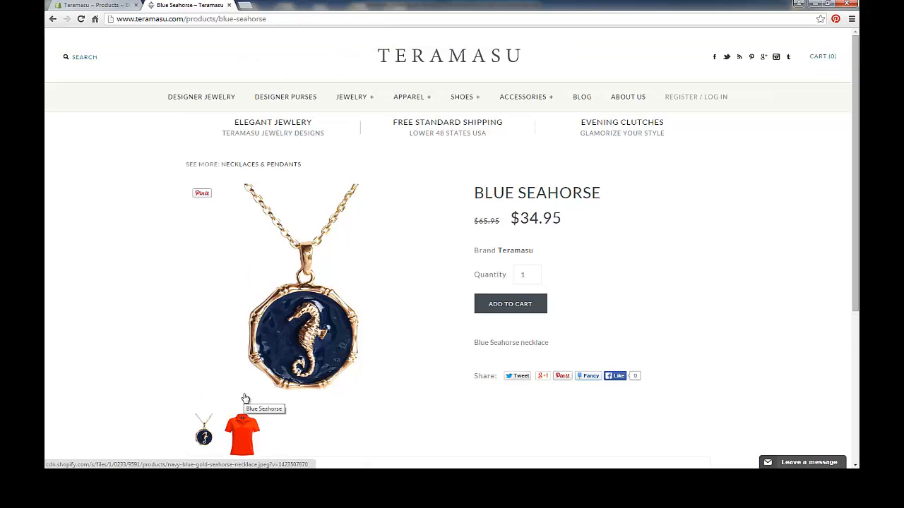
mouse_move(310, 318)
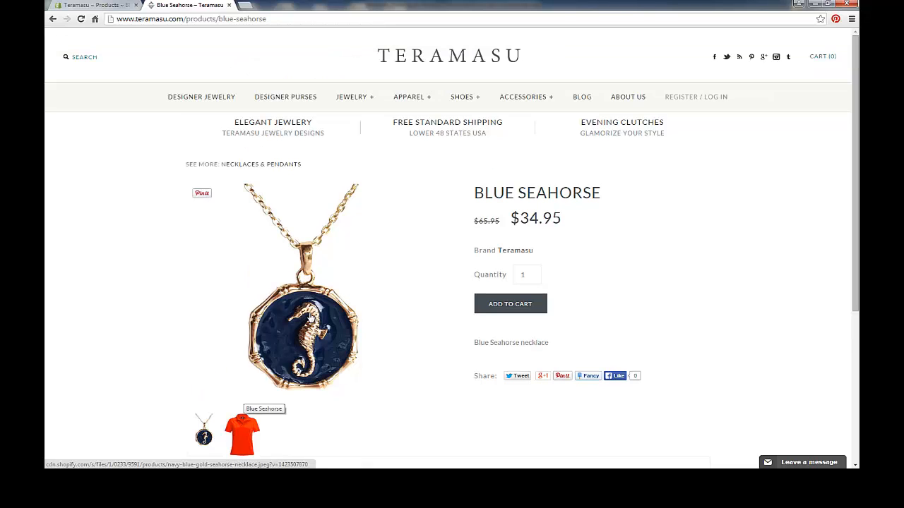
scroll("down", 3)
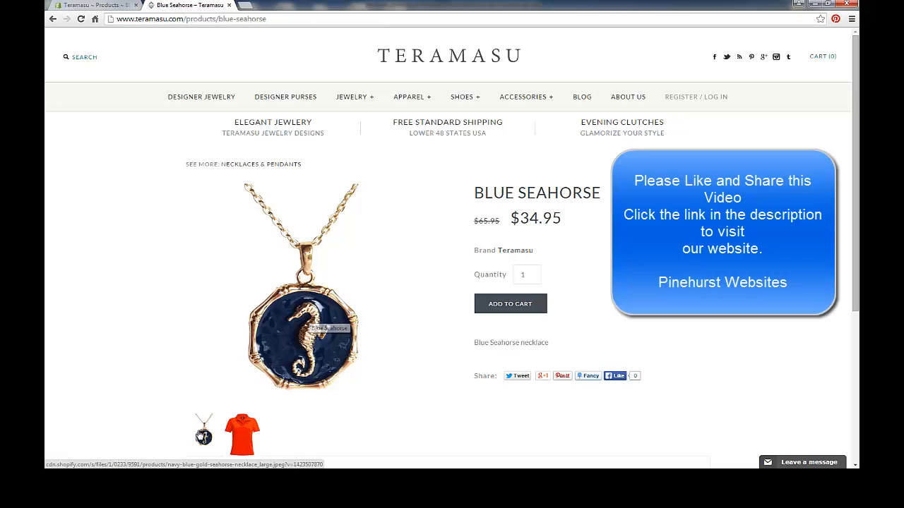
mouse_move(203, 436)
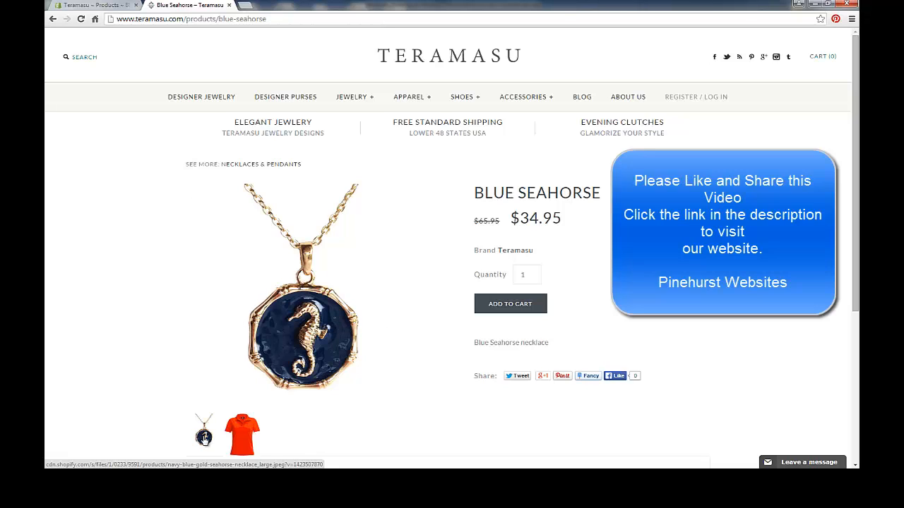
mouse_move(199, 260)
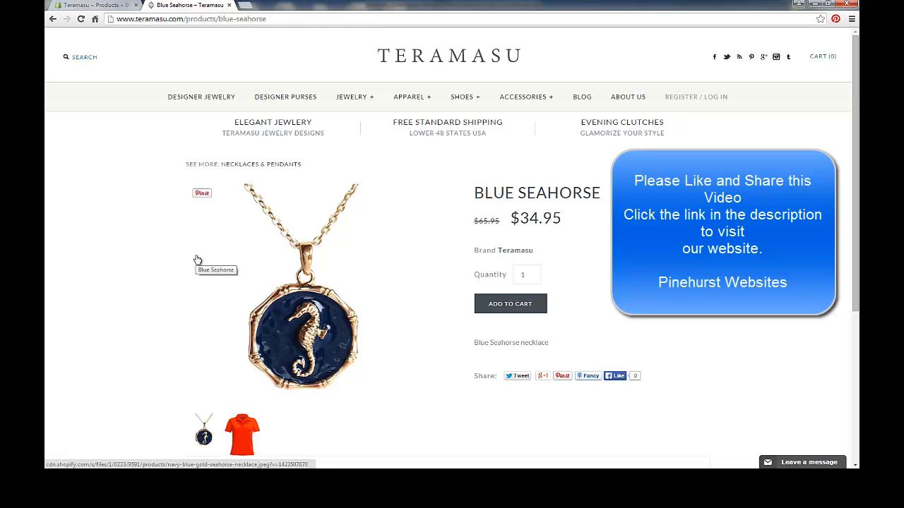
mouse_move(199, 260)
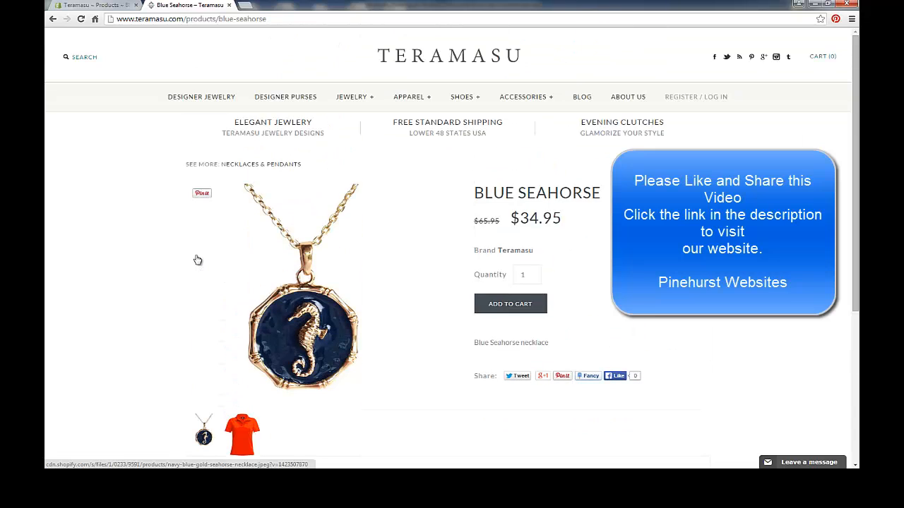
mouse_move(199, 259)
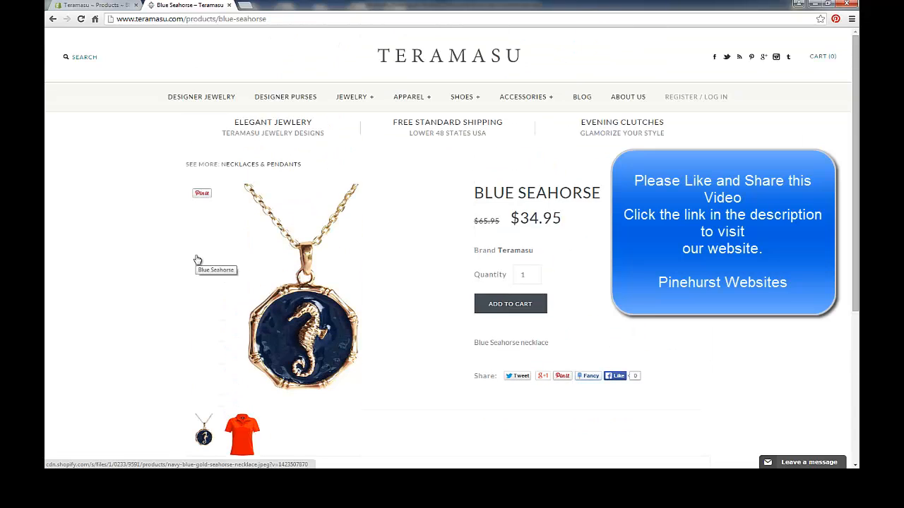